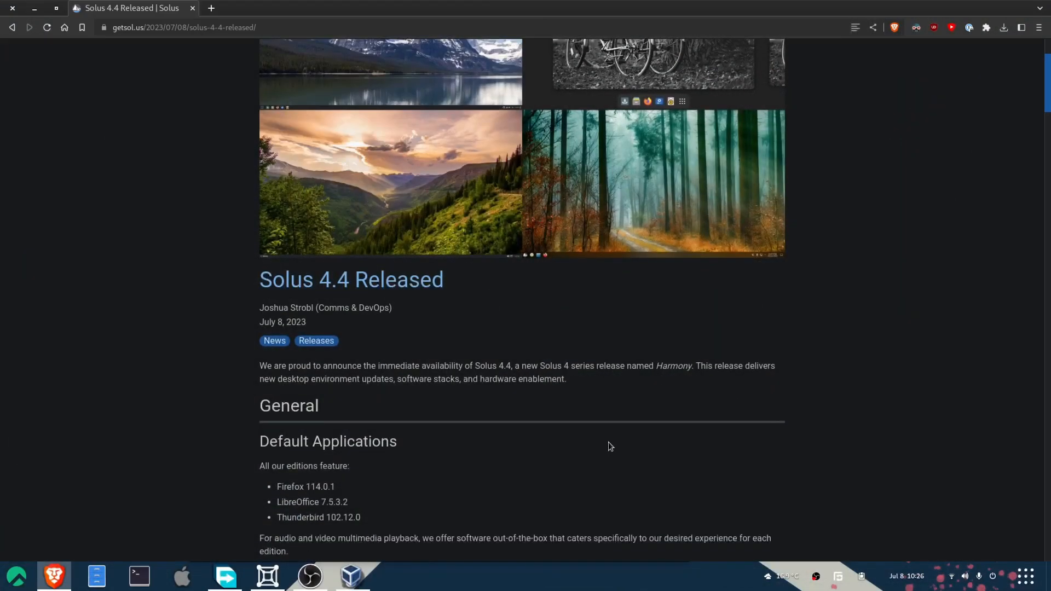
pyautogui.moveTo(591, 437)
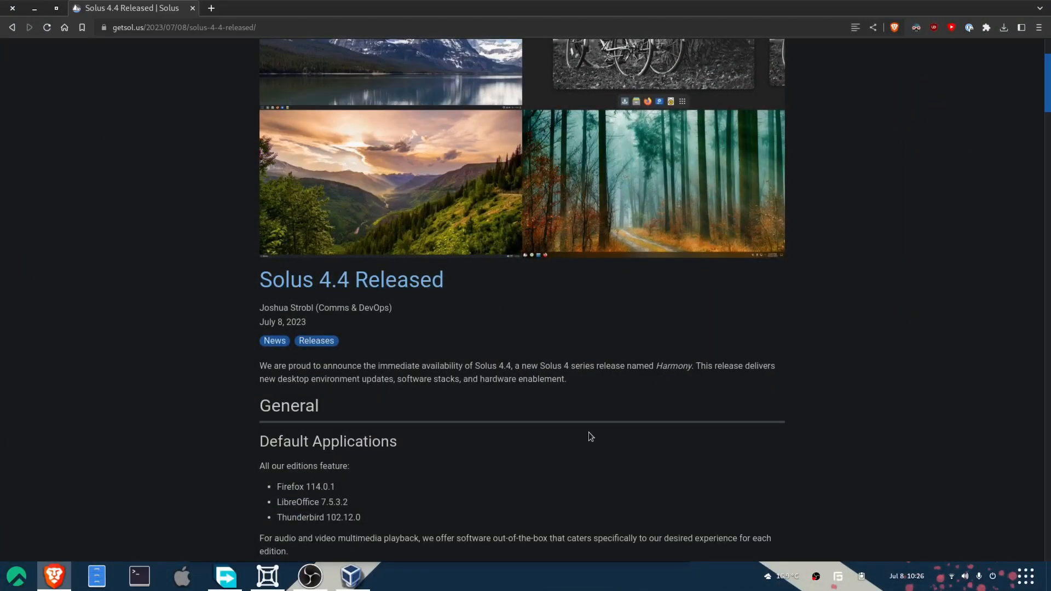
pyautogui.moveTo(590, 432)
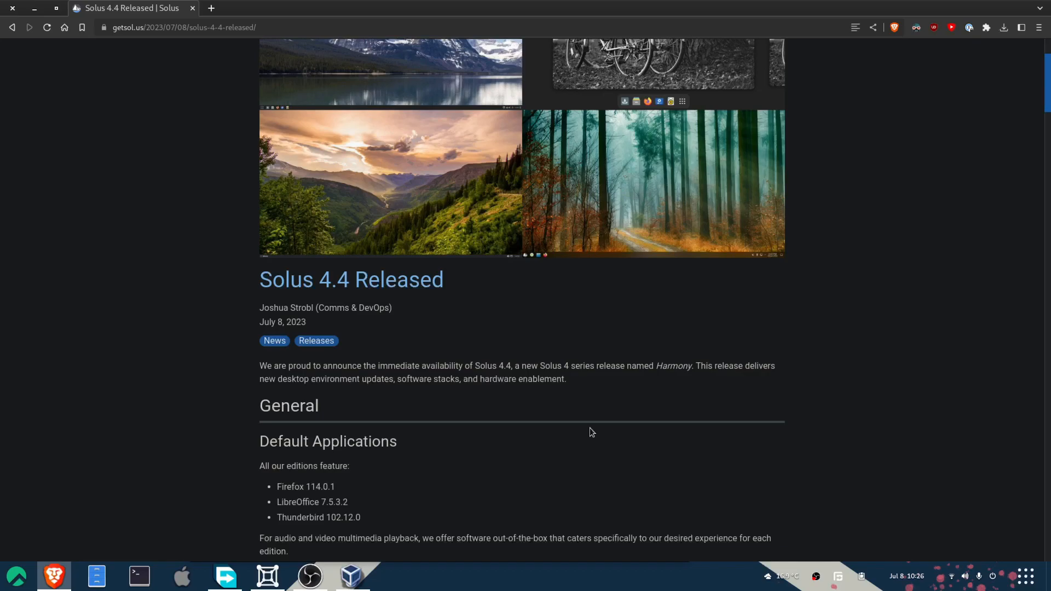
# - Start a new virtual machine from the Solus-4.4-Budgie.iso image file
pyautogui.scroll(-3)
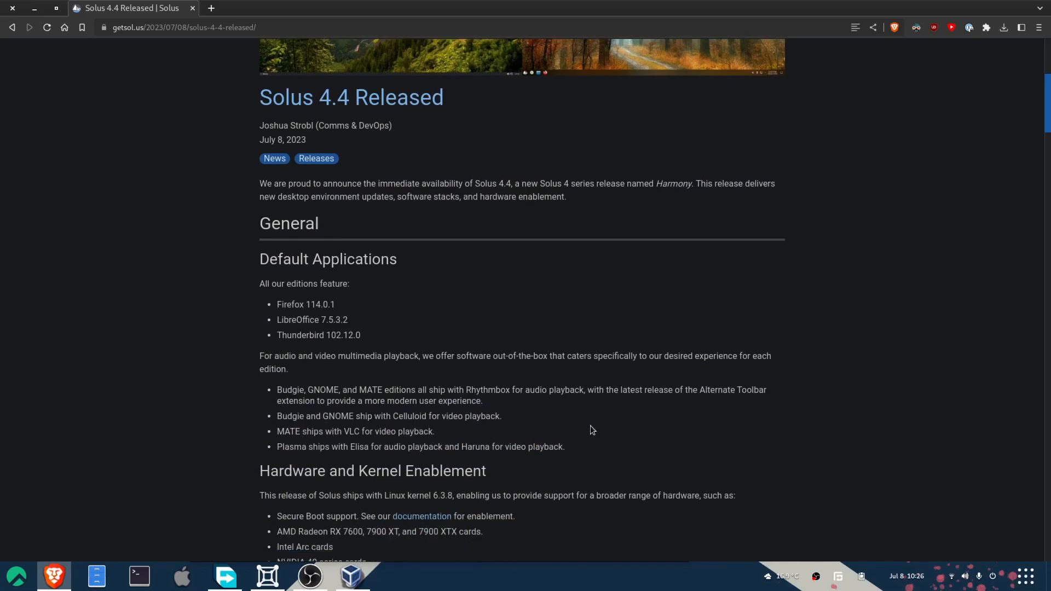
pyautogui.scroll(-3)
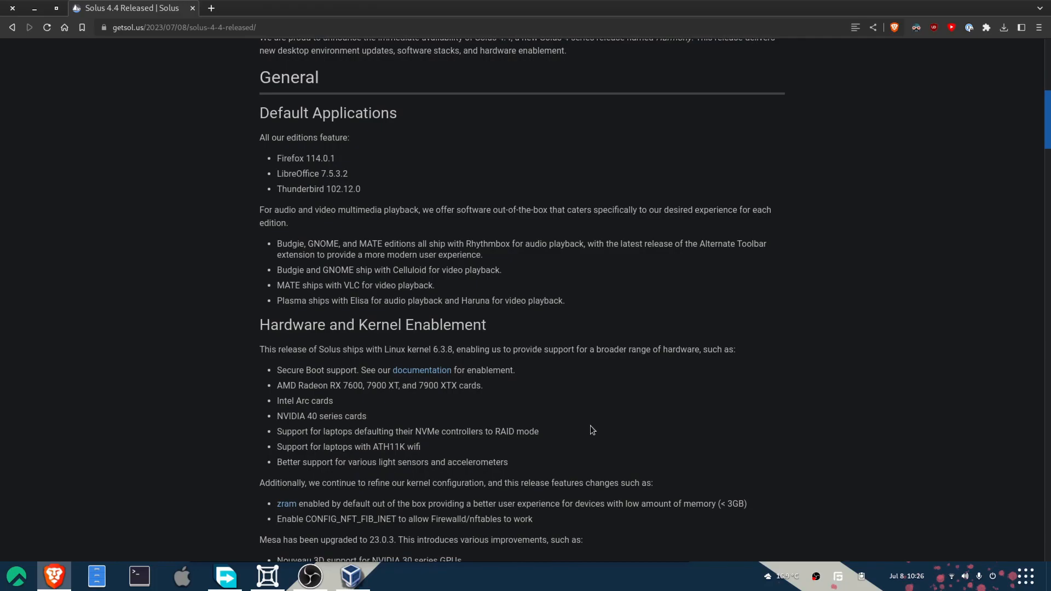
pyautogui.scroll(-3)
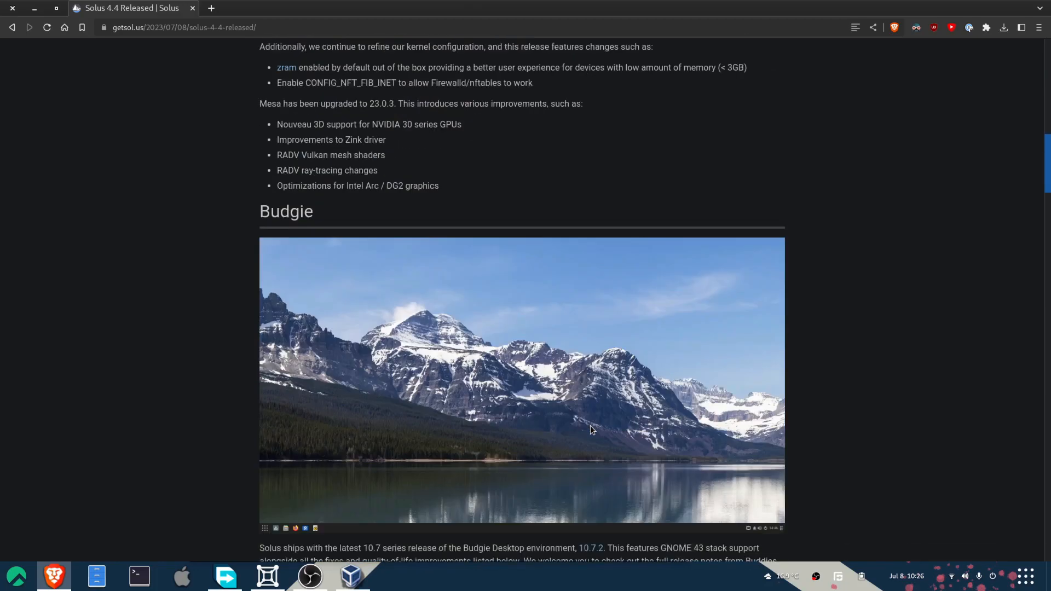
pyautogui.scroll(-3)
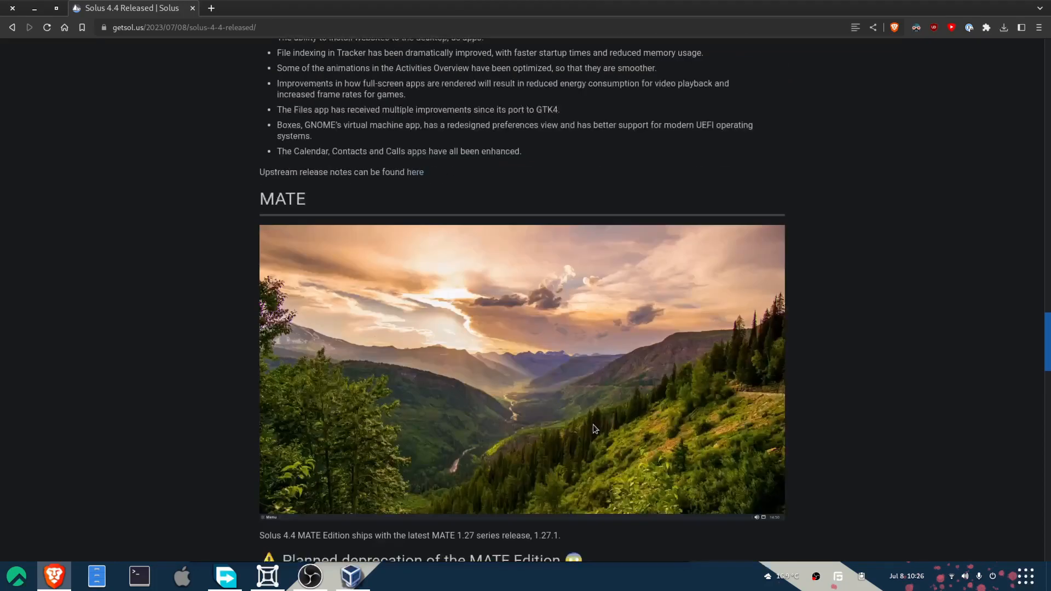
pyautogui.scroll(-3)
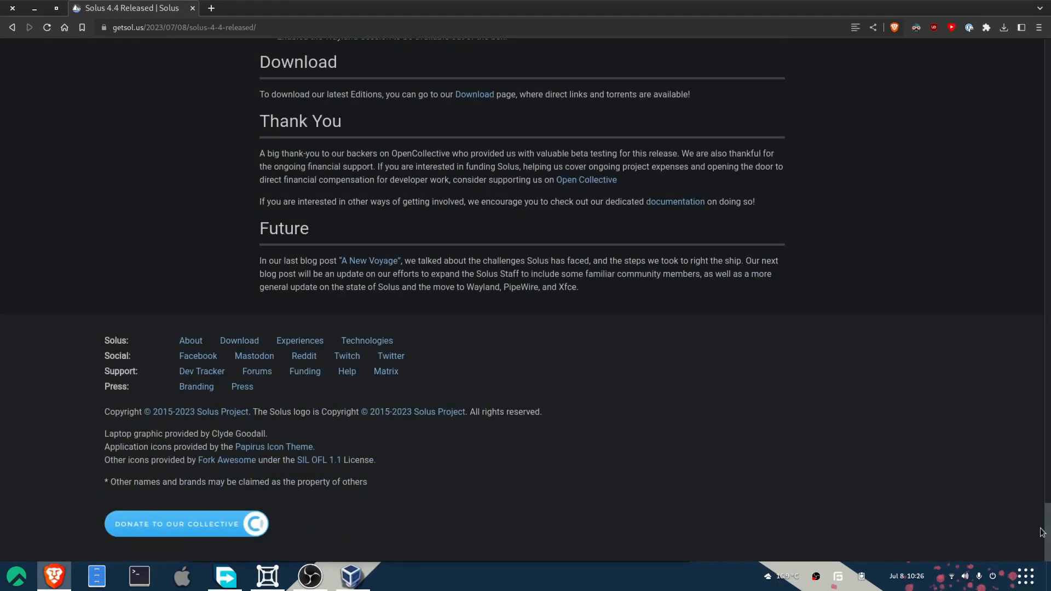
pyautogui.scroll(3)
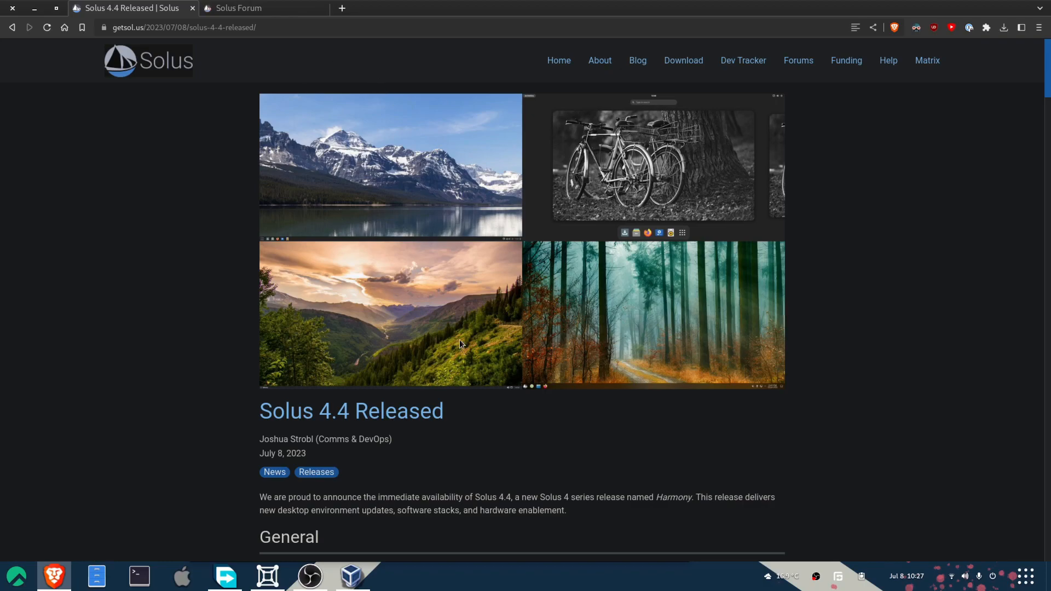
pyautogui.scroll(-3)
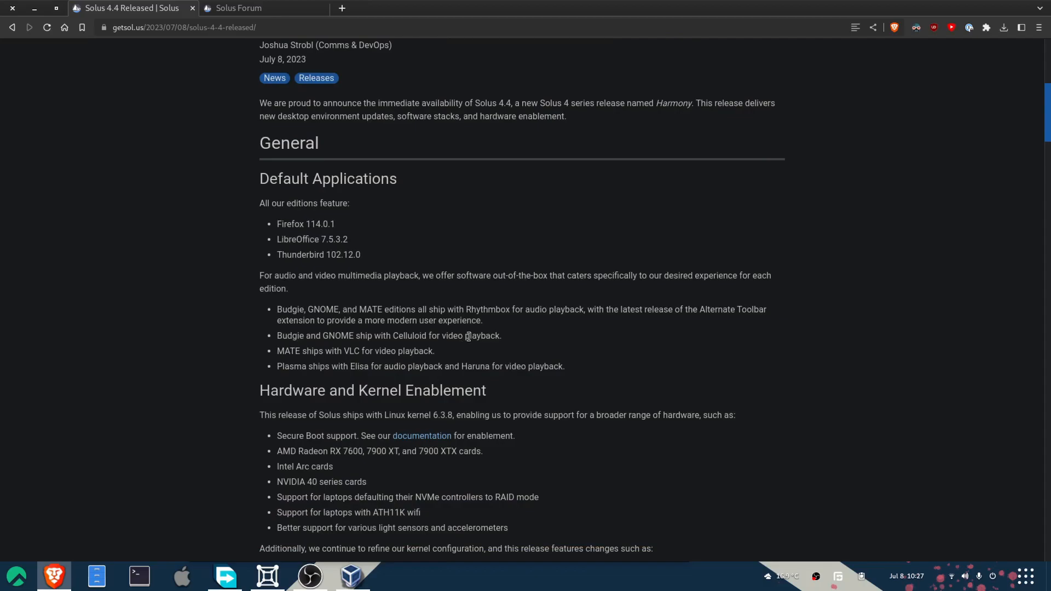
pyautogui.scroll(-3)
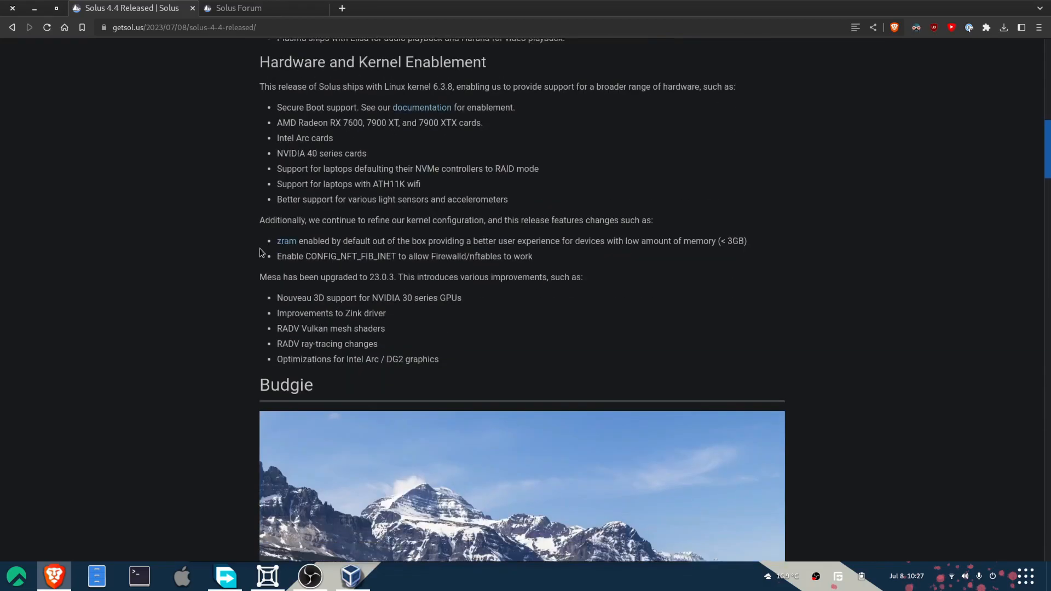
pyautogui.scroll(-3)
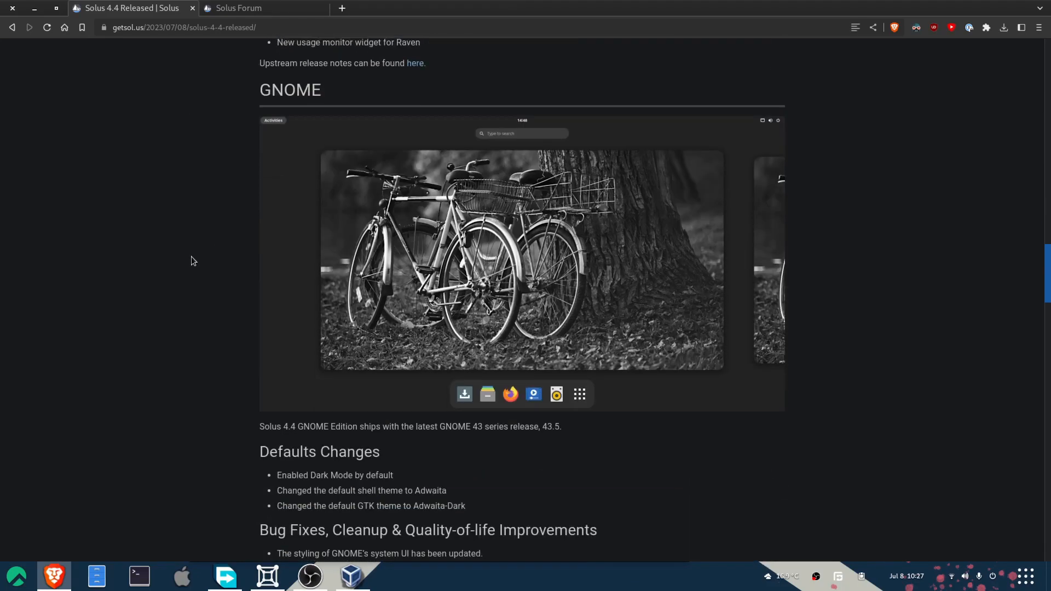
pyautogui.scroll(-3)
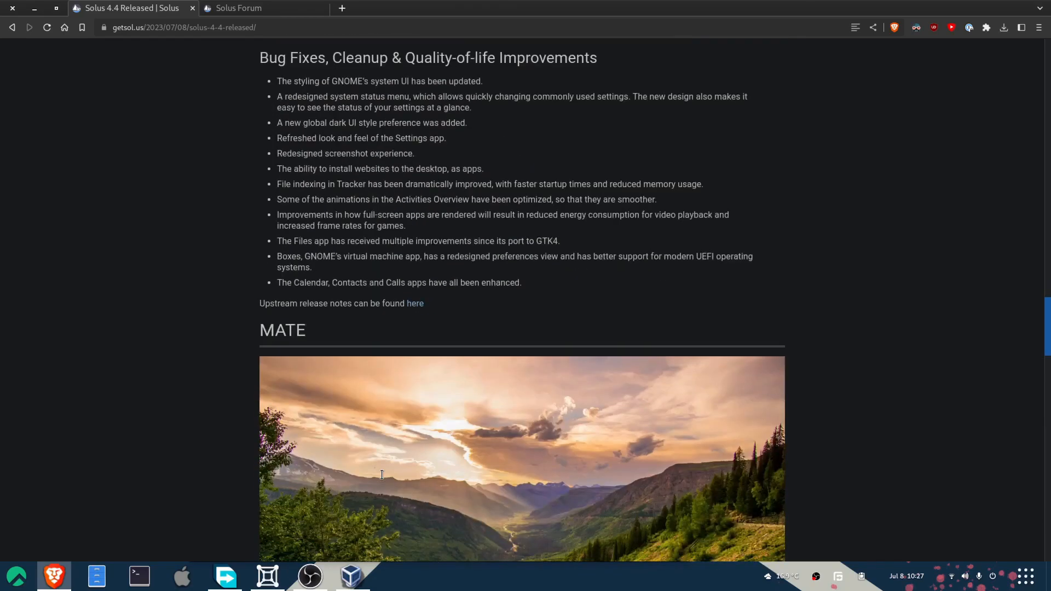
pyautogui.scroll(-3)
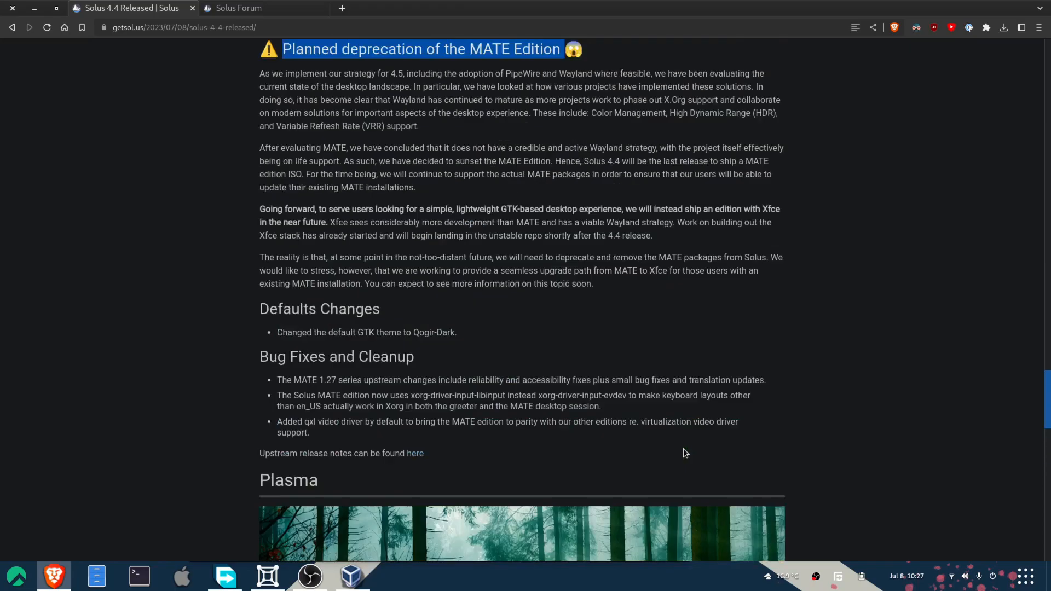
pyautogui.scroll(-3)
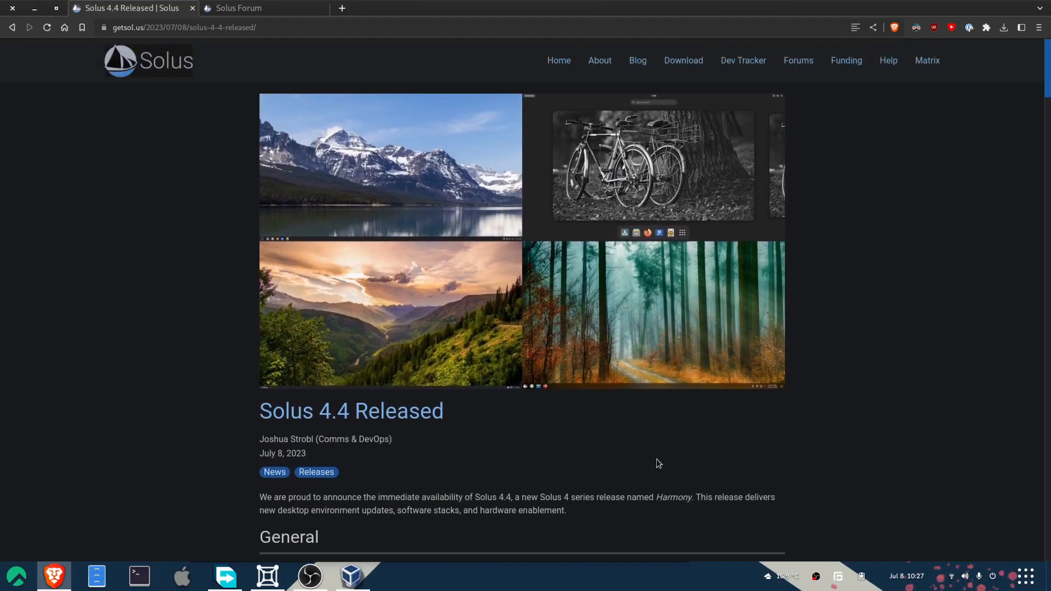
pyautogui.scroll(-3)
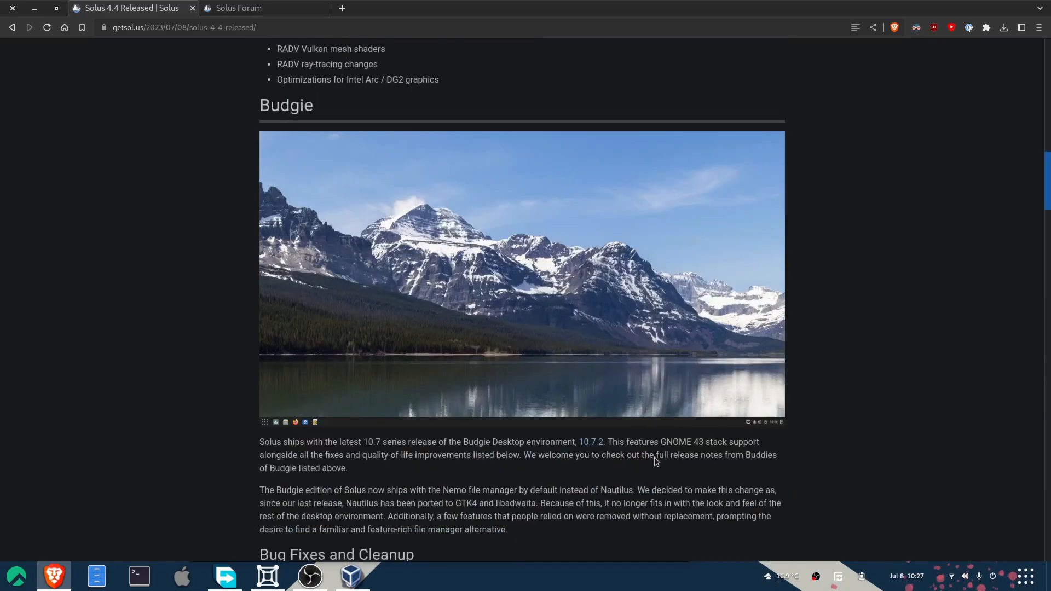
pyautogui.scroll(-3)
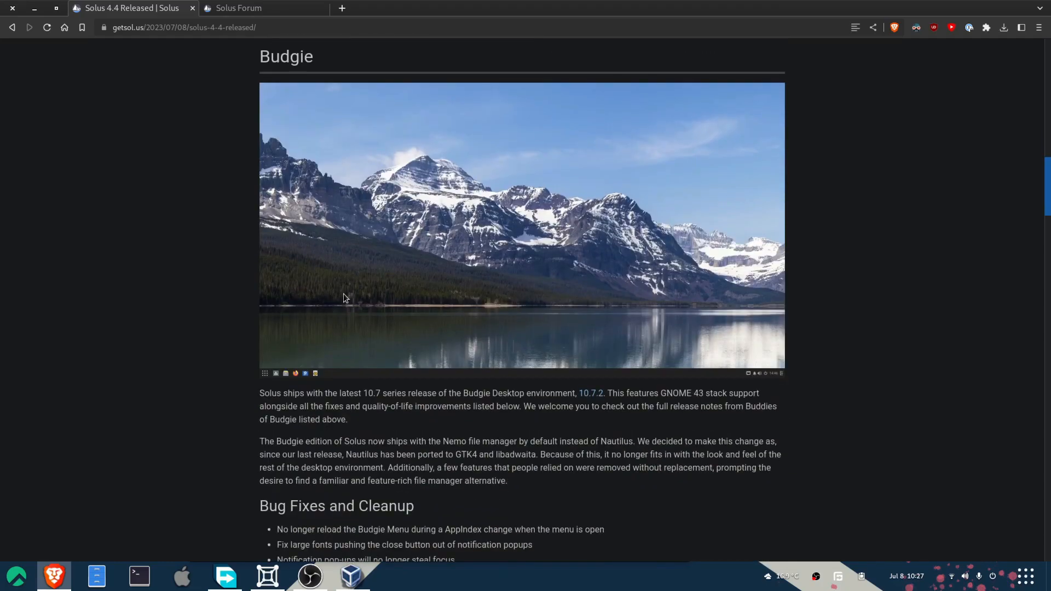
pyautogui.scroll(3)
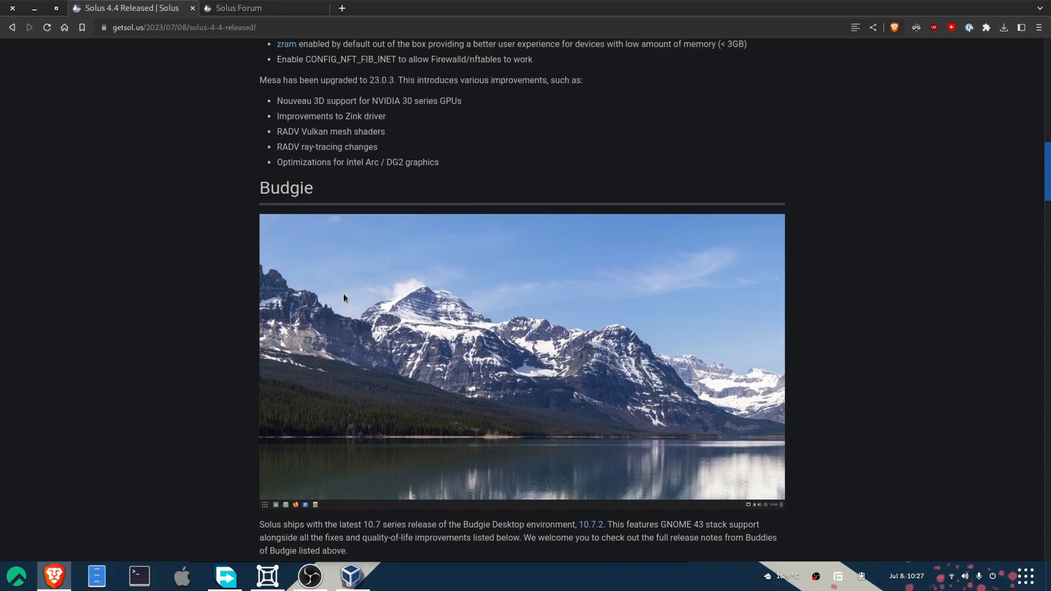
pyautogui.scroll(-3)
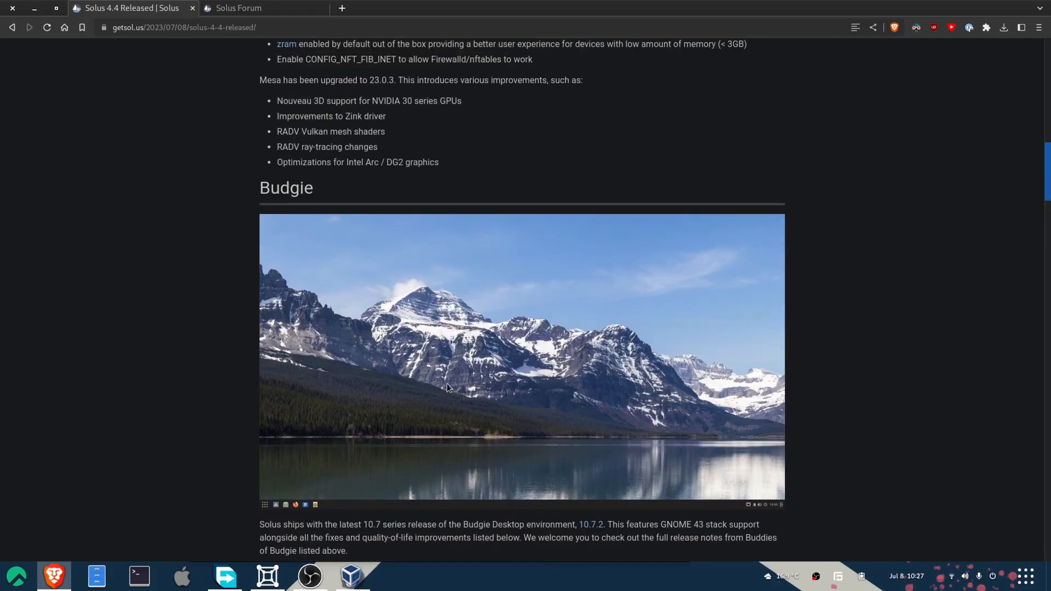
pyautogui.scroll(-3)
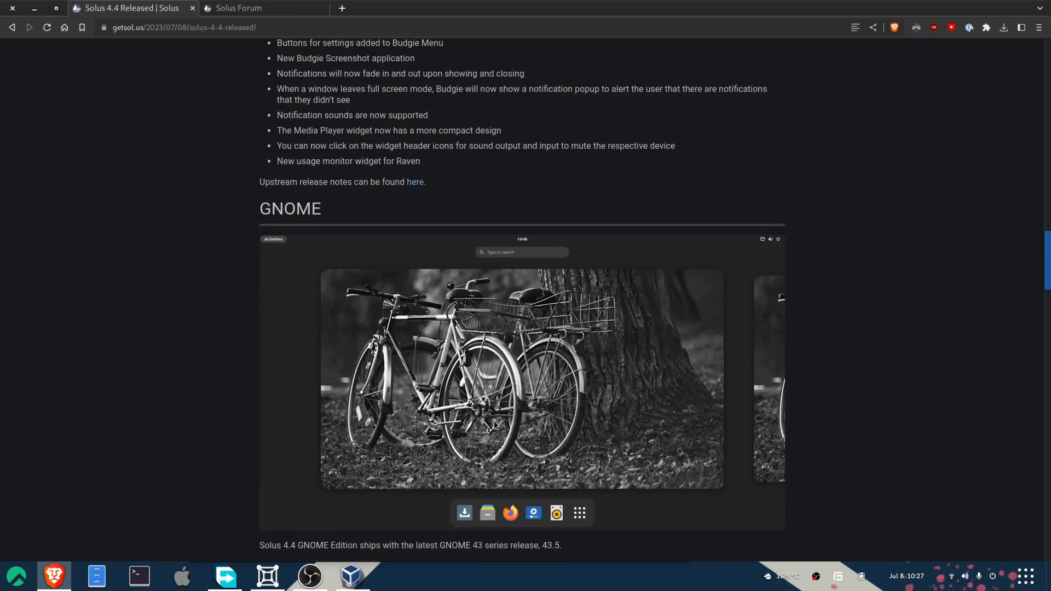
pyautogui.scroll(-3)
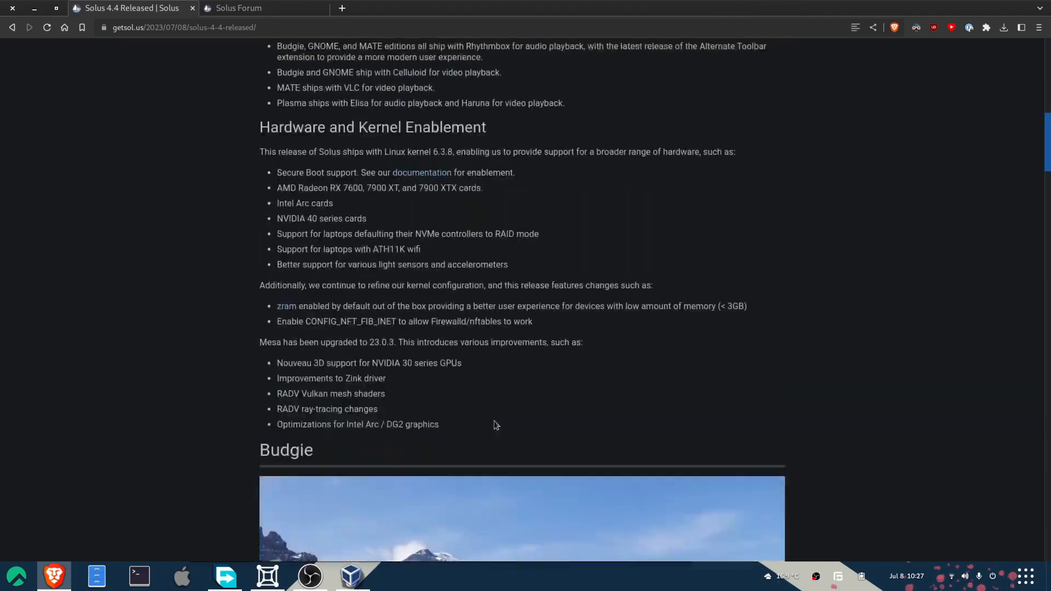
pyautogui.scroll(3)
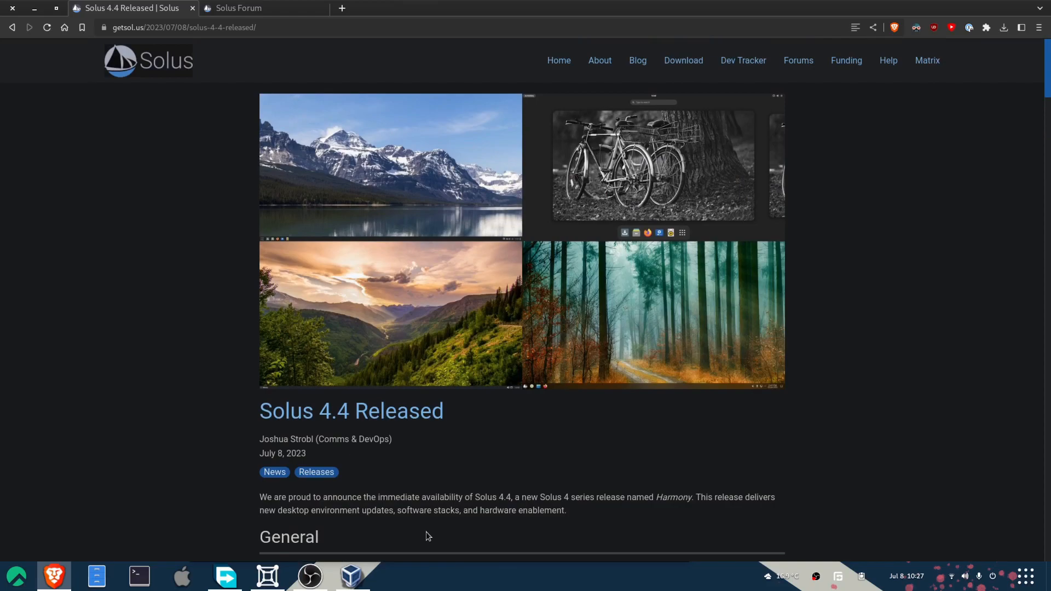
pyautogui.moveTo(421, 484)
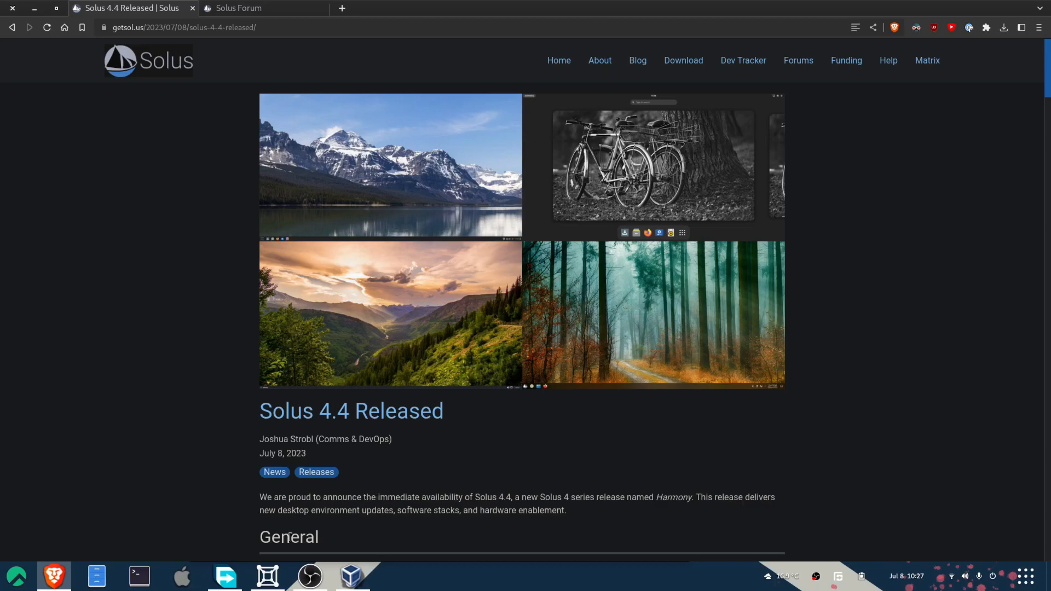
pyautogui.click(267, 576)
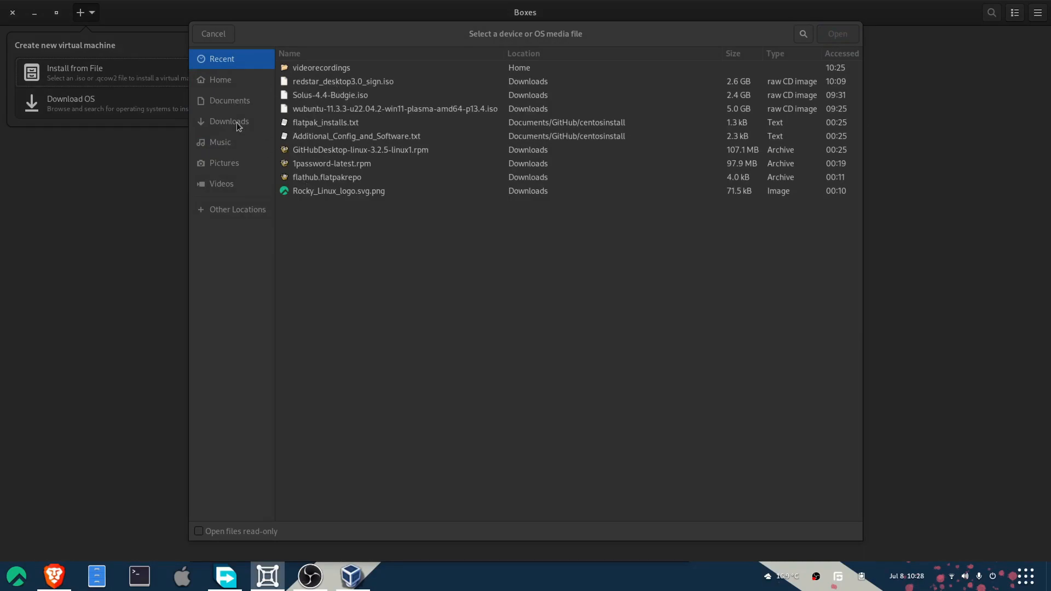
pyautogui.moveTo(303, 90)
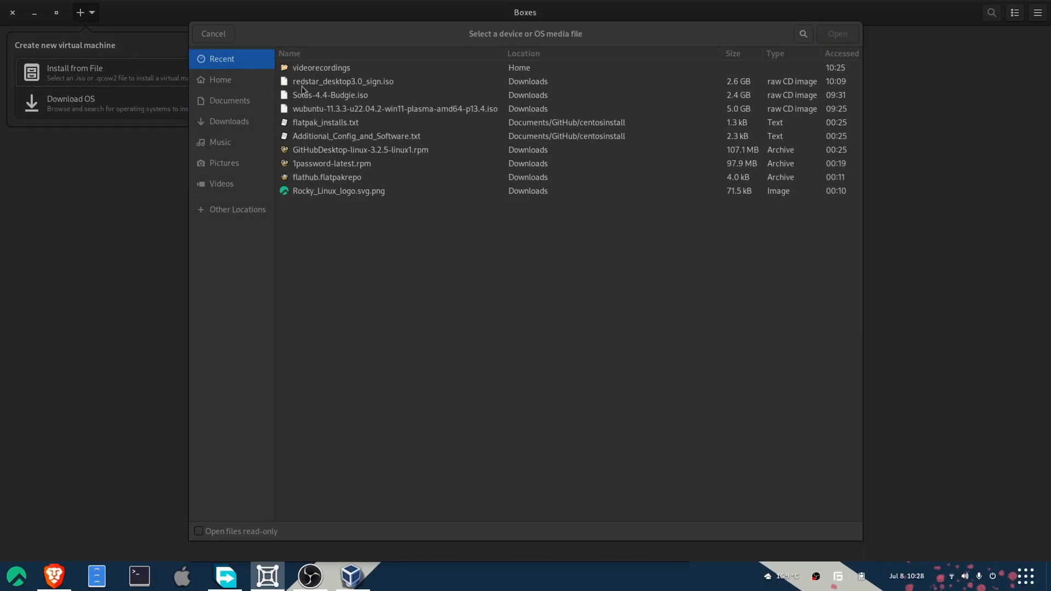
pyautogui.doubleClick(330, 95)
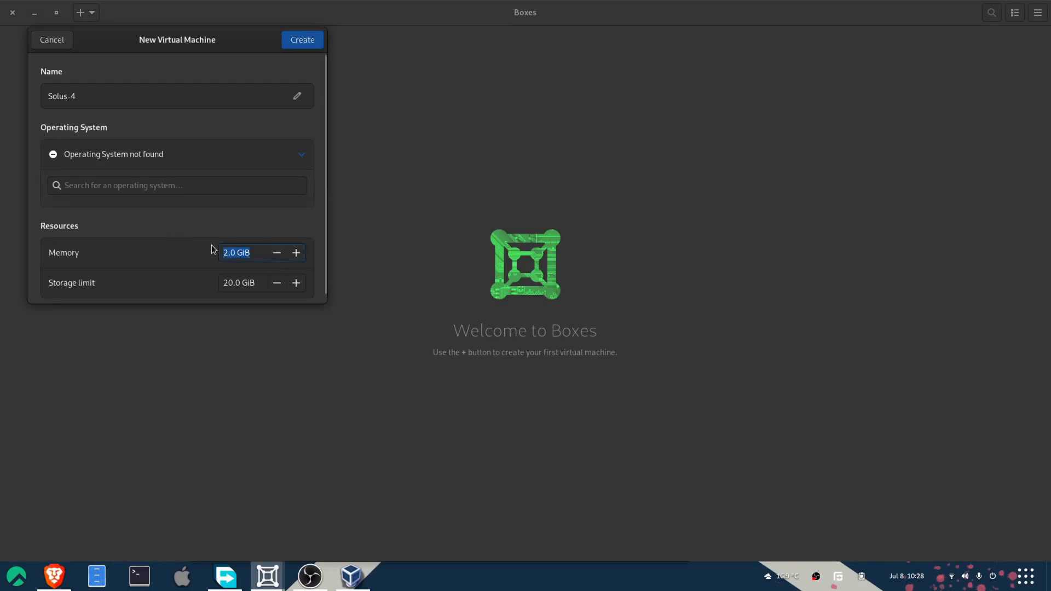
# - Set the machine's memory to 8 GiB and storage limit to 60 GiB
pyautogui.write('8GB')
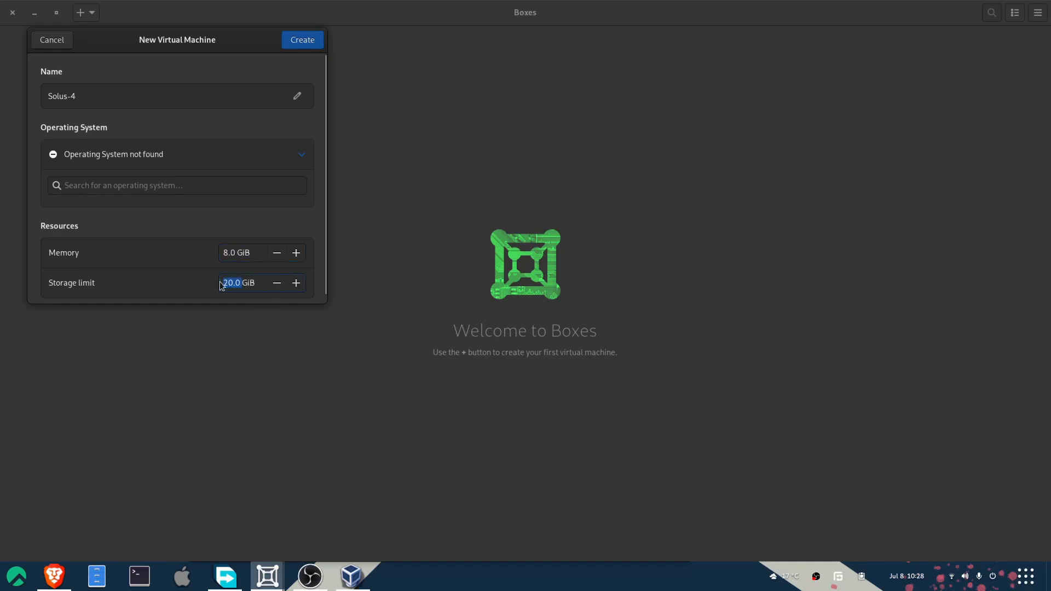
pyautogui.write('^')
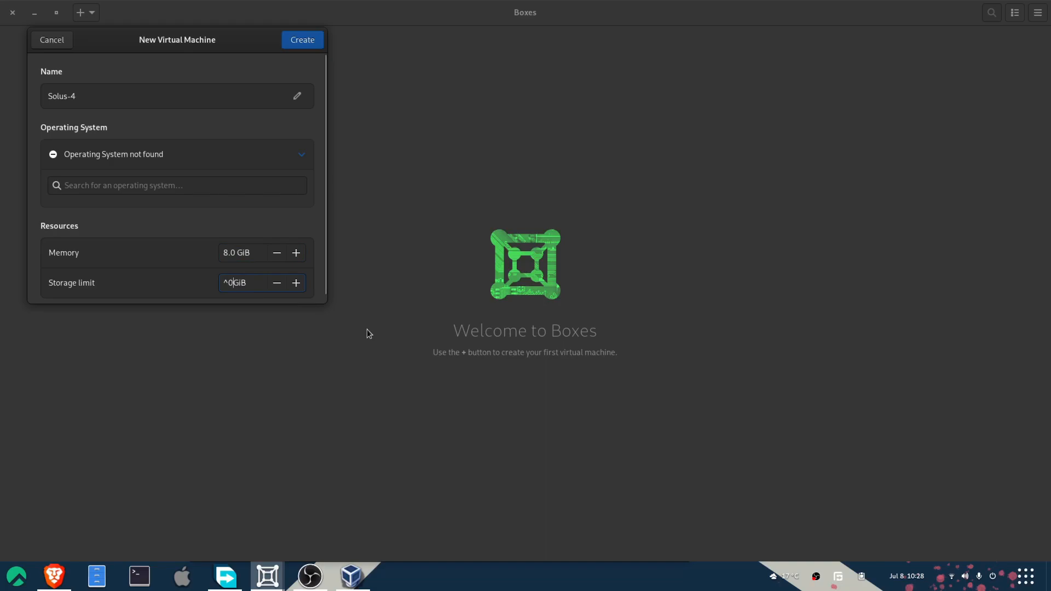
pyautogui.write('60.0')
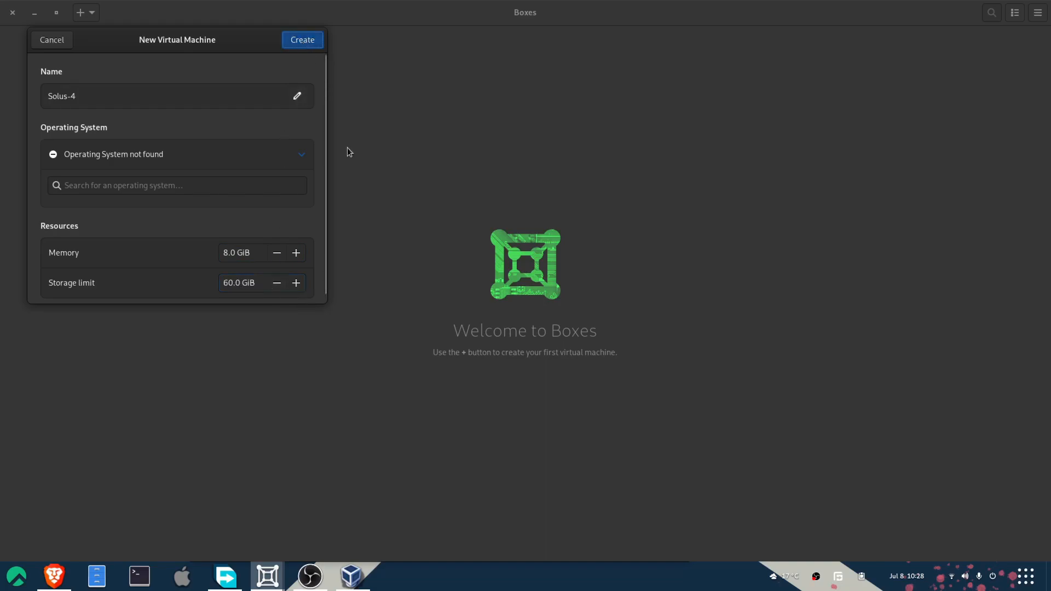
pyautogui.click(302, 39)
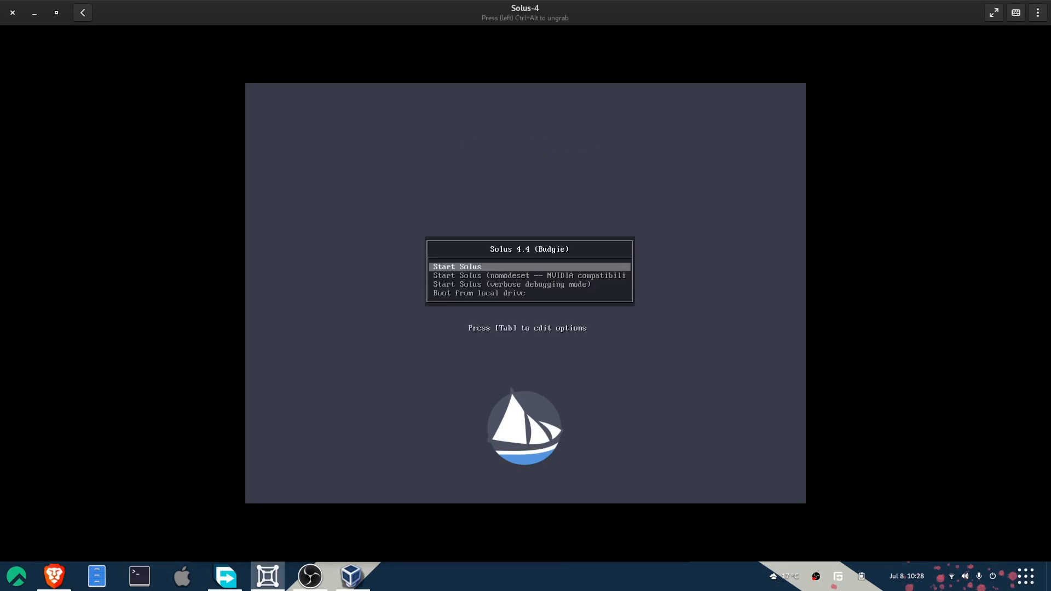
pyautogui.press('Return')
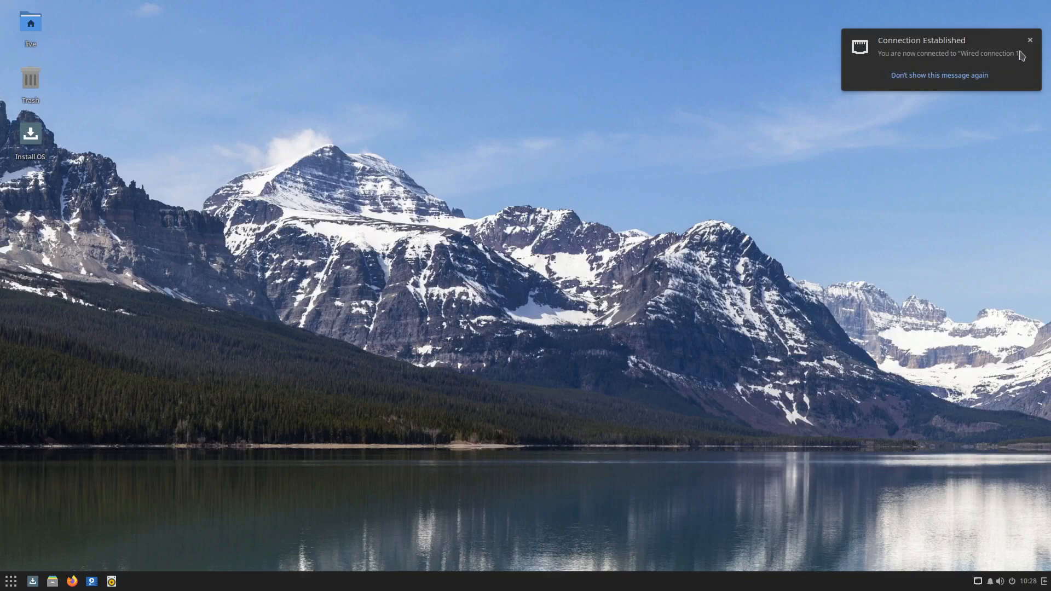
pyautogui.click(9, 580)
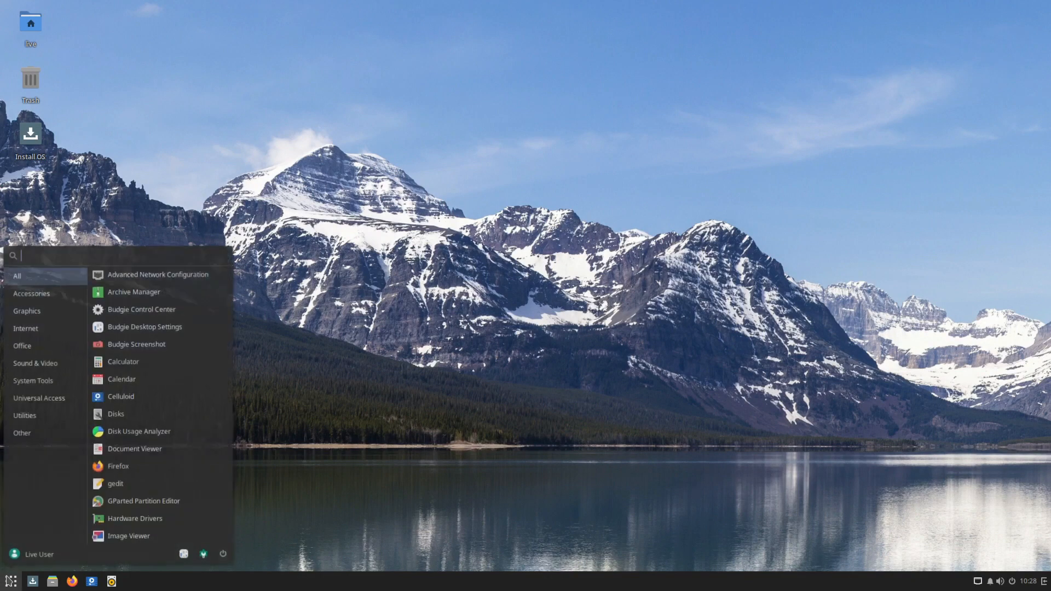
pyautogui.click(404, 356)
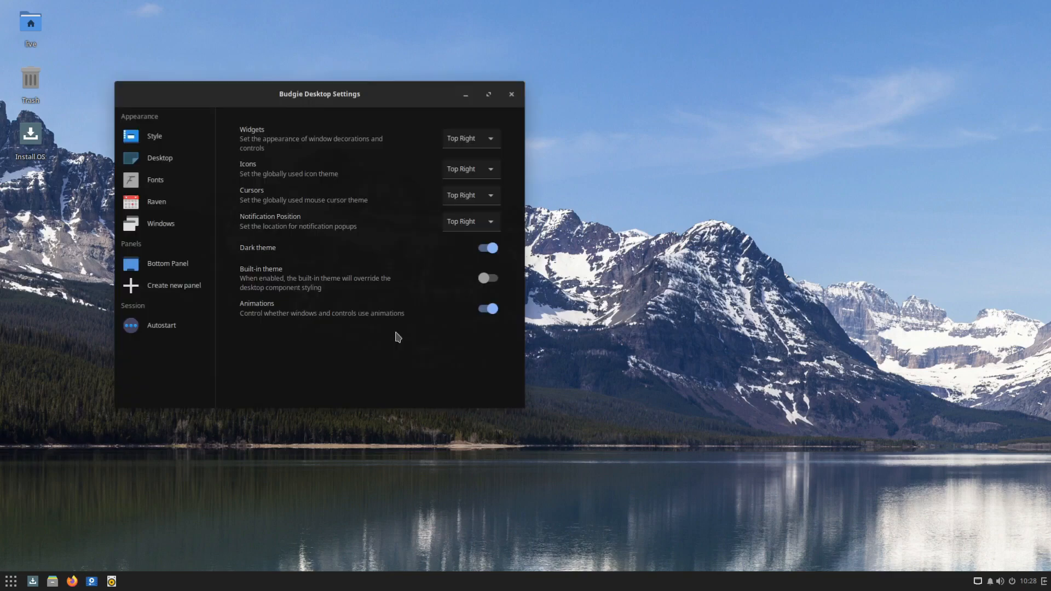
pyautogui.click(511, 94)
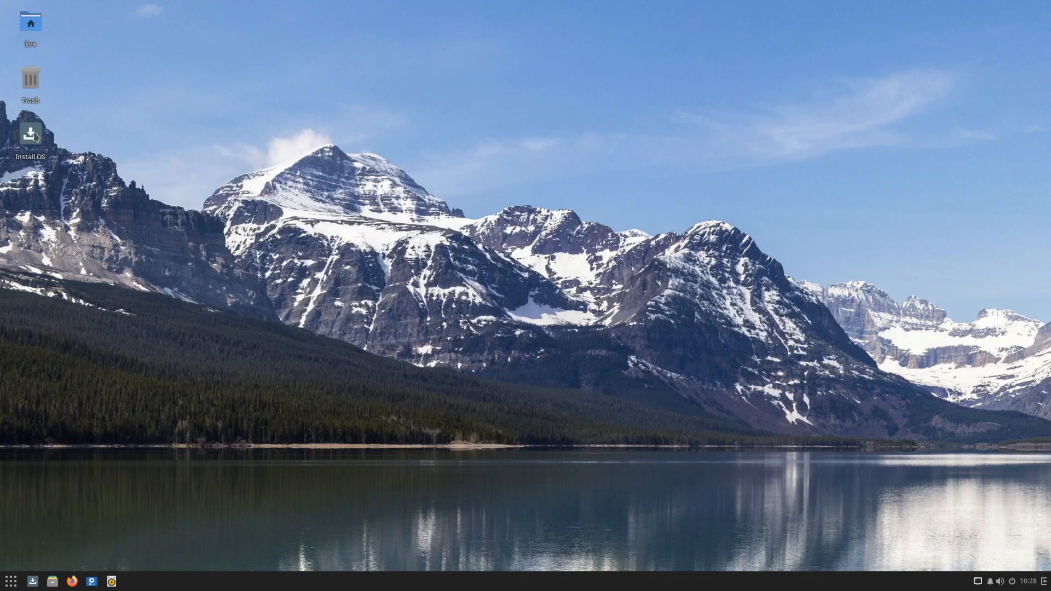
# - Launch the installer, choose English (United States), English (US) keyboard and Los Angeles timezone
pyautogui.doubleClick(30, 134)
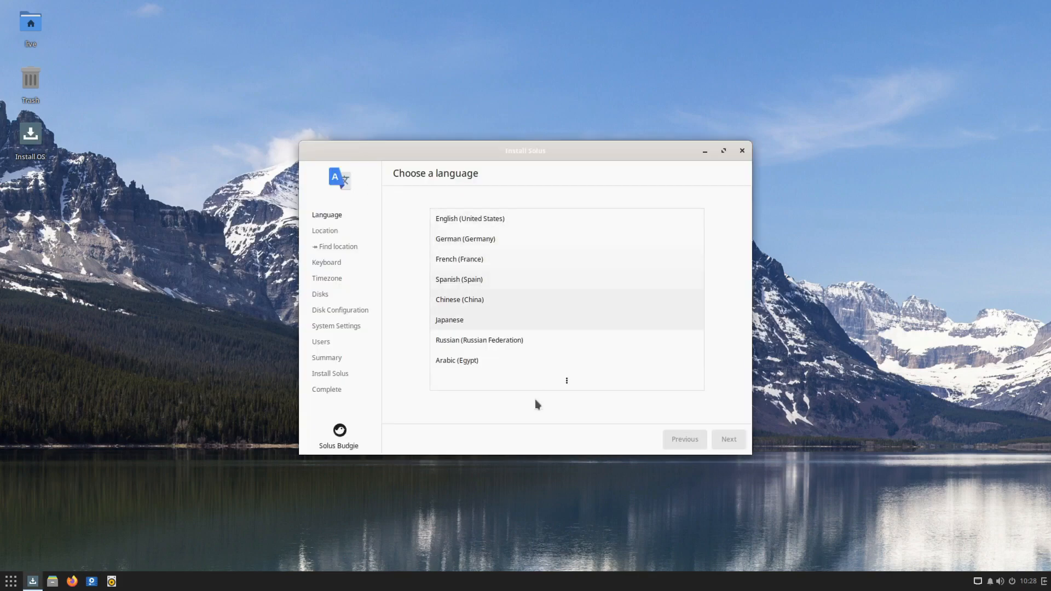
pyautogui.click(469, 219)
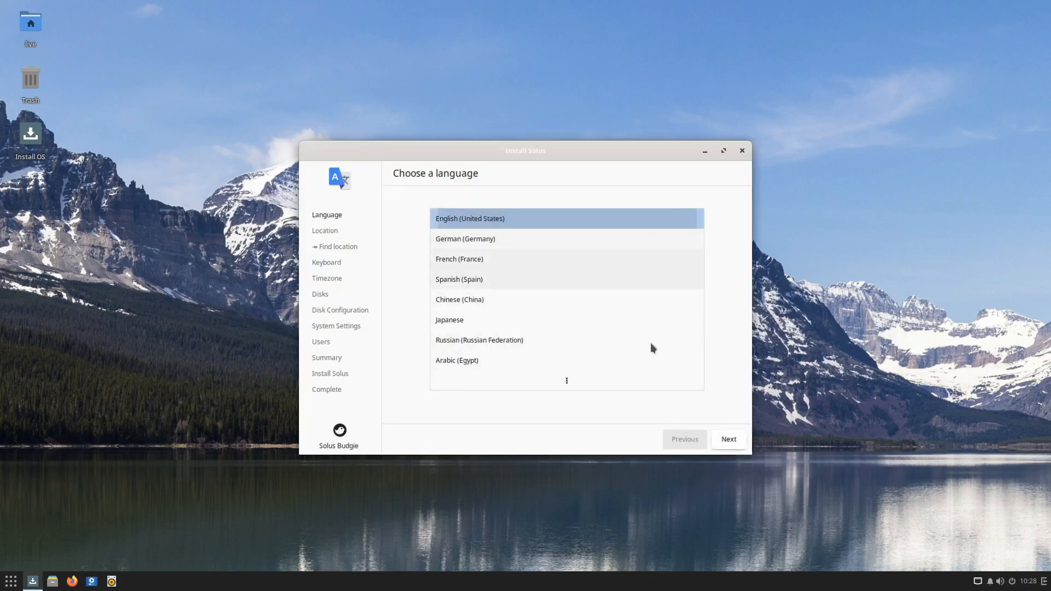
pyautogui.click(728, 439)
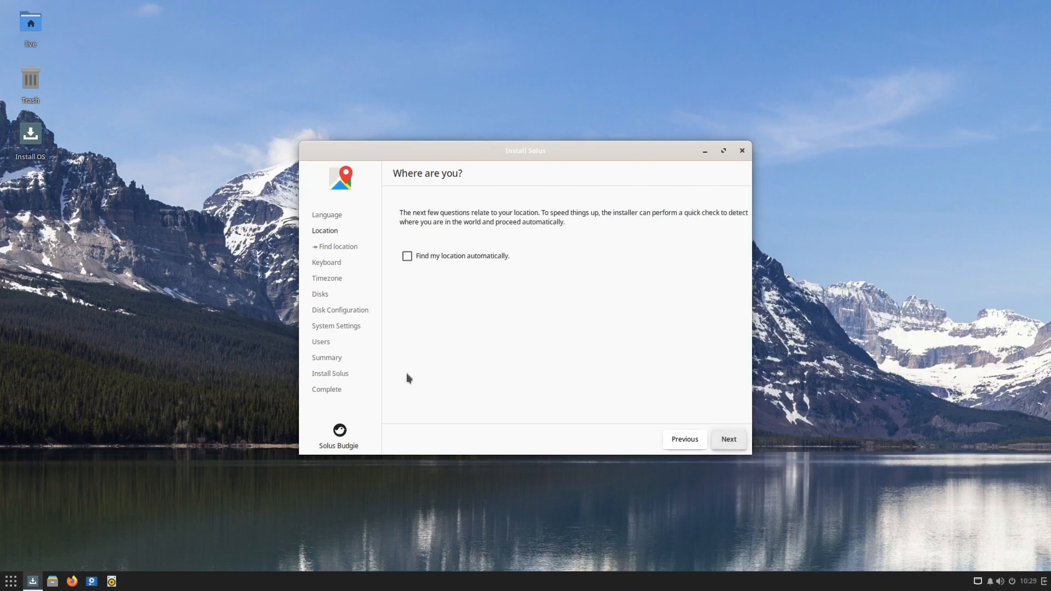
pyautogui.click(728, 439)
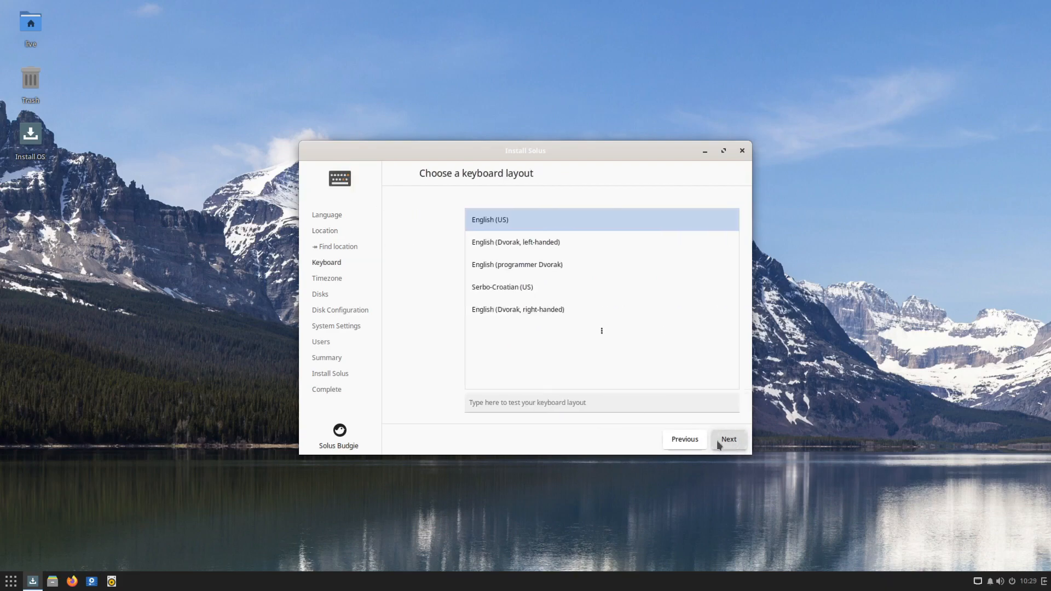
pyautogui.click(728, 439)
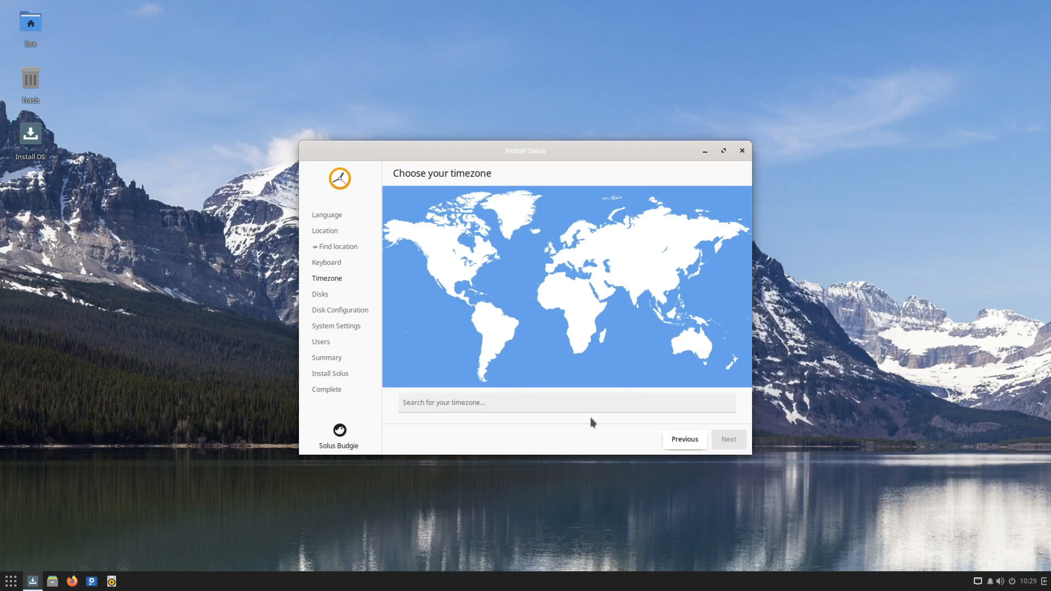
pyautogui.write('lo')
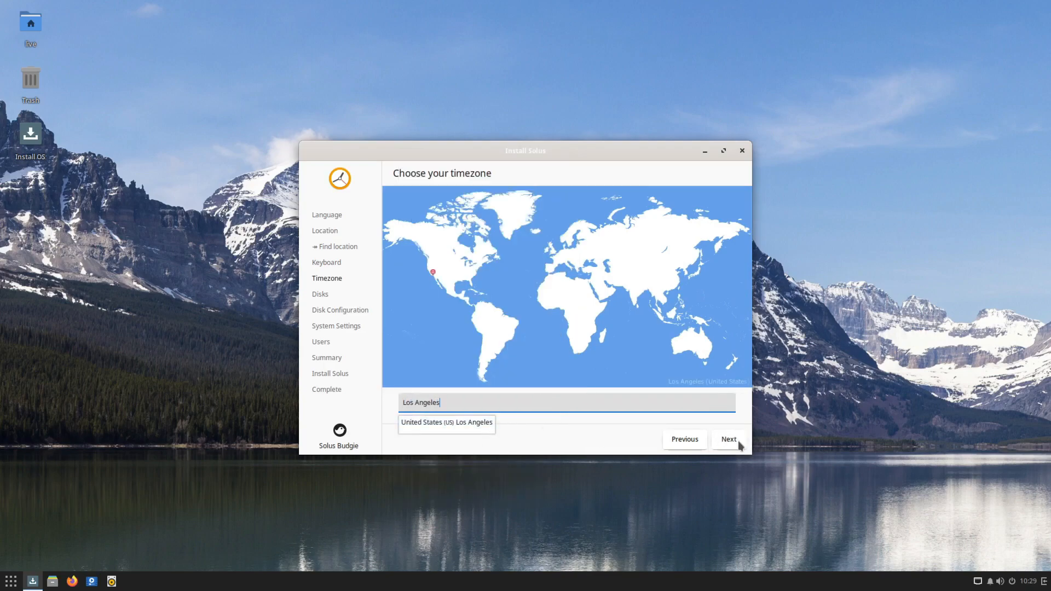
pyautogui.click(728, 439)
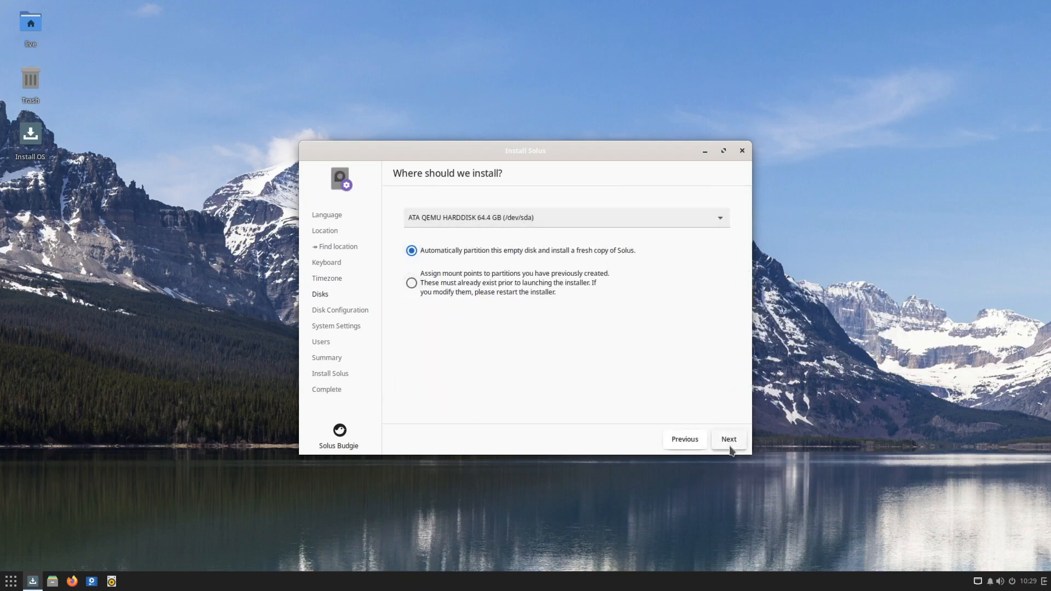
# - Accept automatic partitioning and name the computer solusvm
pyautogui.click(728, 440)
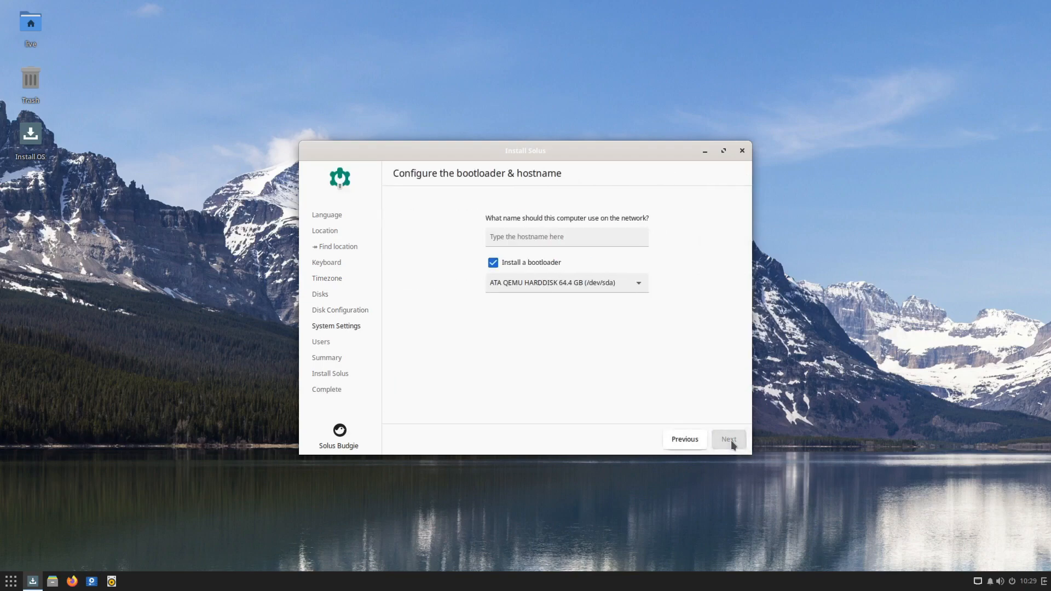
pyautogui.click(566, 236)
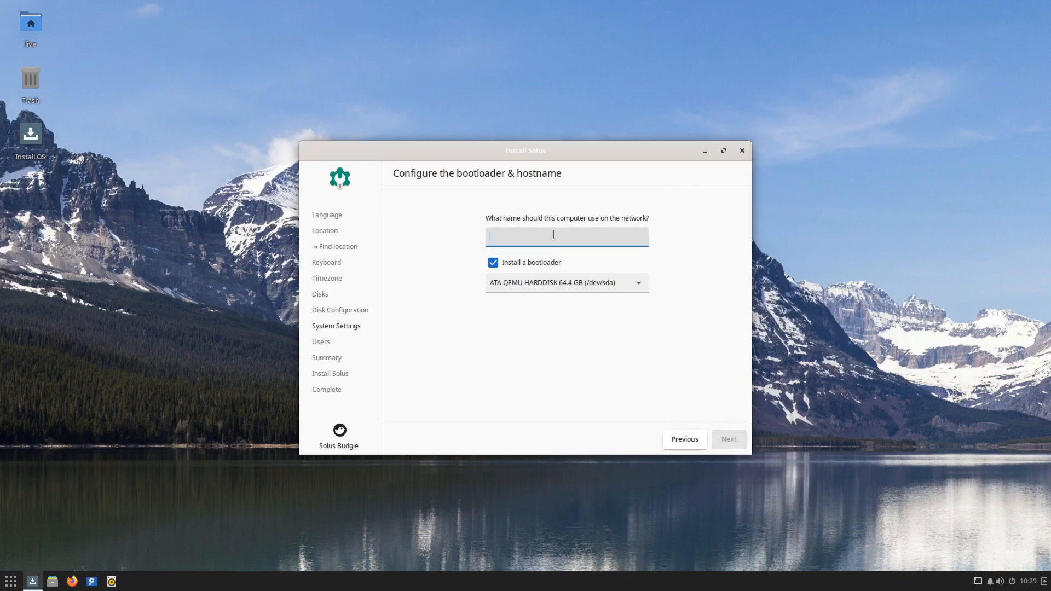
pyautogui.write('solusvm')
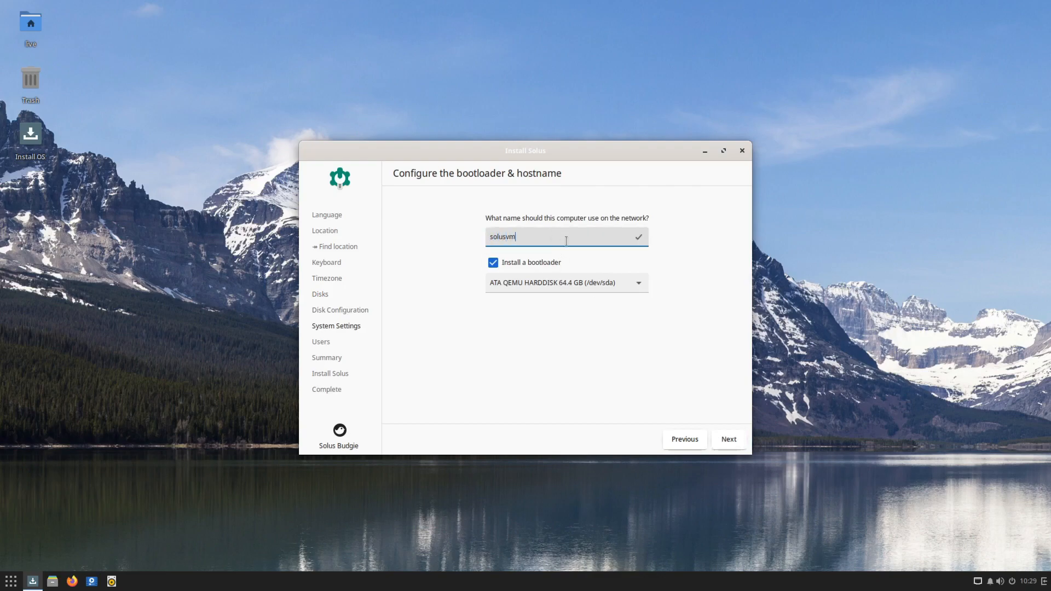
pyautogui.click(728, 439)
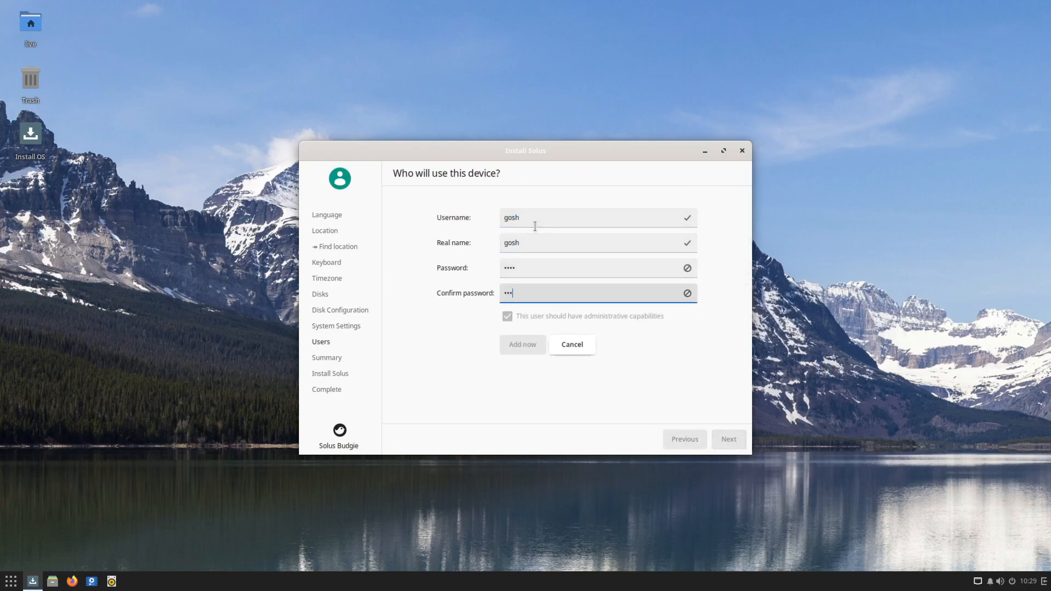
# - Add administrator account gosh with its password and start installing Solus
pyautogui.write('•')
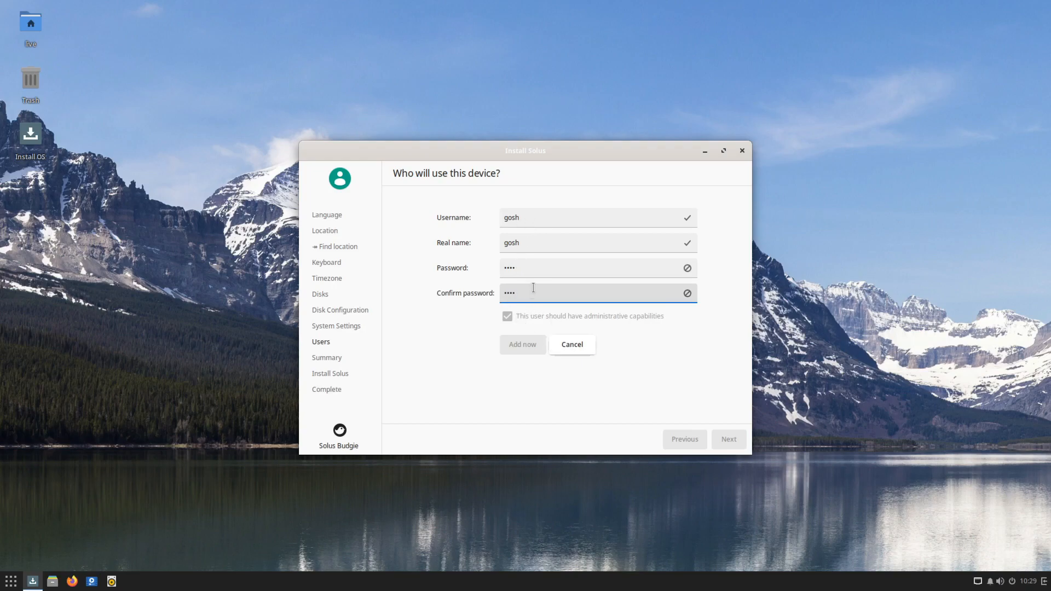
pyautogui.click(597, 268)
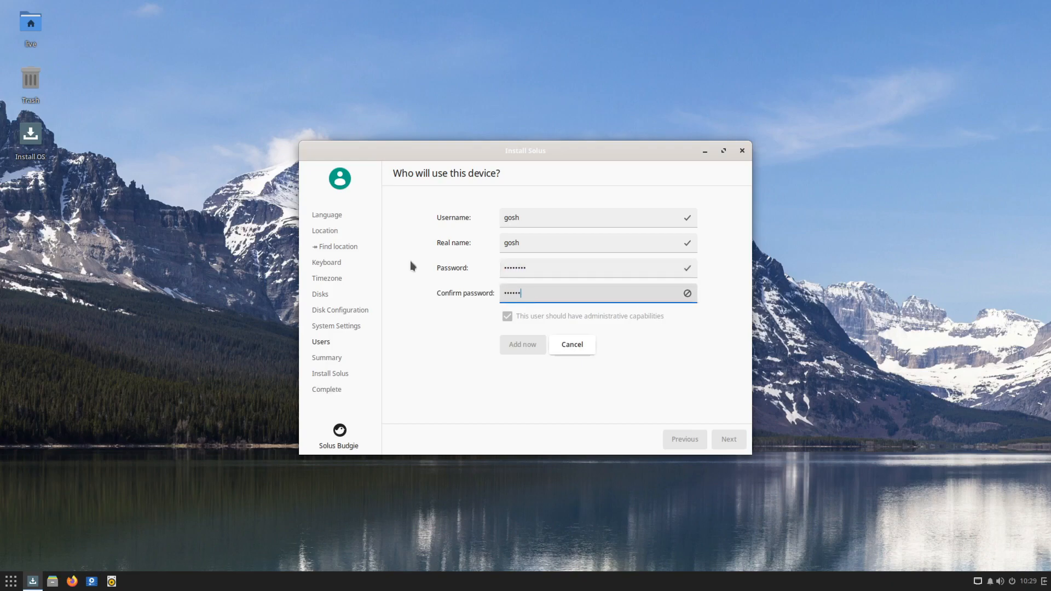
pyautogui.click(523, 344)
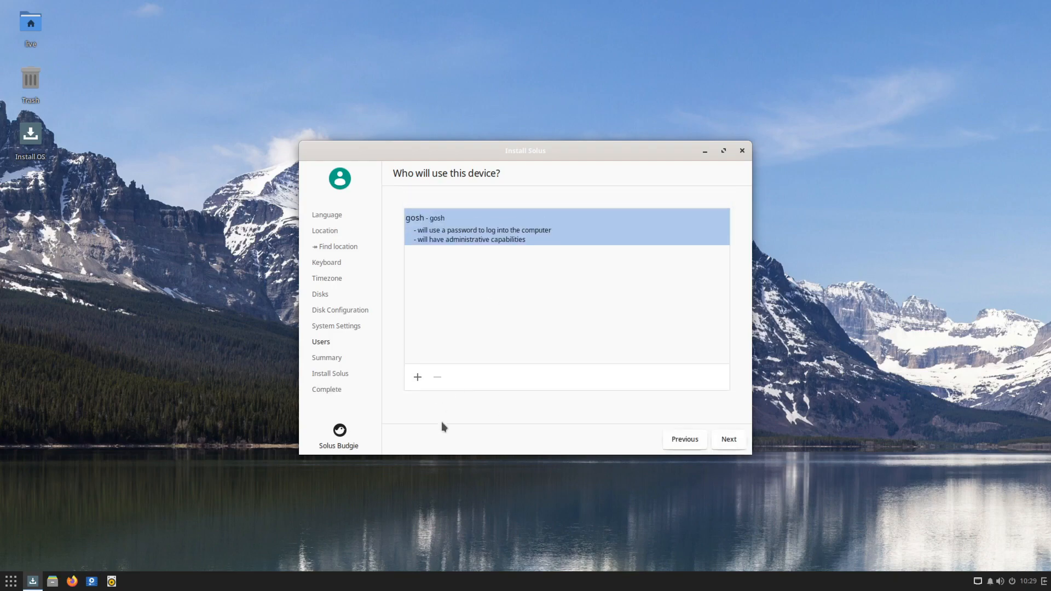
pyautogui.moveTo(451, 235)
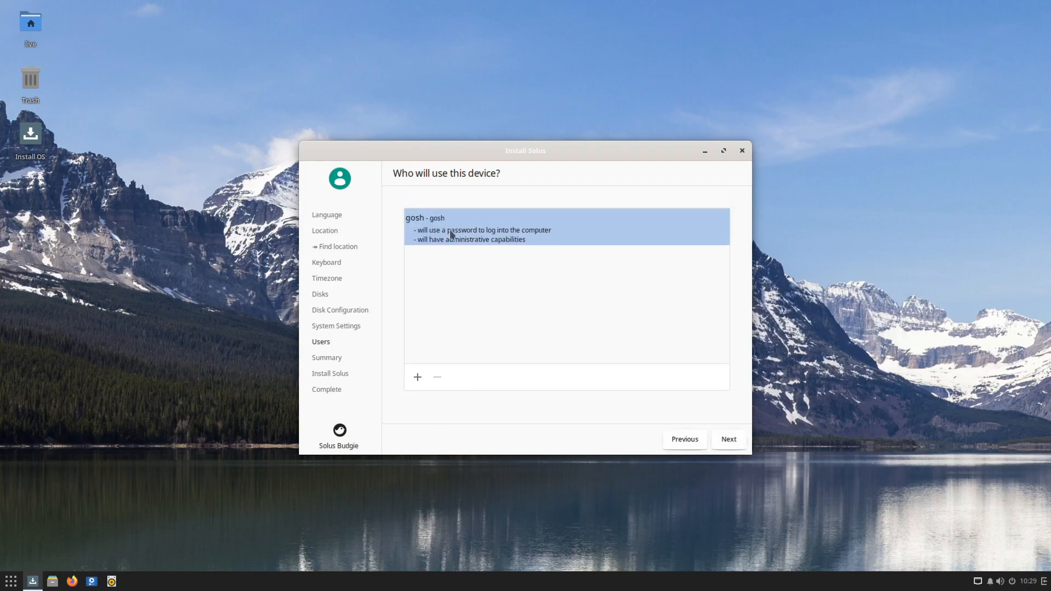
pyautogui.click(728, 440)
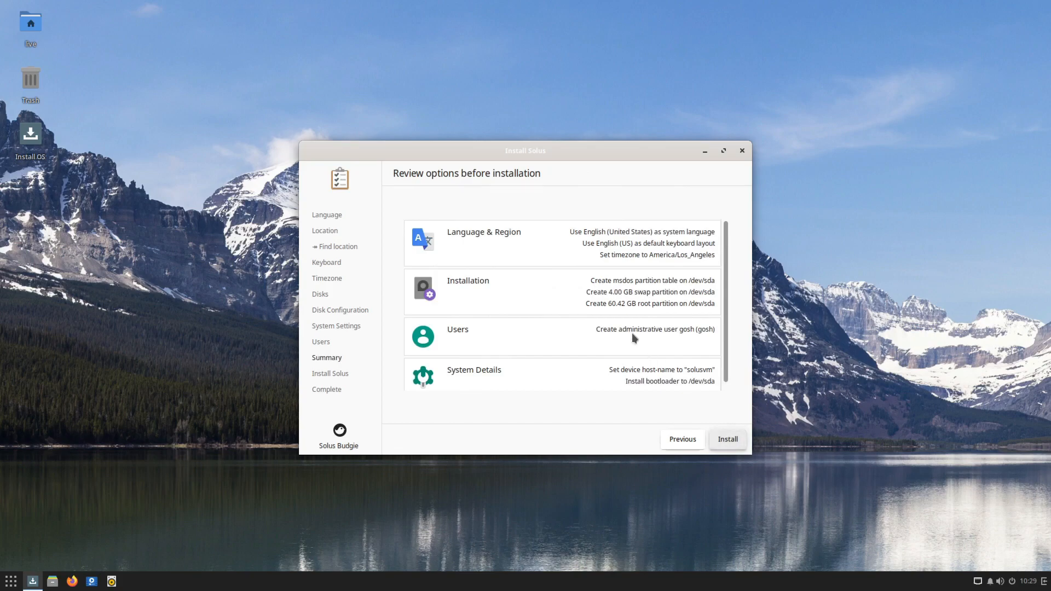
pyautogui.click(728, 439)
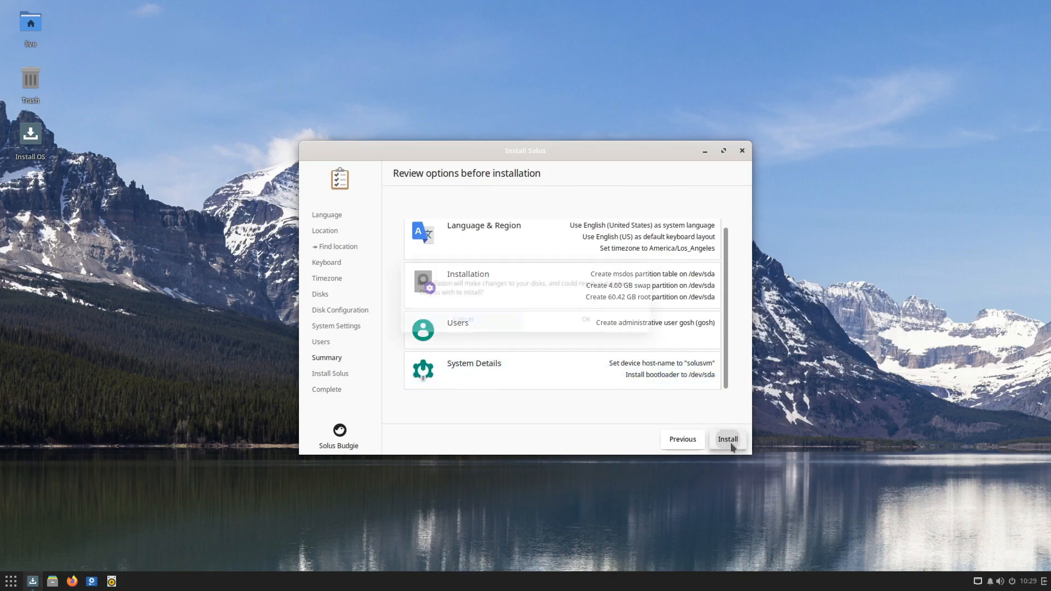
# - Confirm the disk changes, then browse System Tools and Accessories menu categories while installing
pyautogui.click(727, 439)
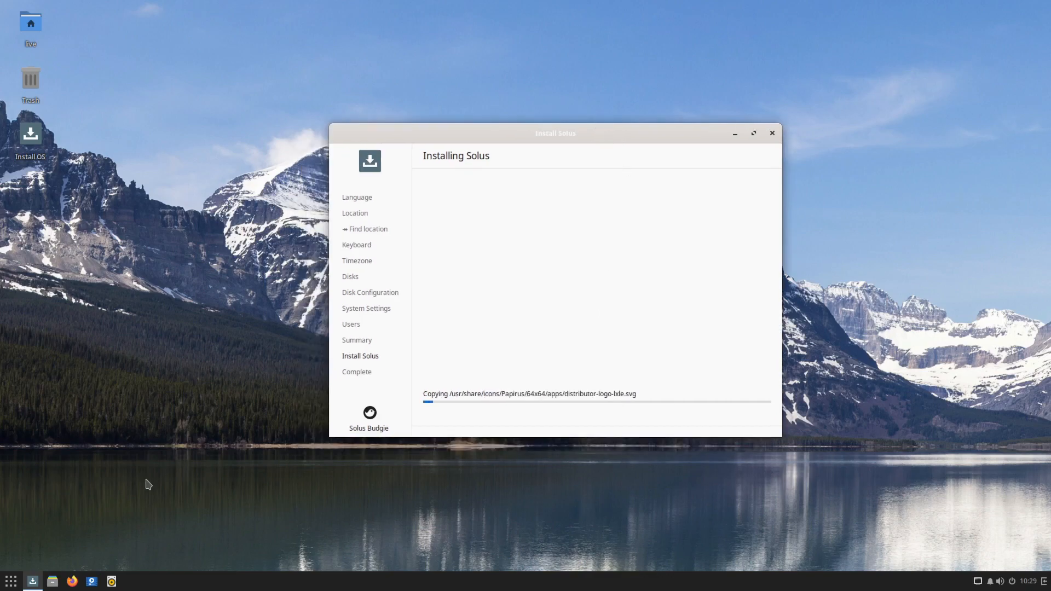
pyautogui.click(10, 580)
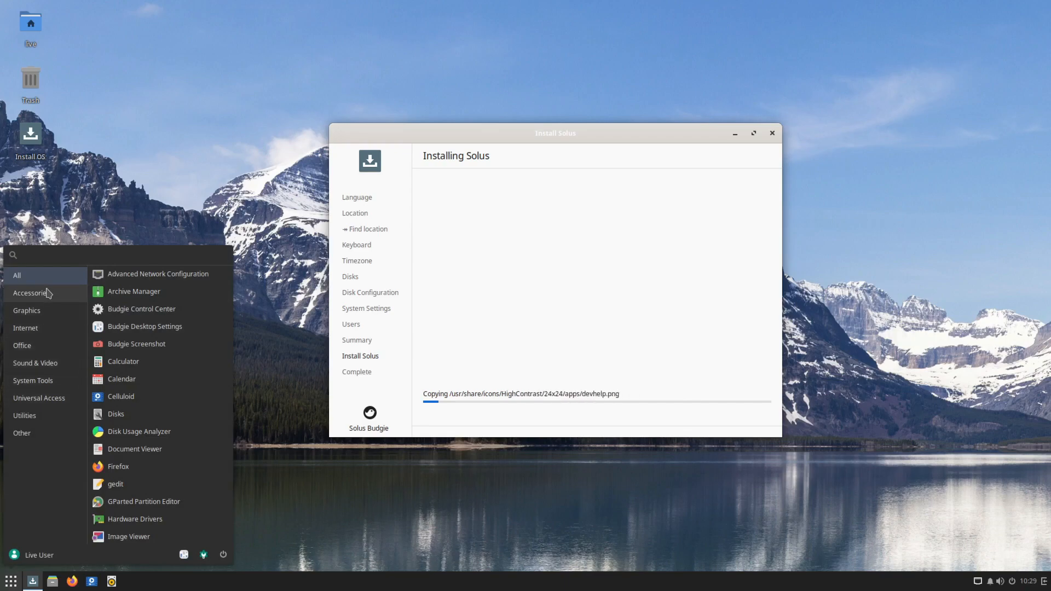
pyautogui.click(27, 310)
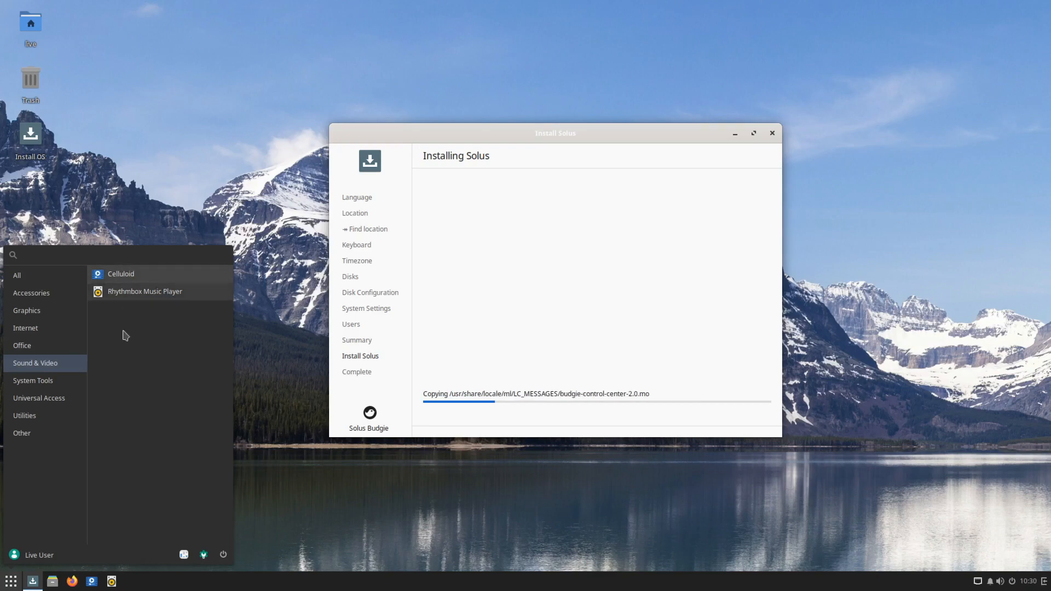
pyautogui.click(33, 380)
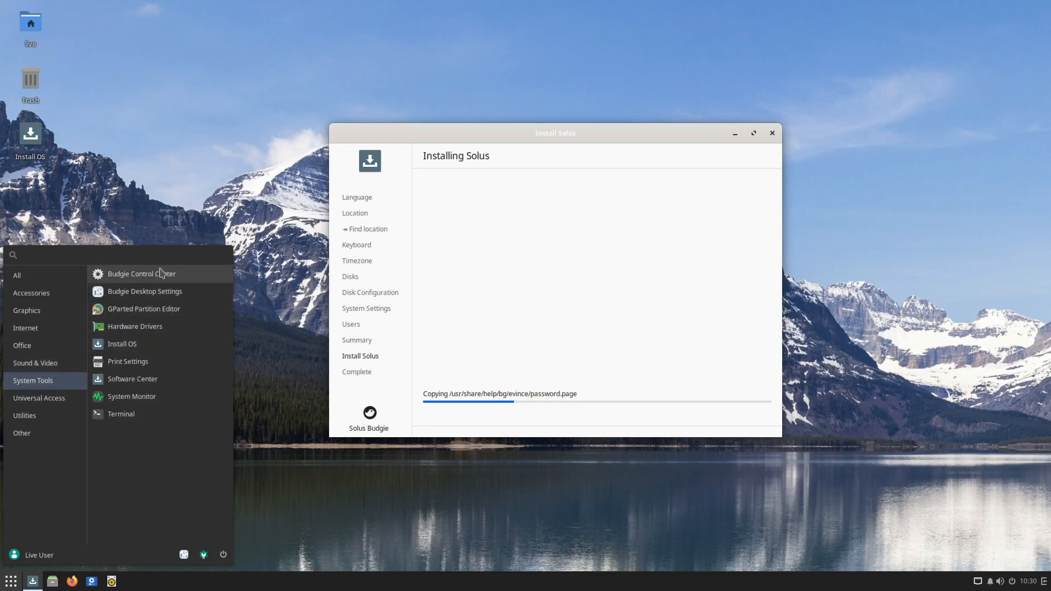
pyautogui.moveTo(104, 436)
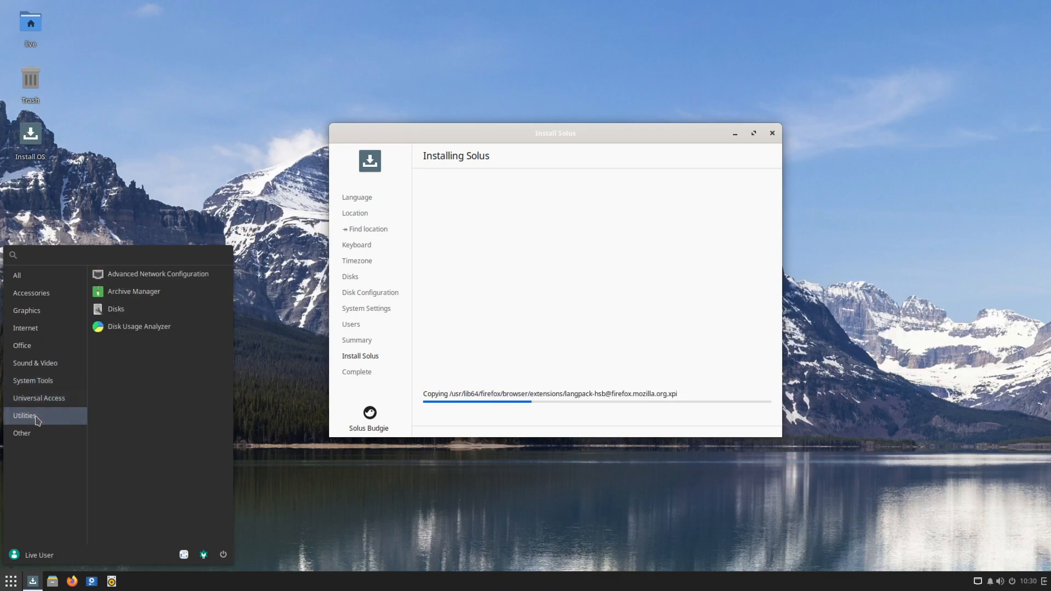
pyautogui.click(32, 293)
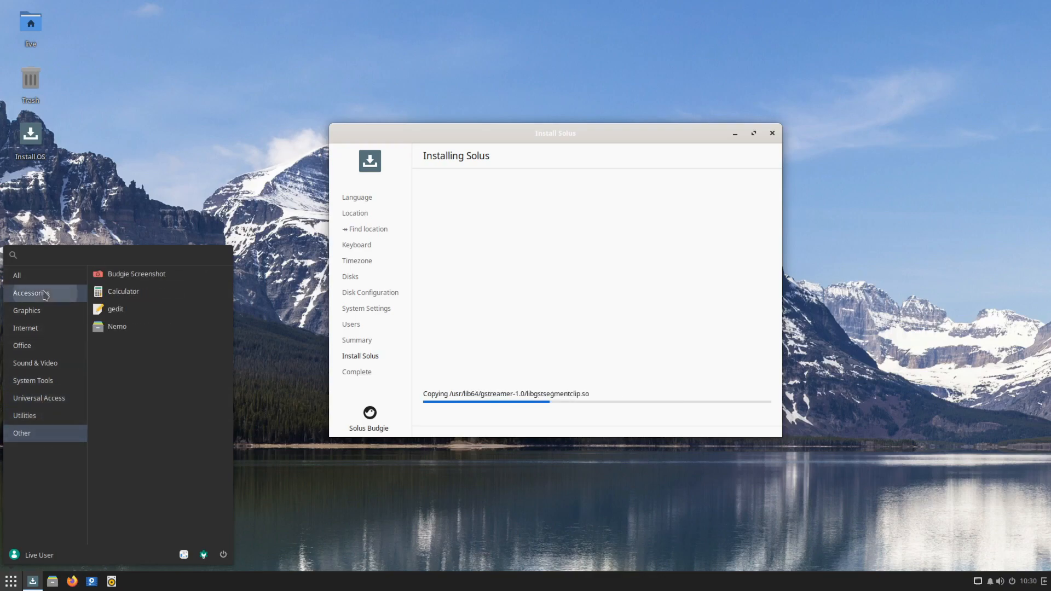
pyautogui.moveTo(123, 335)
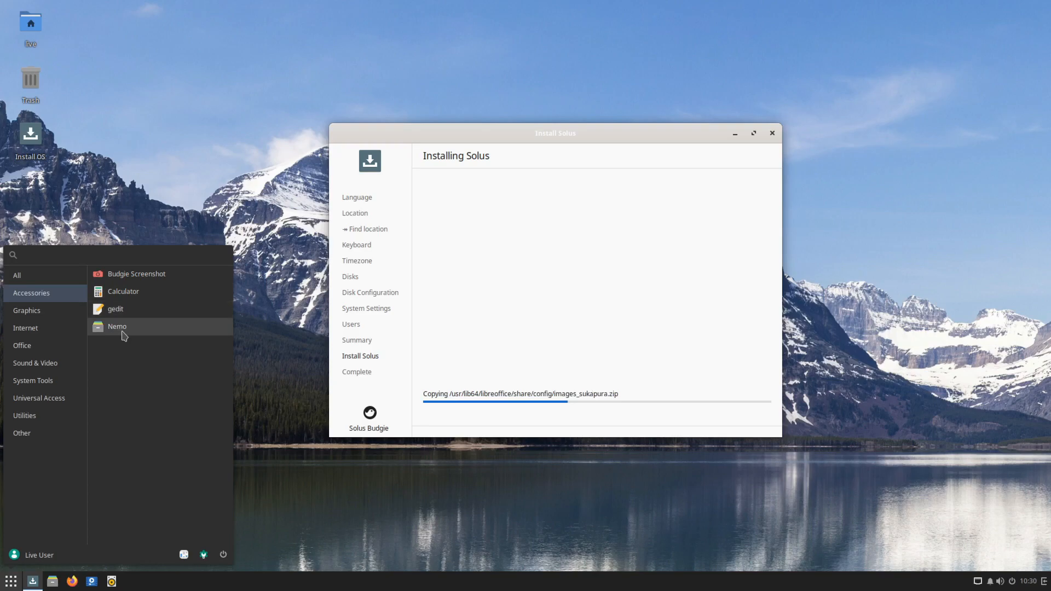
pyautogui.click(16, 275)
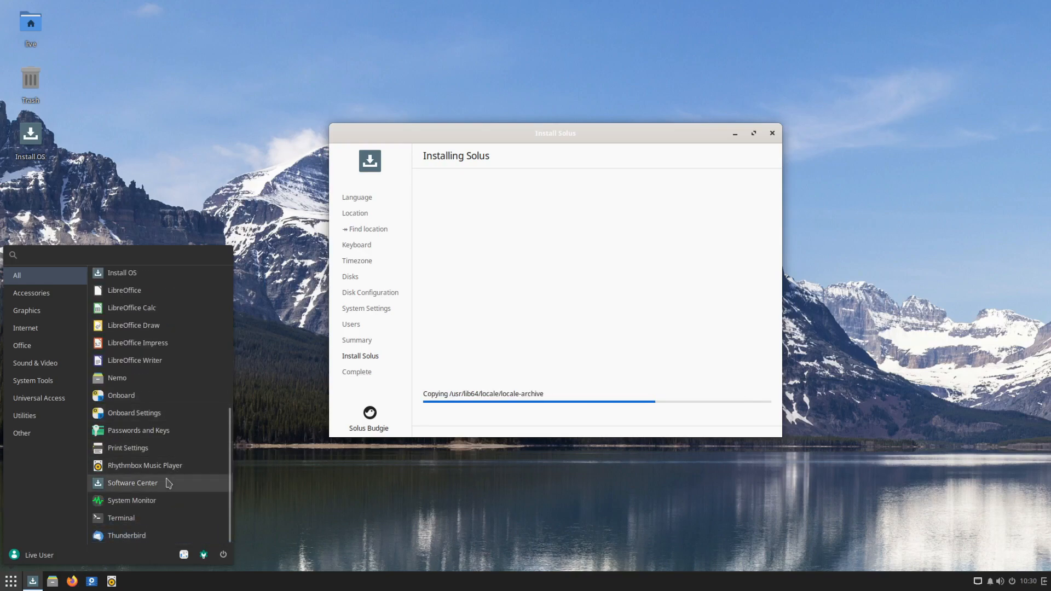
pyautogui.moveTo(132, 500)
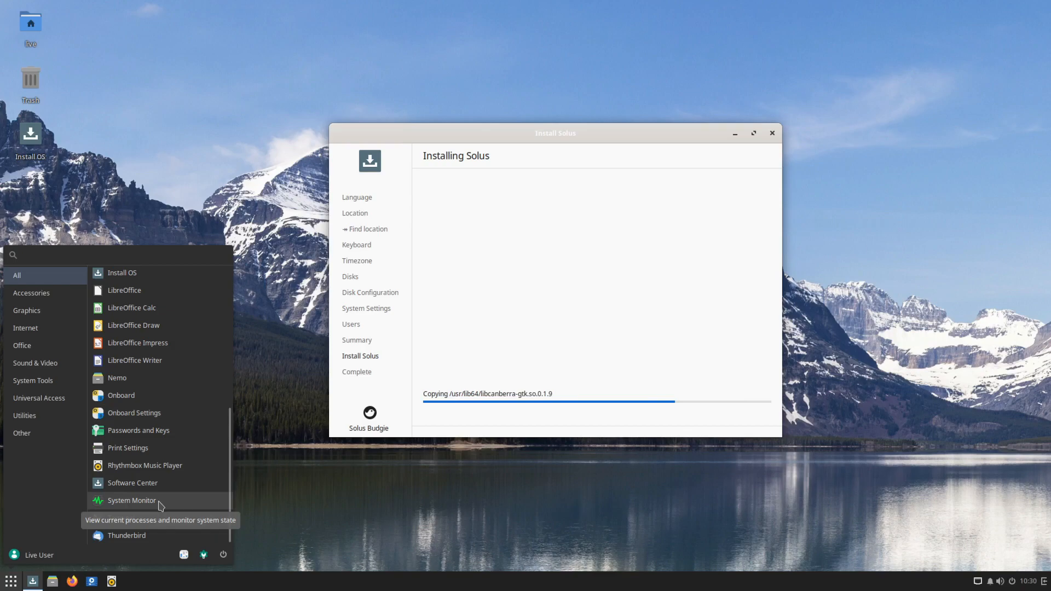
pyautogui.moveTo(577, 417)
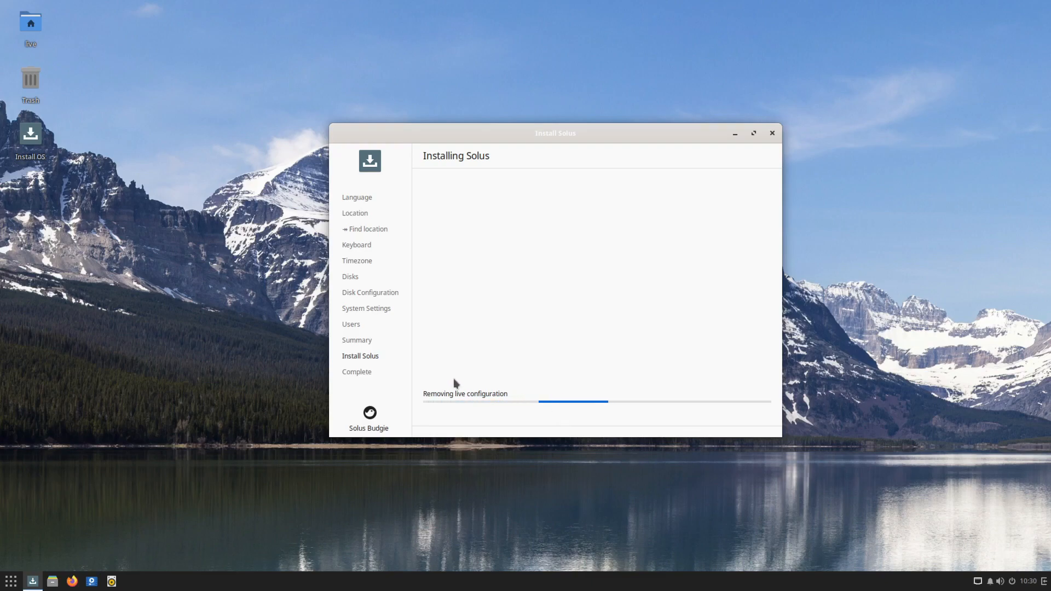
# - Open Budgie Desktop Settings from the desktop menu and apply the Materia-dark widget theme
pyautogui.rightClick(191, 355)
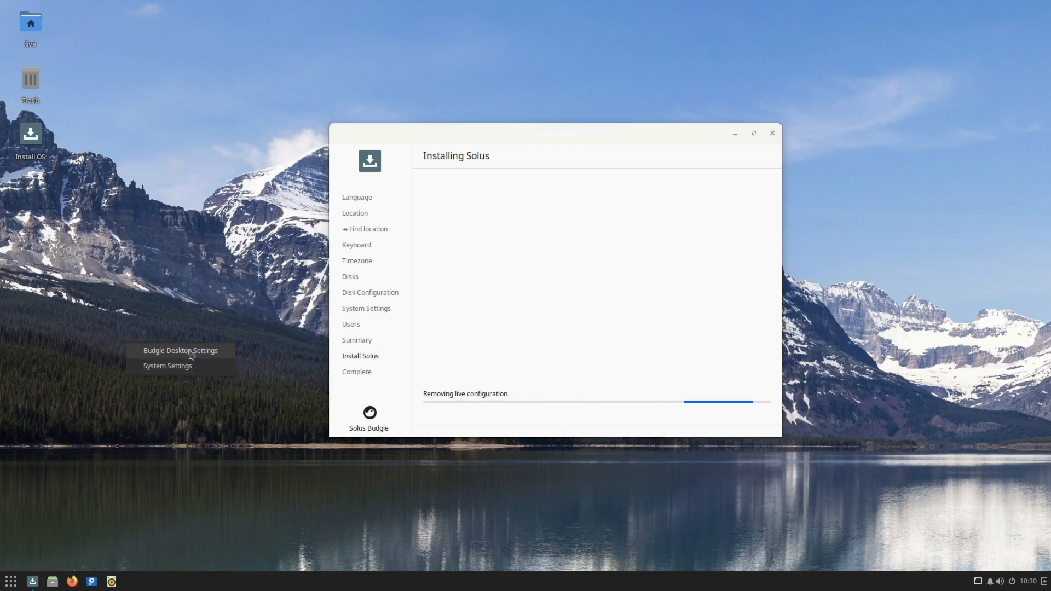
pyautogui.click(180, 350)
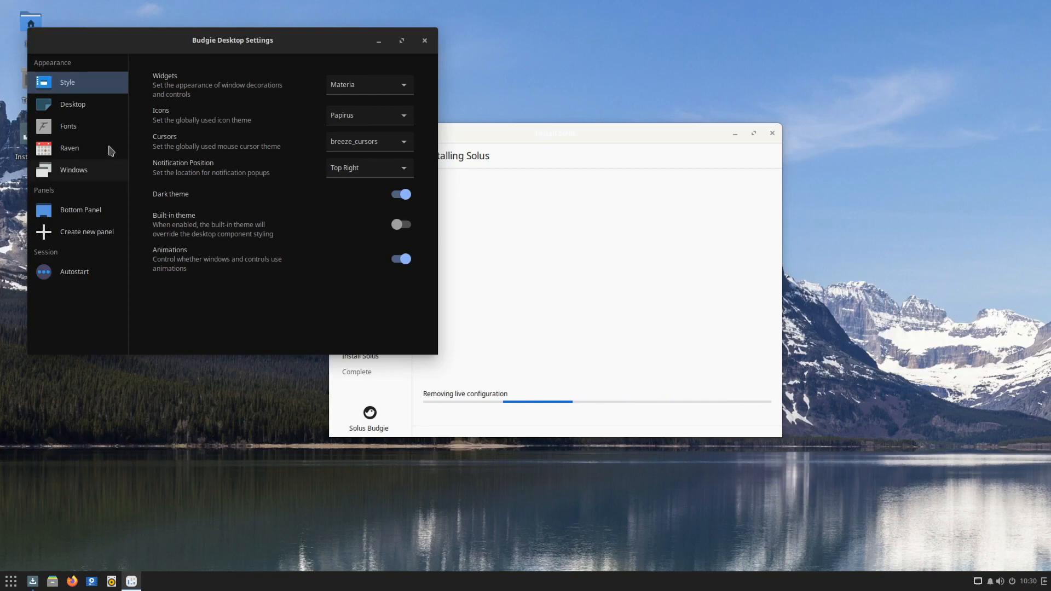
pyautogui.click(72, 104)
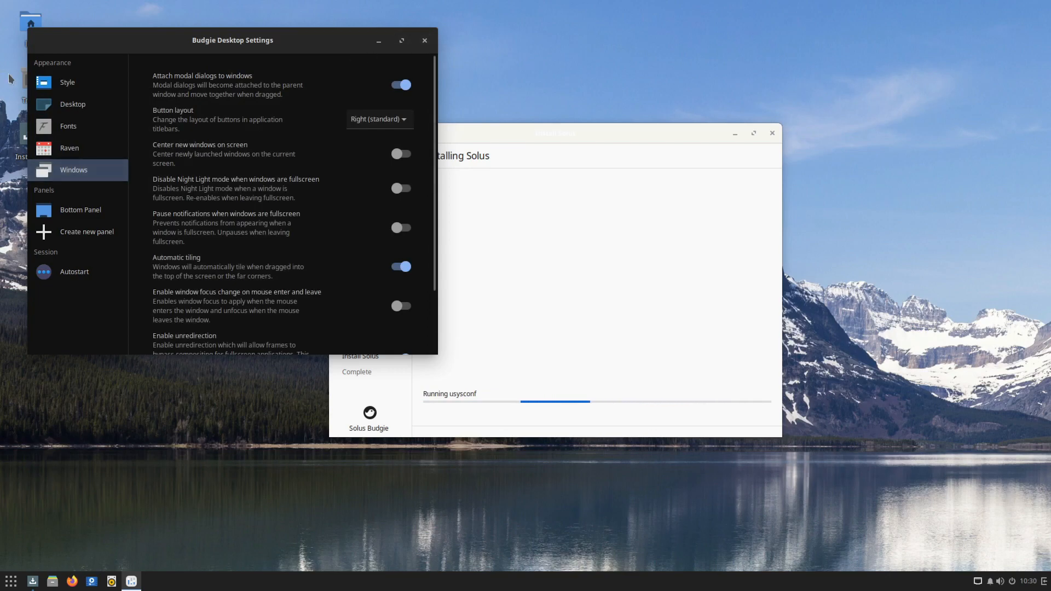
pyautogui.click(67, 81)
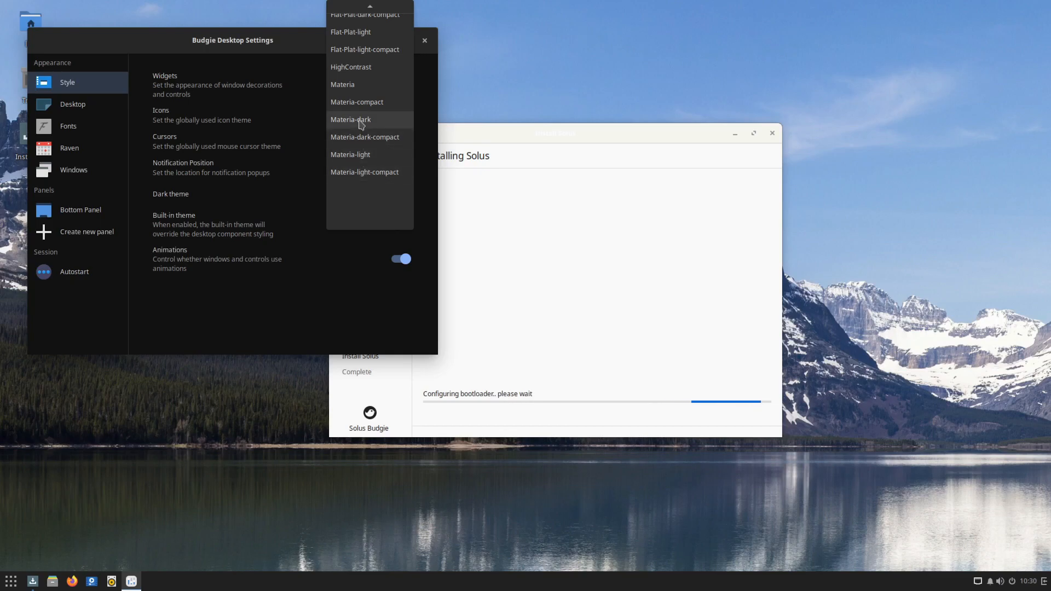
pyautogui.click(350, 119)
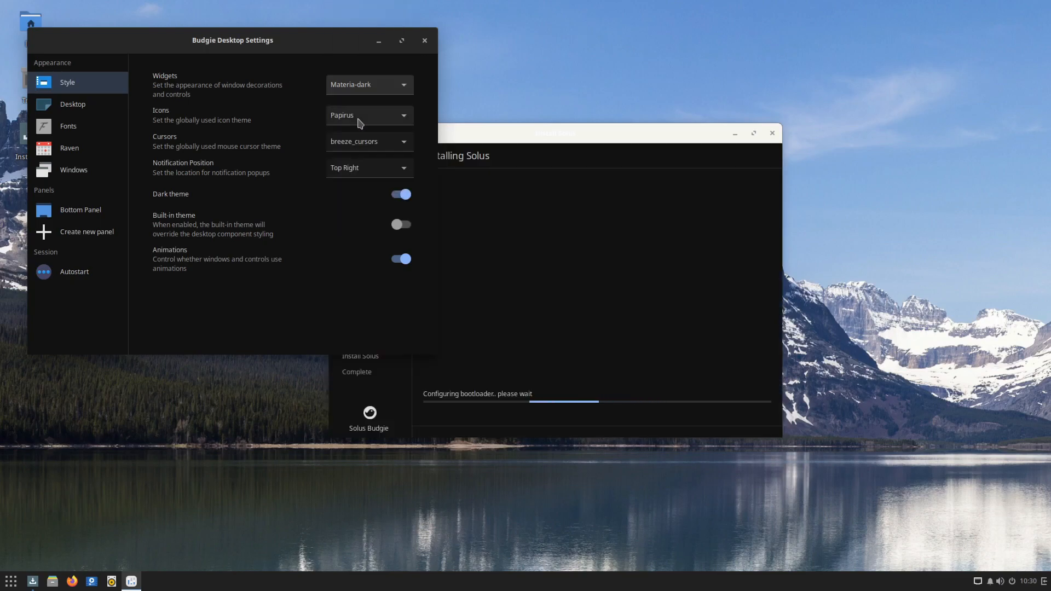
pyautogui.click(73, 104)
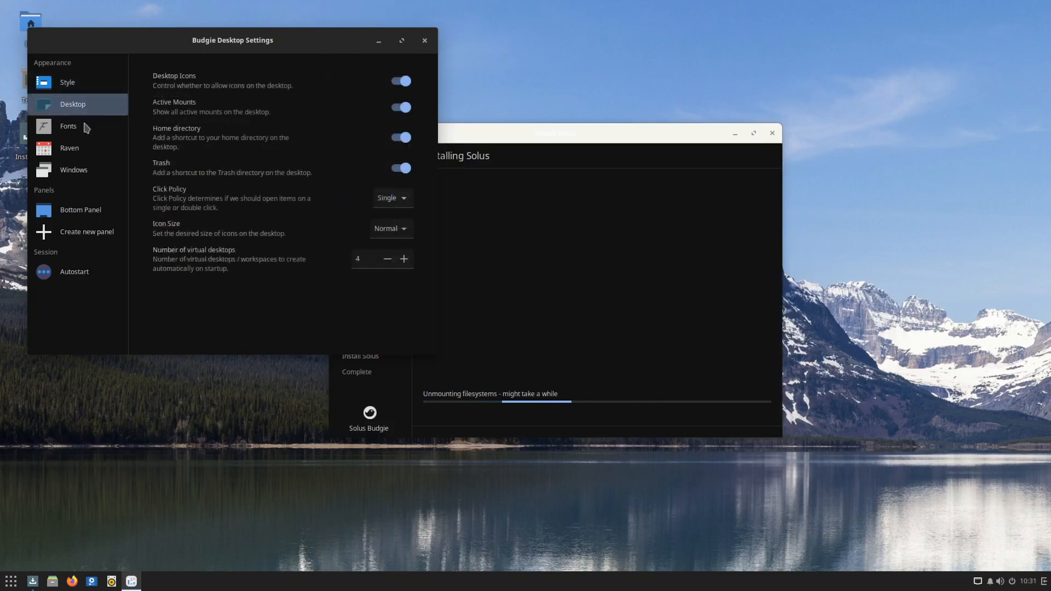
# - Close Budgie Desktop Settings and choose Restart now on the Installation complete screen
pyautogui.click(424, 40)
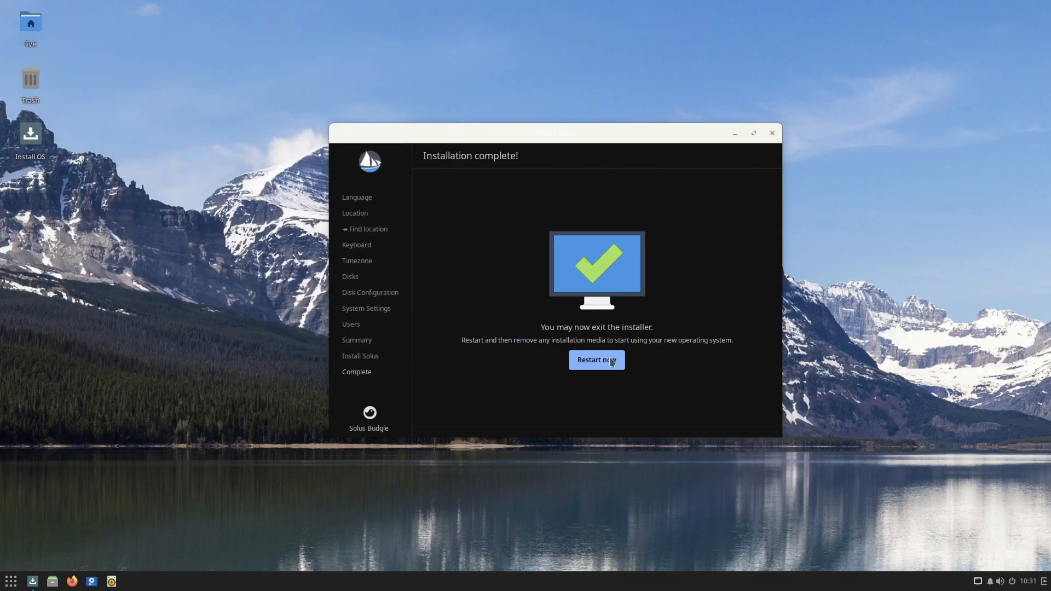
pyautogui.moveTo(633, 352)
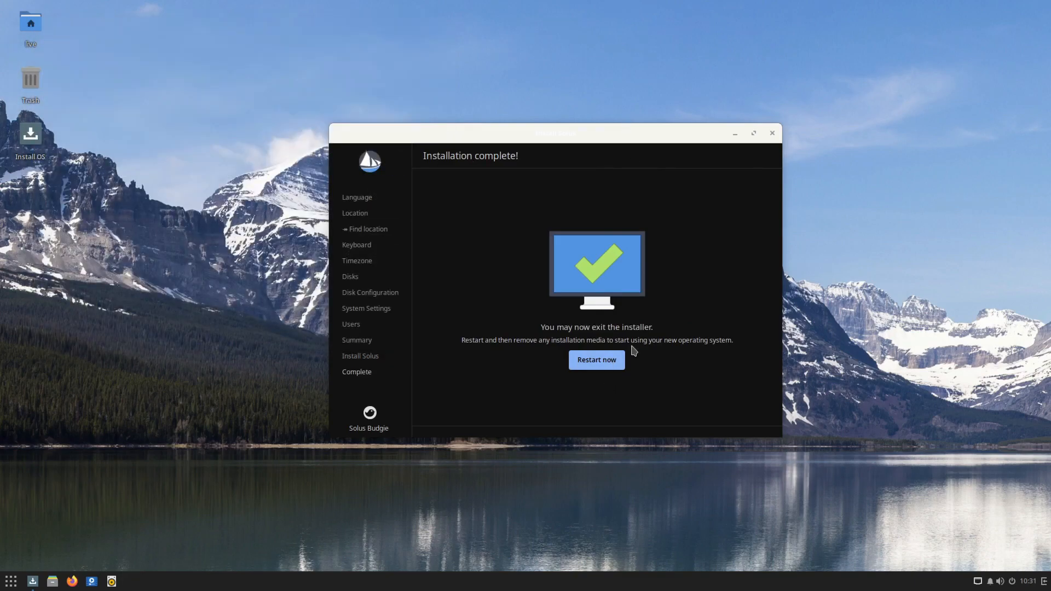
pyautogui.click(595, 360)
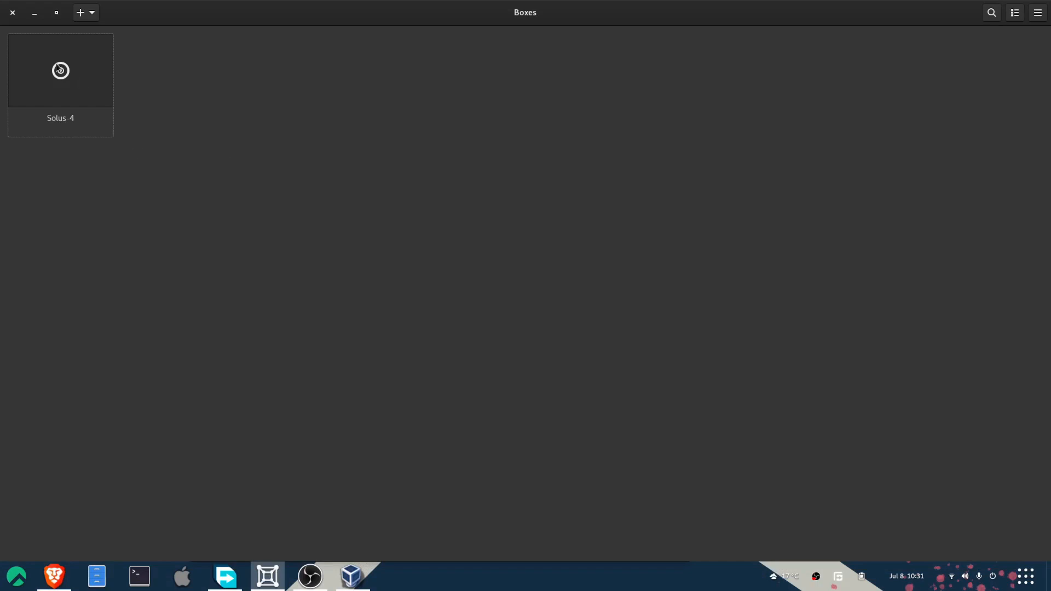
# - Force shut down the stuck Solus-4 machine from its context menu
pyautogui.rightClick(60, 70)
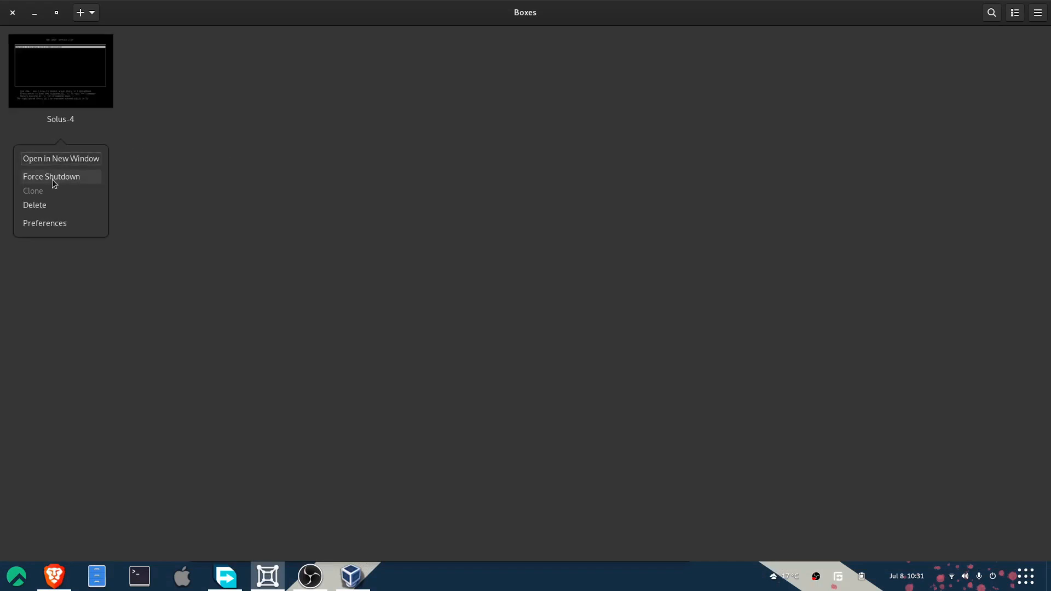
pyautogui.click(61, 158)
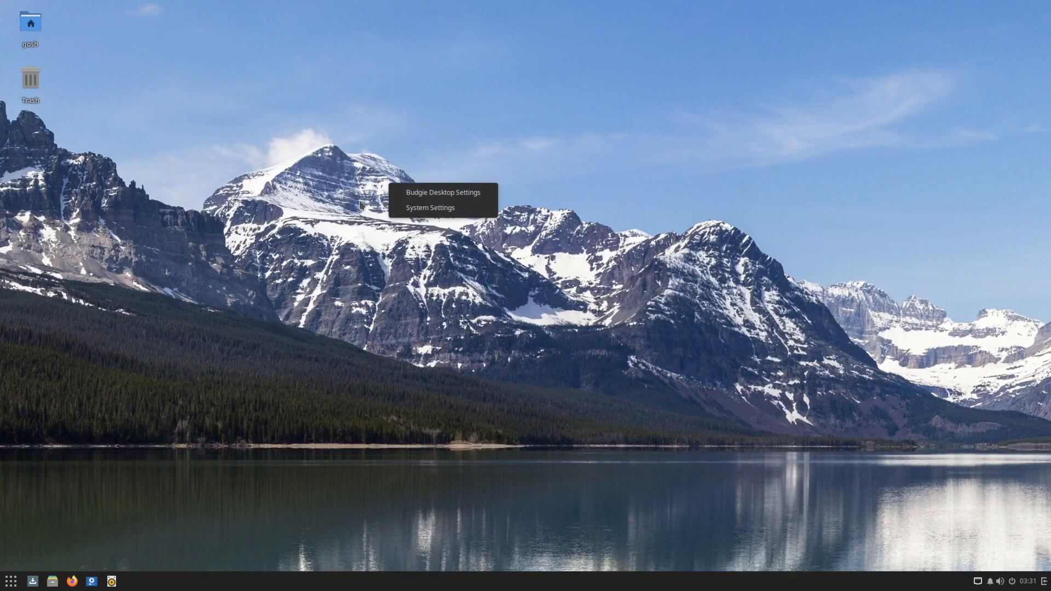
# - In Budgie Desktop Settings, apply Materia-dark widgets and the Papirus-Dark icon theme
pyautogui.click(443, 192)
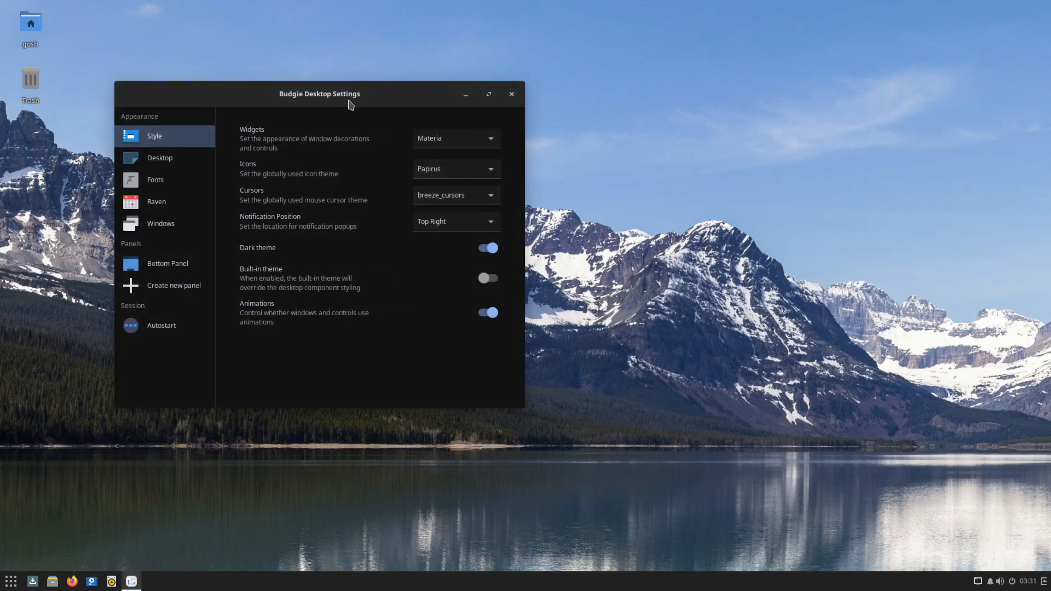
pyautogui.click(456, 138)
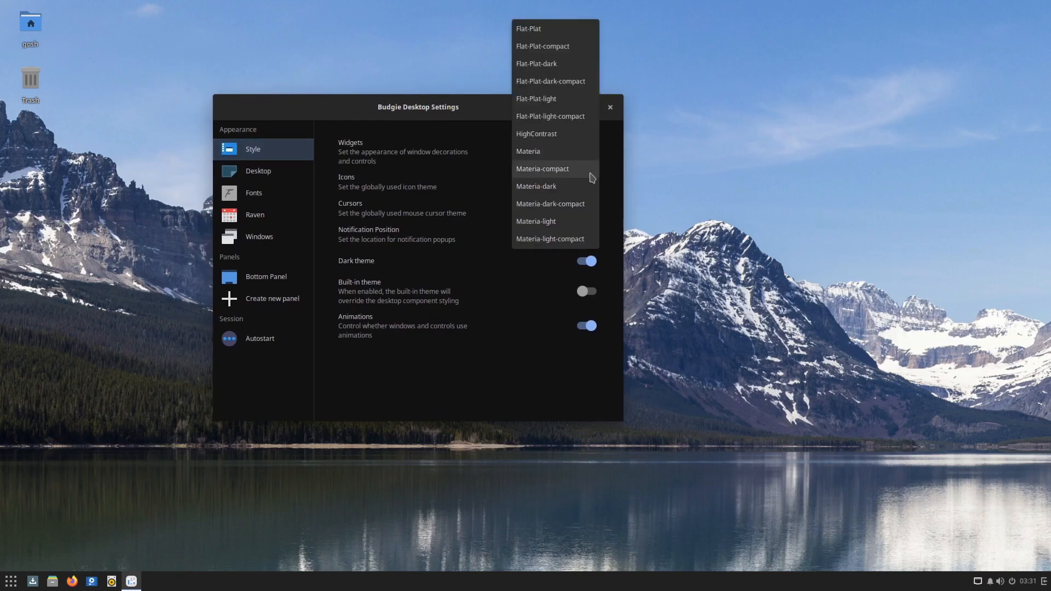
pyautogui.moveTo(549, 165)
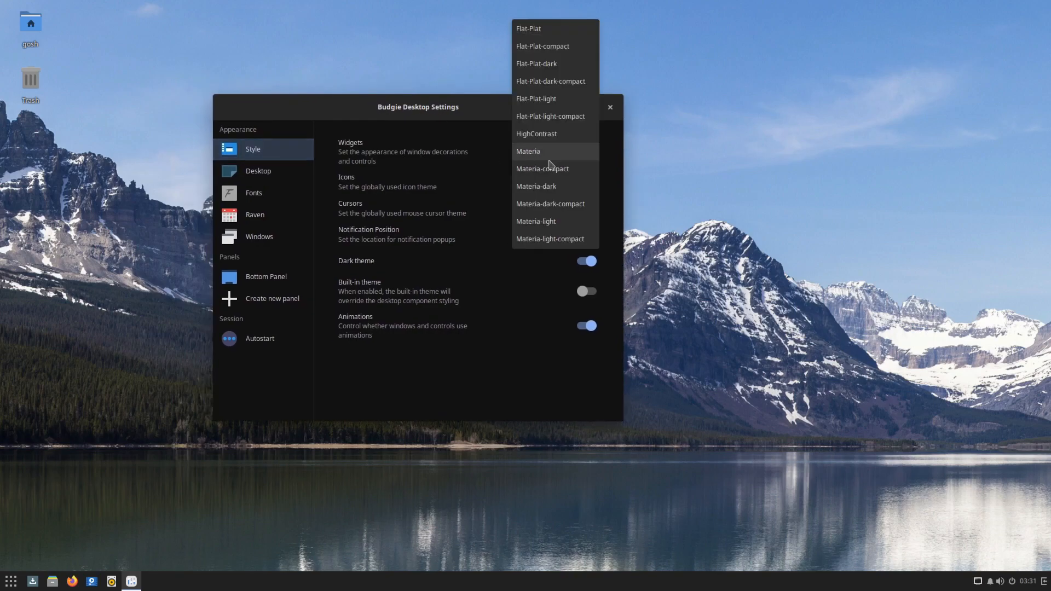
pyautogui.click(536, 186)
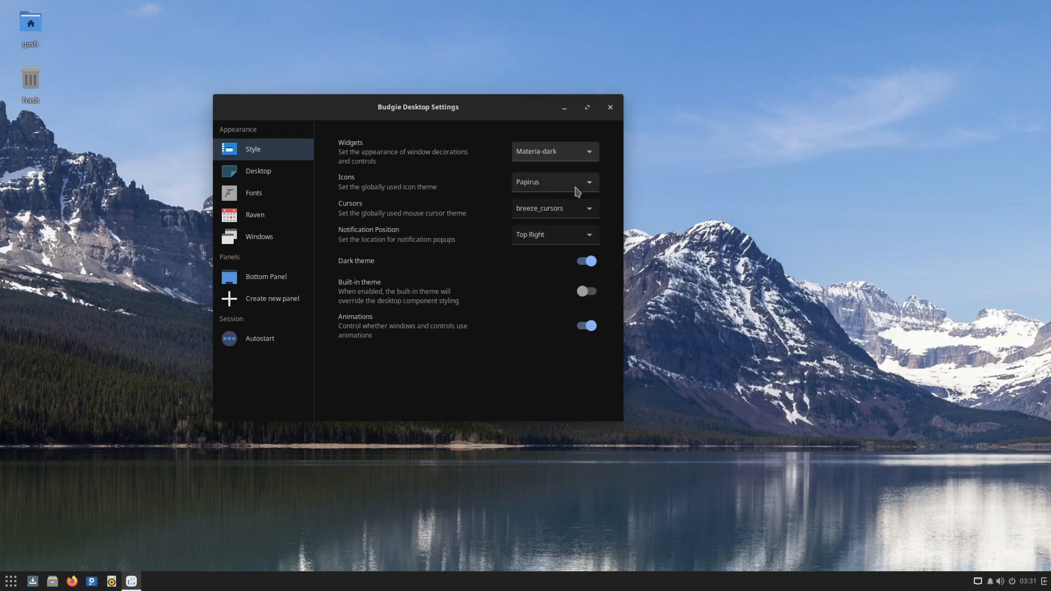
pyautogui.click(554, 181)
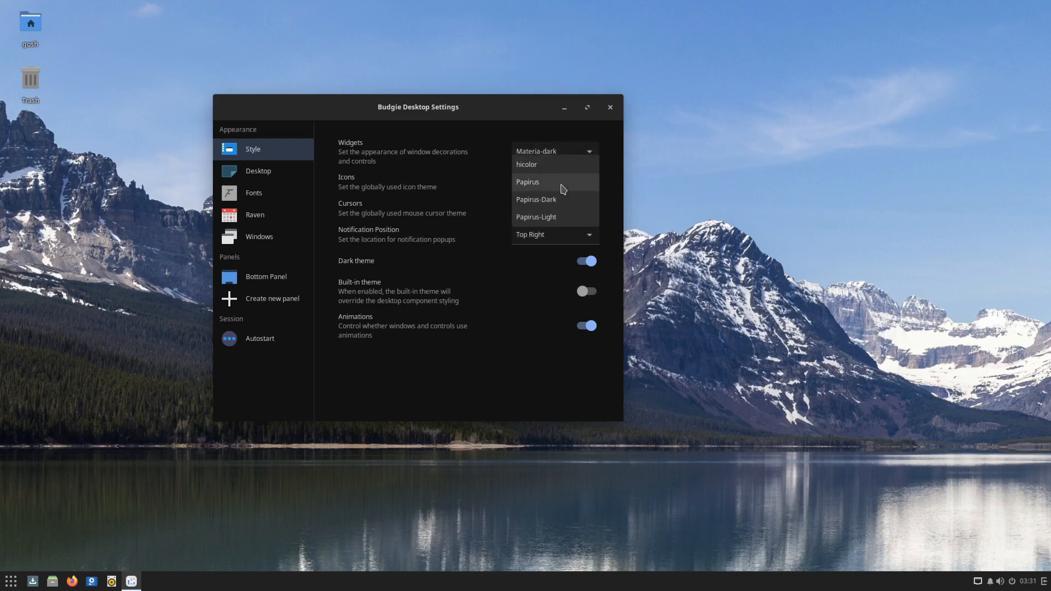
pyautogui.click(536, 199)
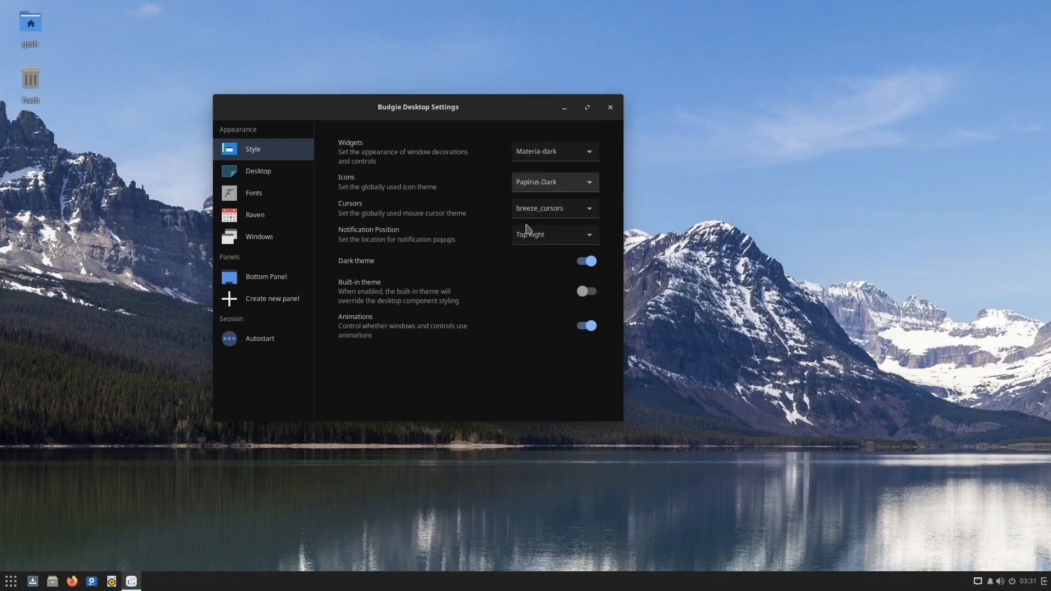
# - Switch cursors to Adwaita and keep notifications positioned at the top right
pyautogui.click(554, 208)
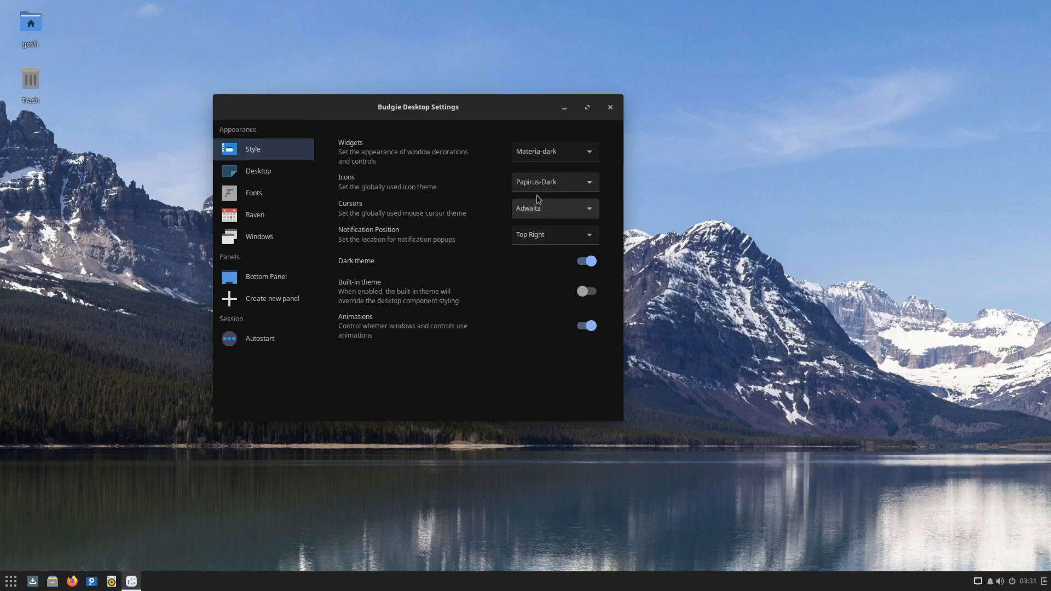
pyautogui.click(553, 234)
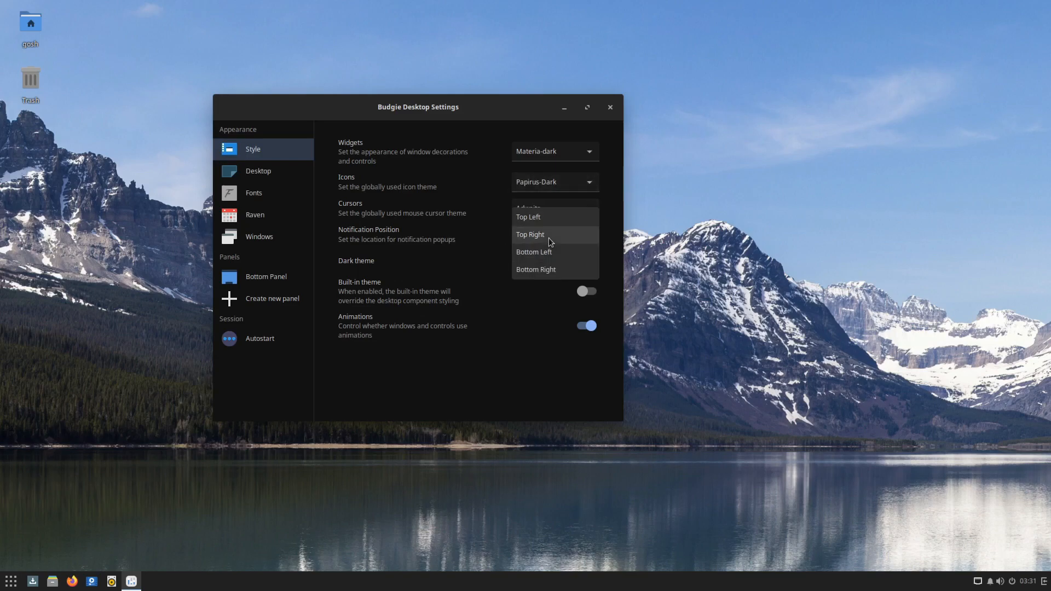
pyautogui.click(534, 252)
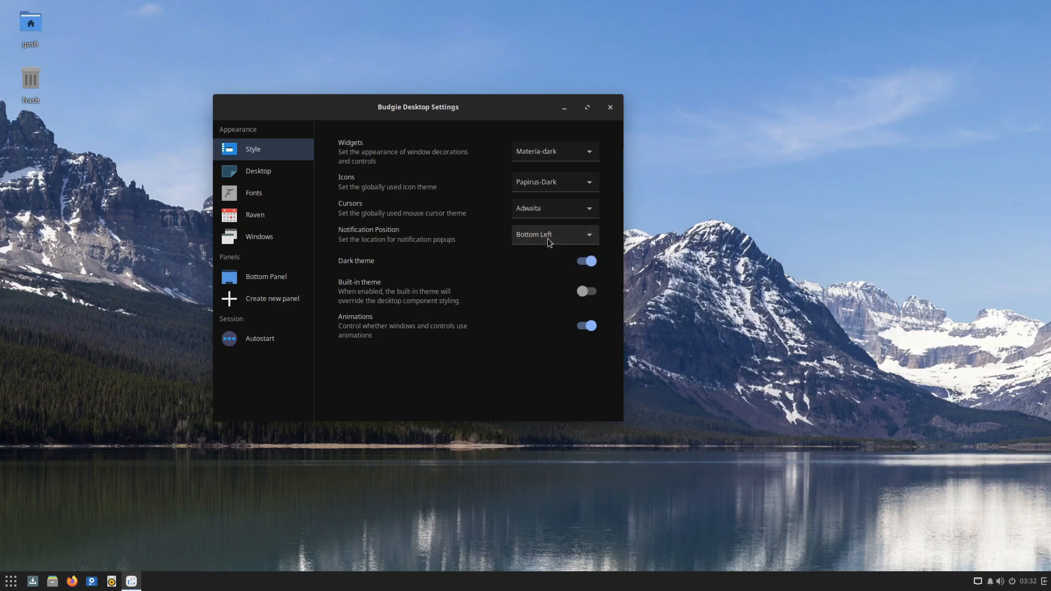
pyautogui.click(554, 234)
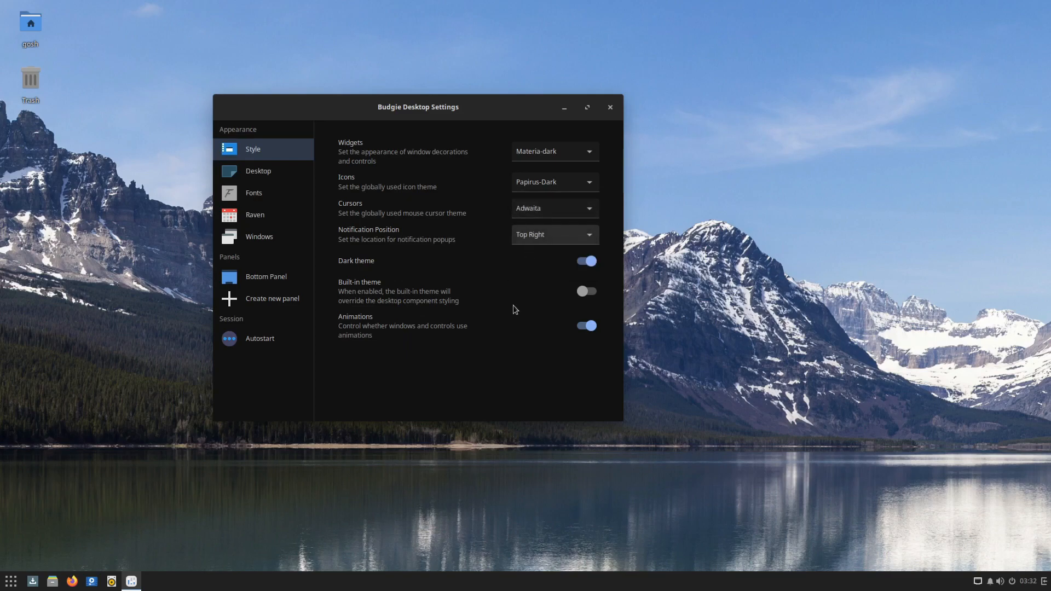
pyautogui.moveTo(273, 209)
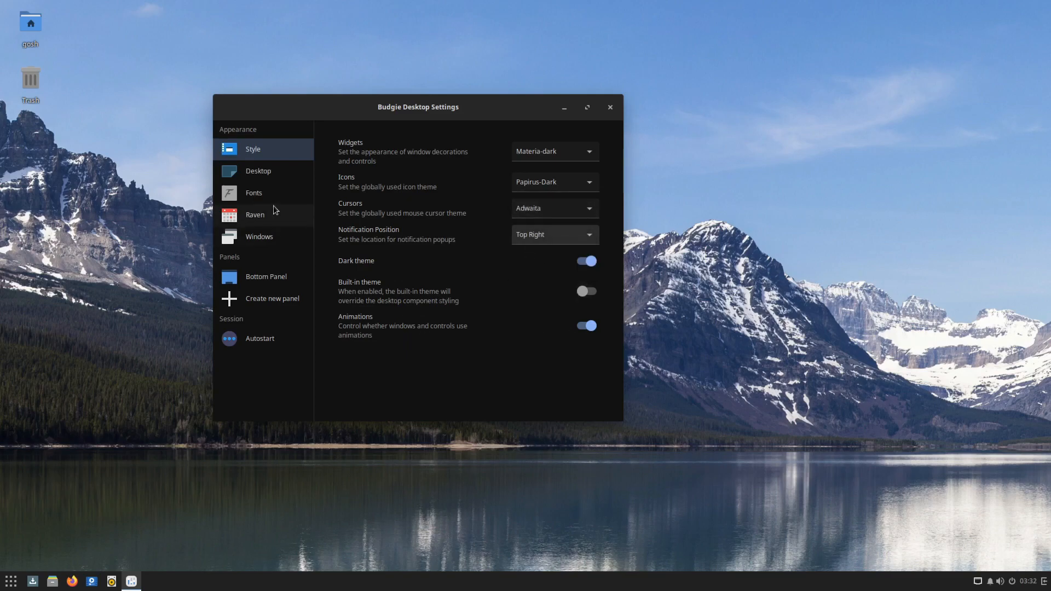
pyautogui.click(258, 171)
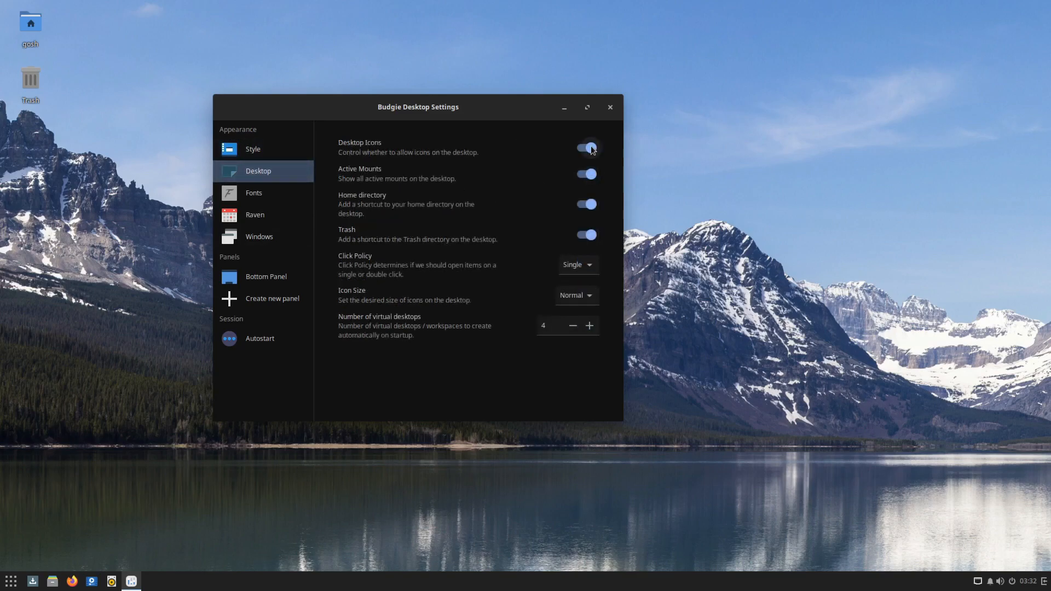
# - Browse Fonts and Raven, set Windows button layout to Left, then close Budgie Desktop Settings
pyautogui.click(584, 147)
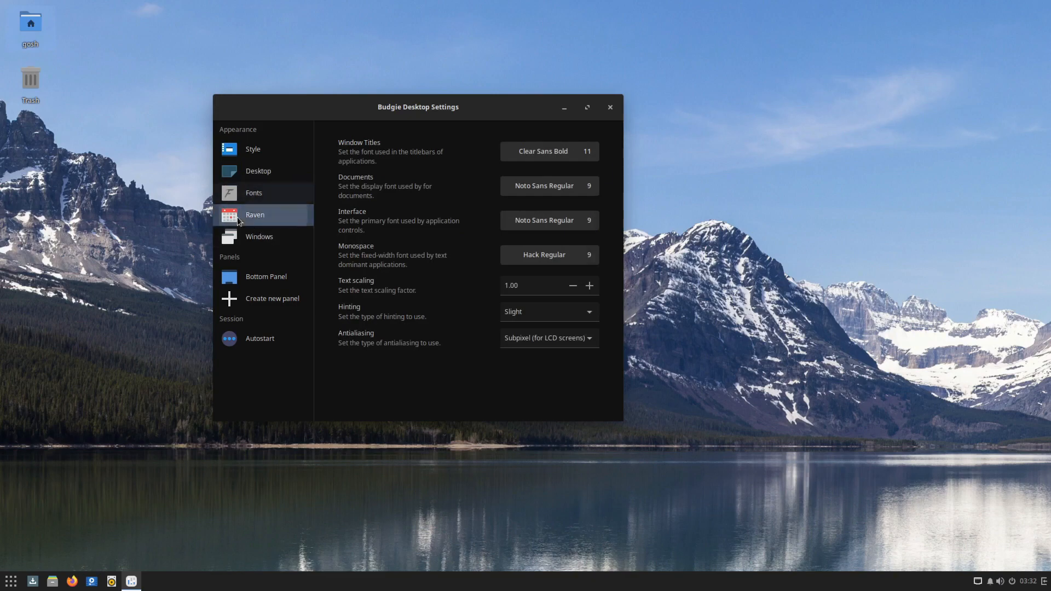
pyautogui.click(254, 214)
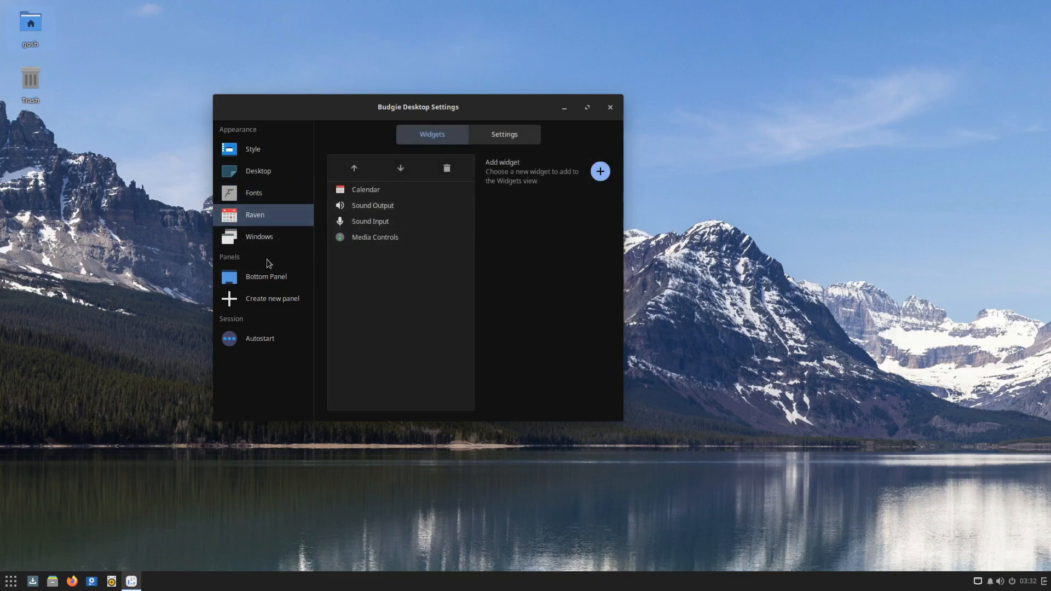
pyautogui.click(259, 236)
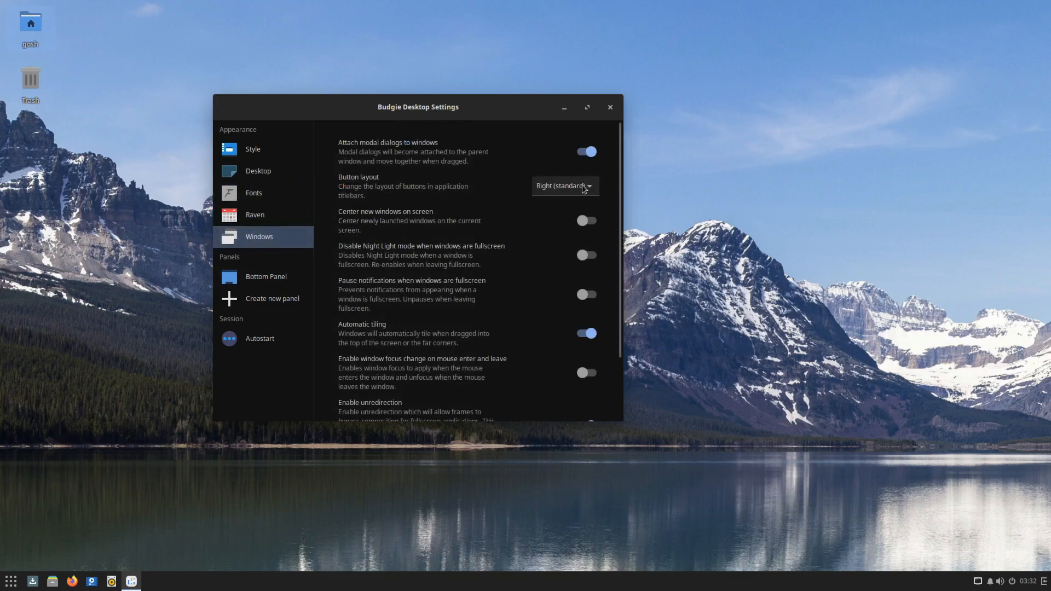
pyautogui.click(564, 186)
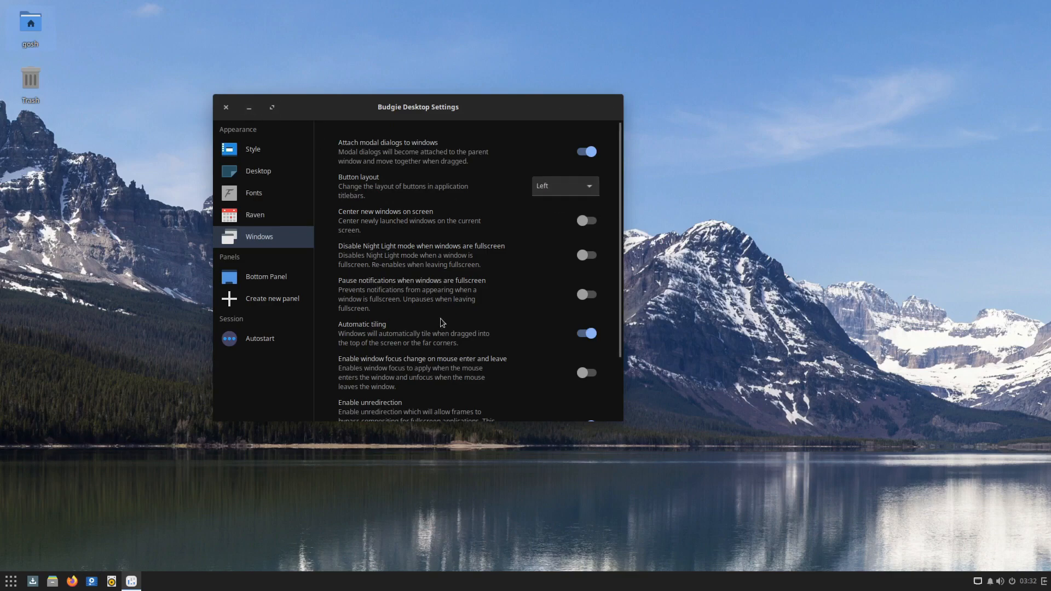
pyautogui.scroll(-3)
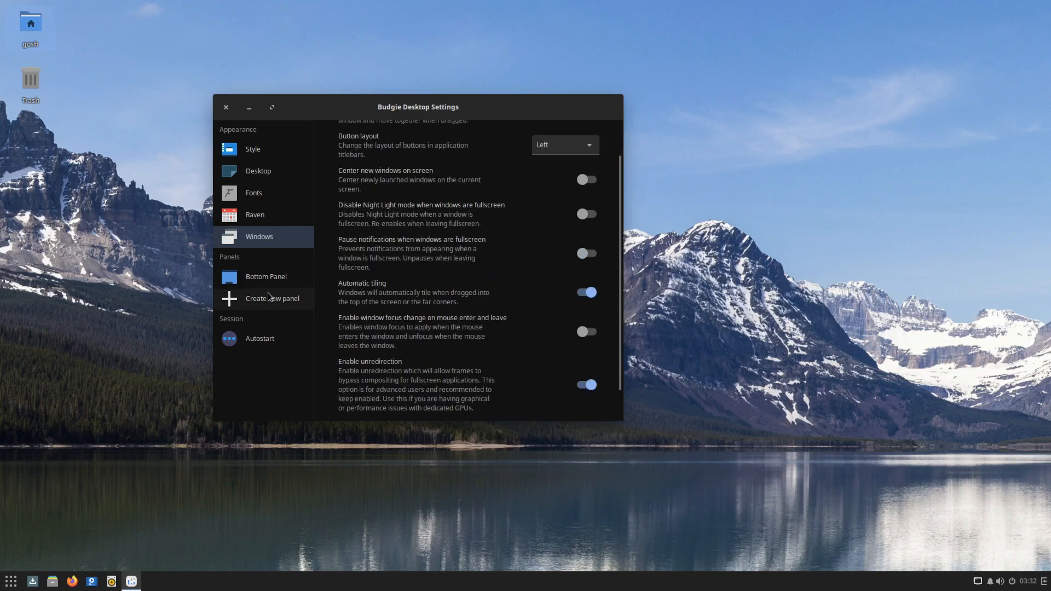
pyautogui.click(265, 276)
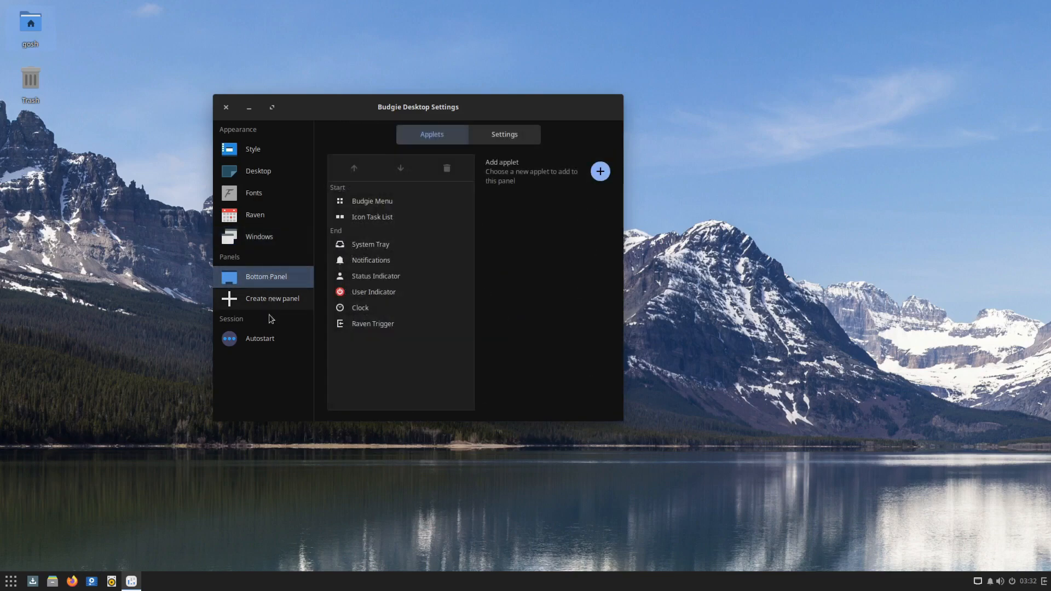
pyautogui.click(226, 107)
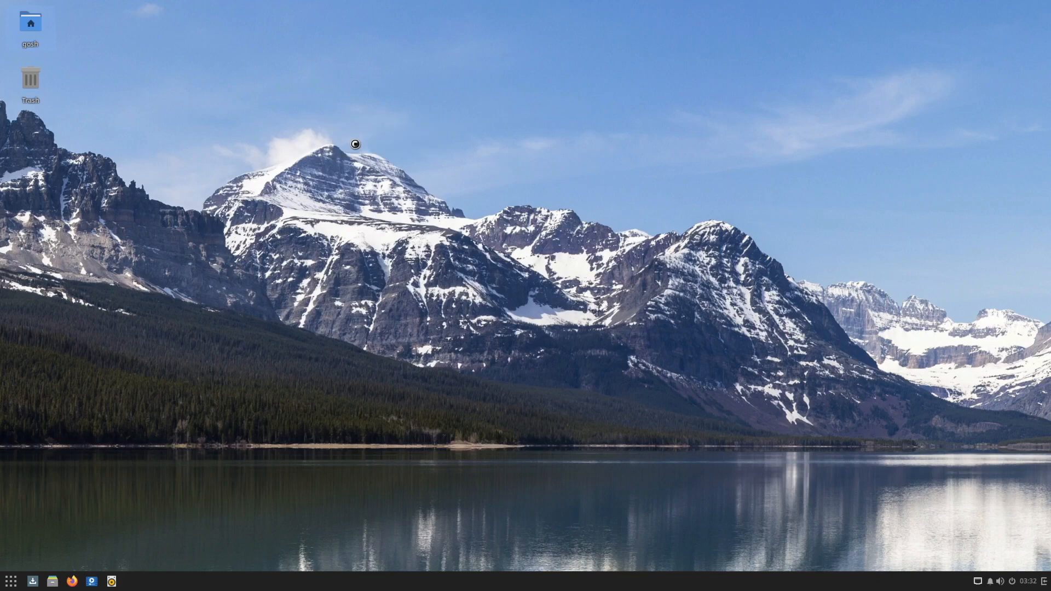
# - Open Budgie Control Center's Background page, pick the dark blue Solus wallpaper, and close it
pyautogui.click(131, 580)
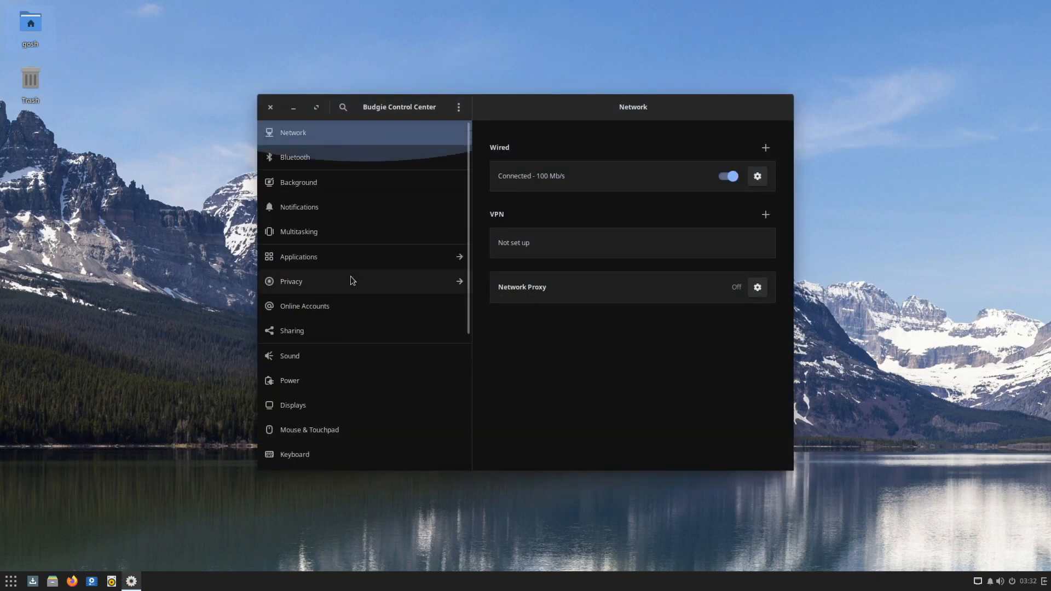
pyautogui.moveTo(332, 295)
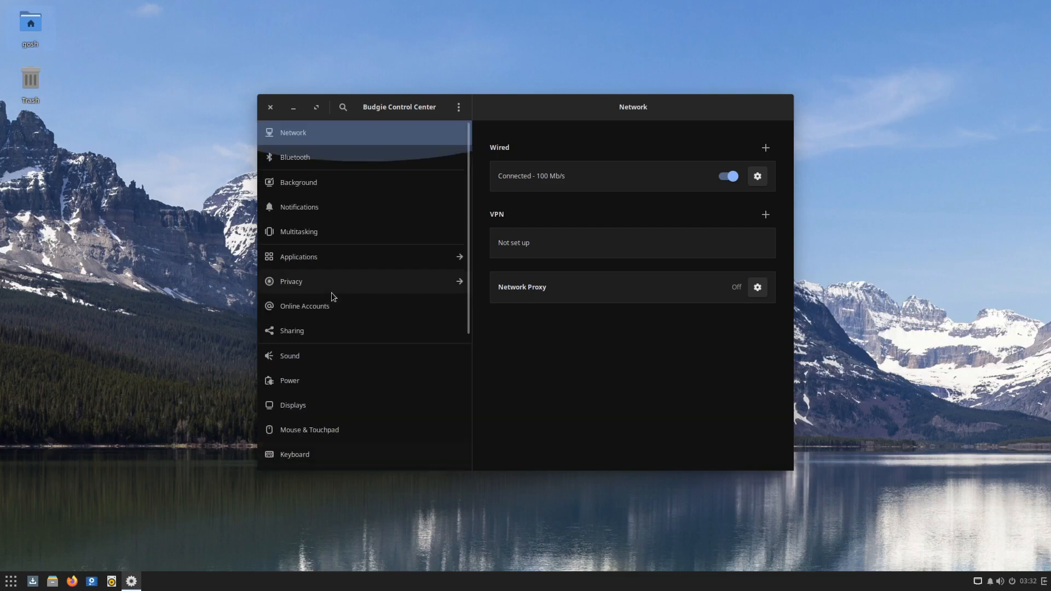
pyautogui.click(297, 182)
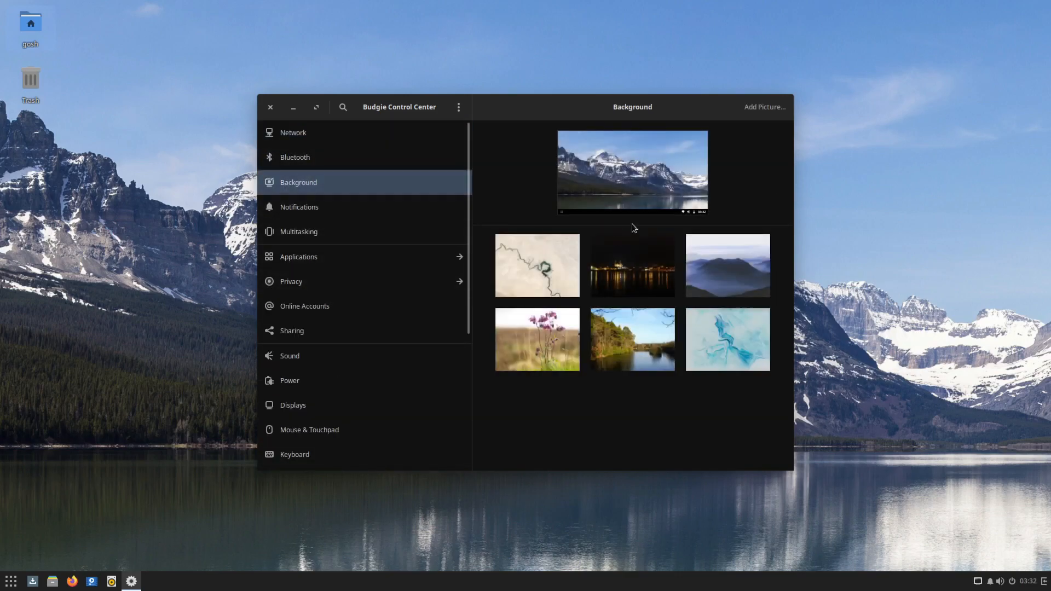
pyautogui.scroll(-3)
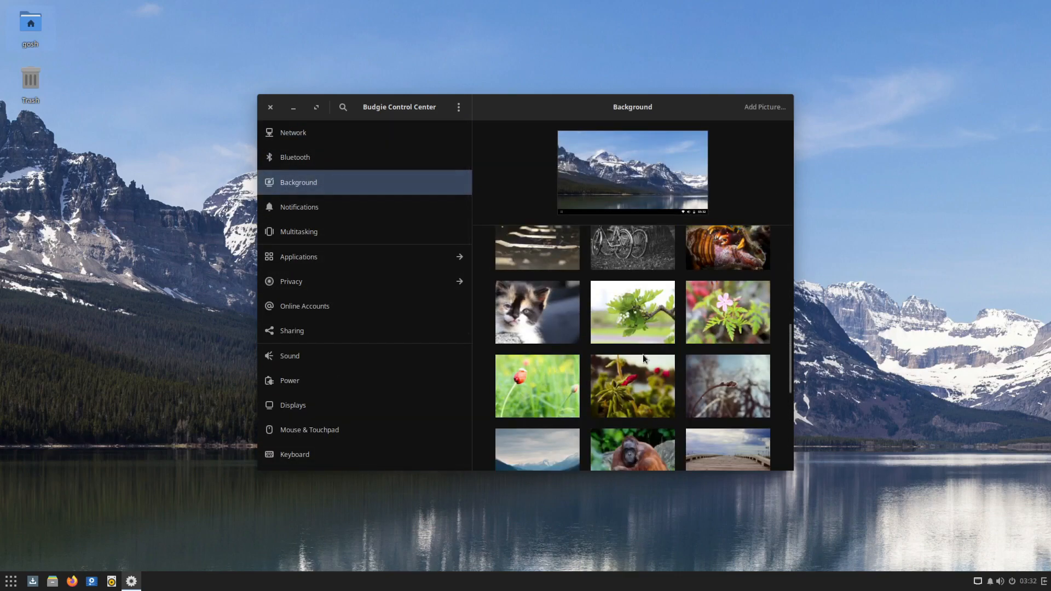
pyautogui.scroll(-3)
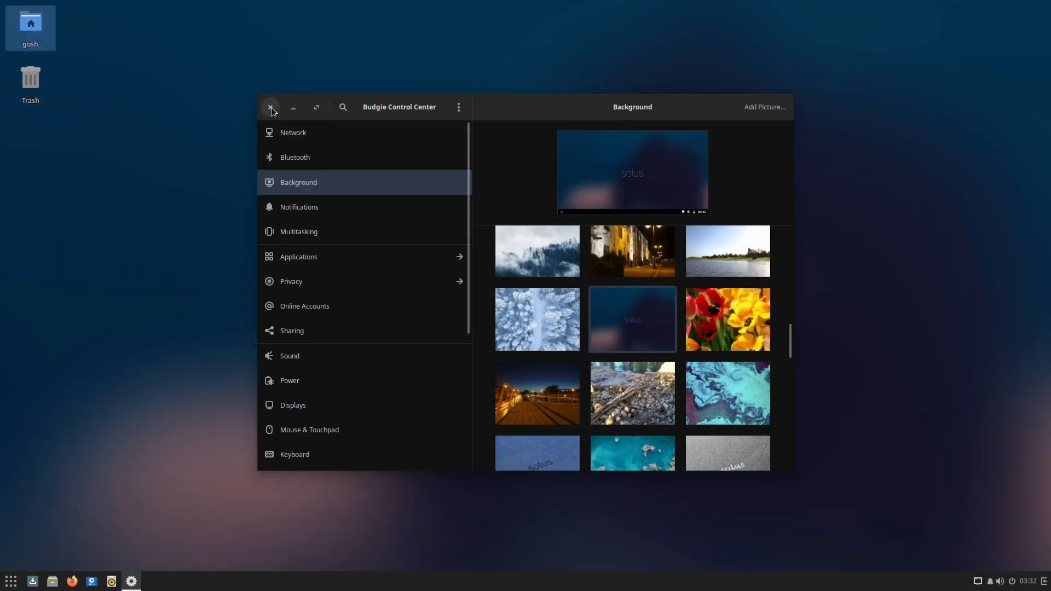
pyautogui.click(270, 108)
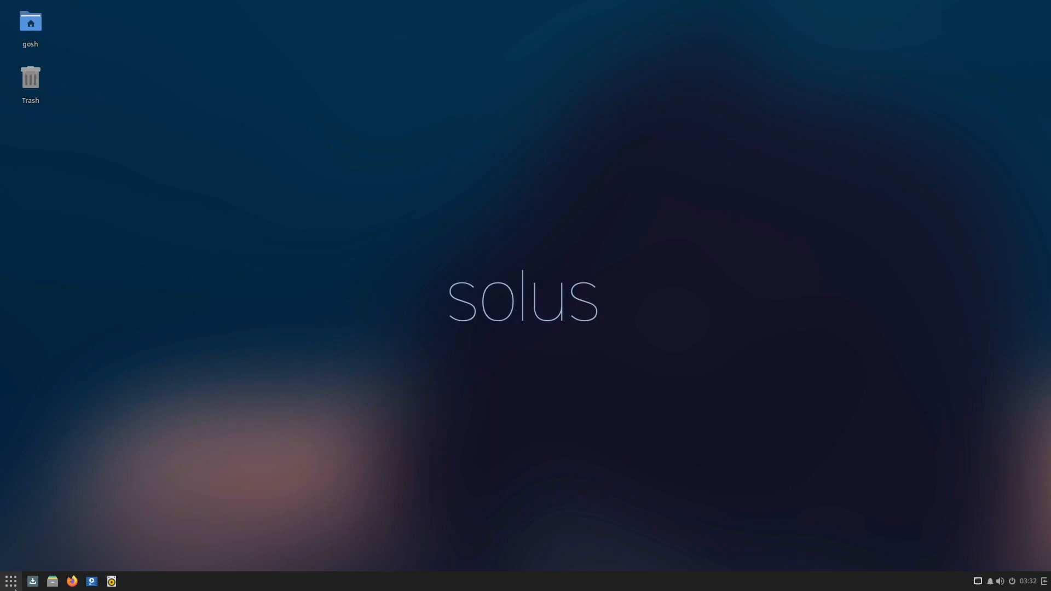
# - Launch Software Center from the Budgie Menu's All applications list
pyautogui.click(10, 581)
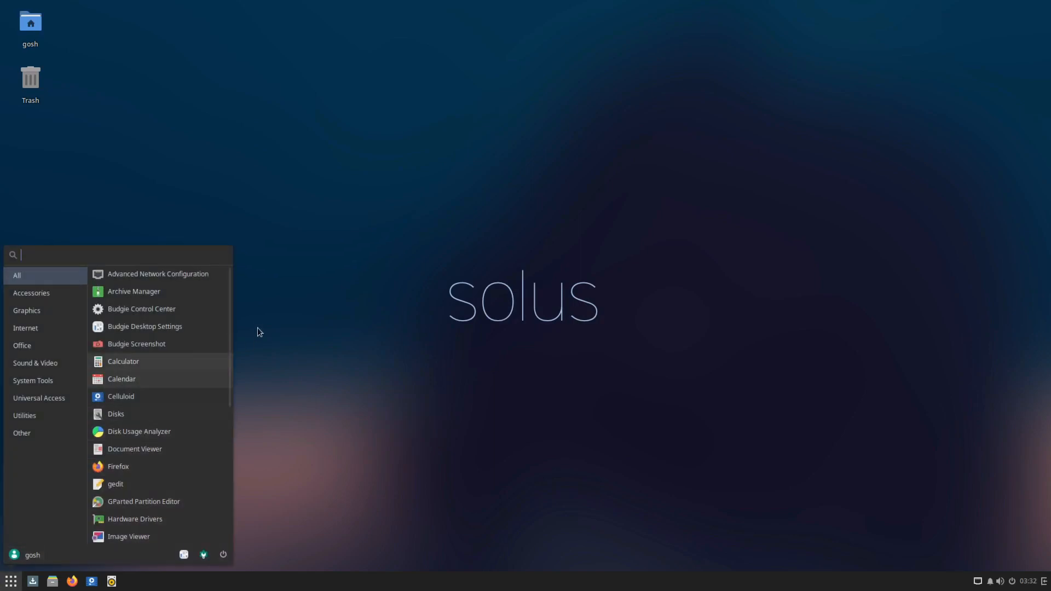
pyautogui.click(141, 308)
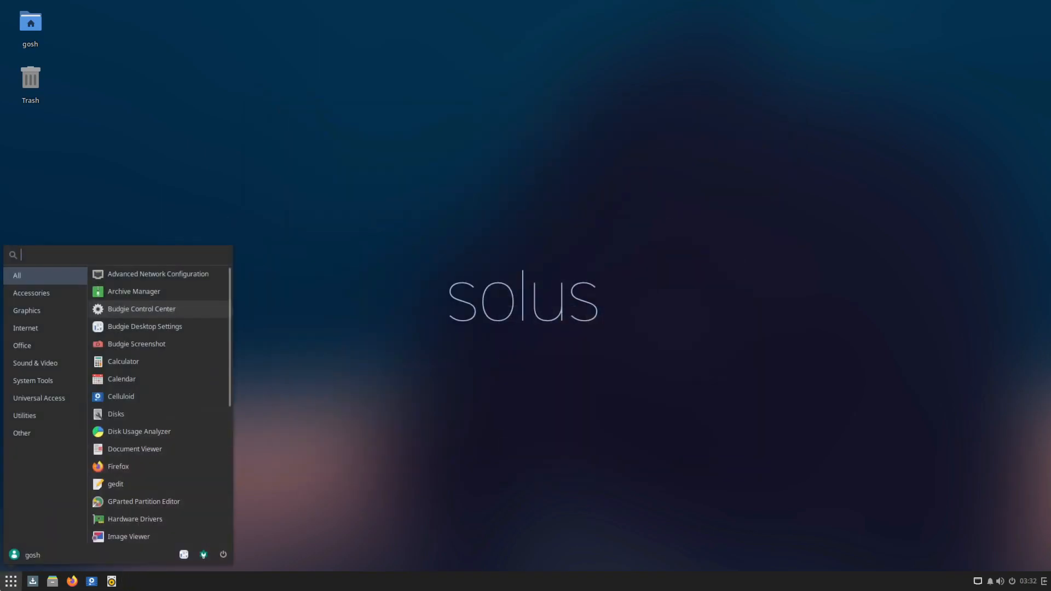
pyautogui.scroll(-3)
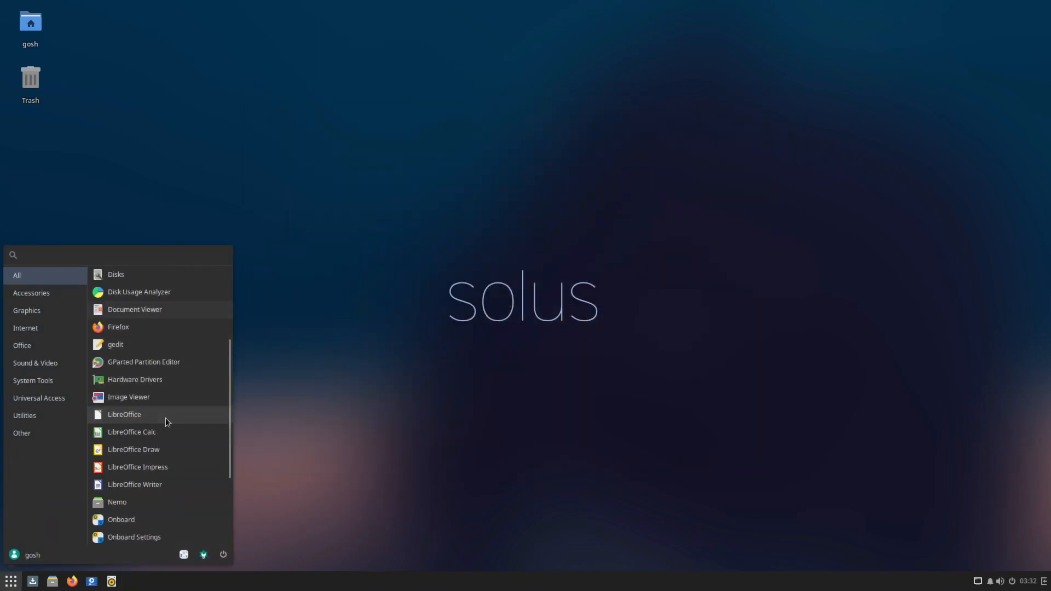
pyautogui.scroll(-3)
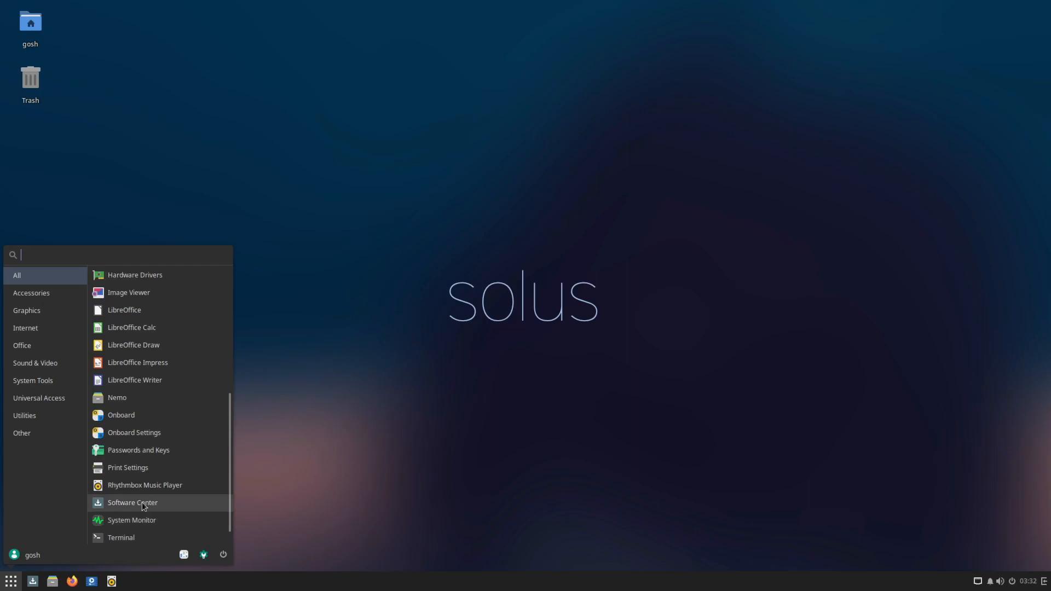
pyautogui.click(132, 502)
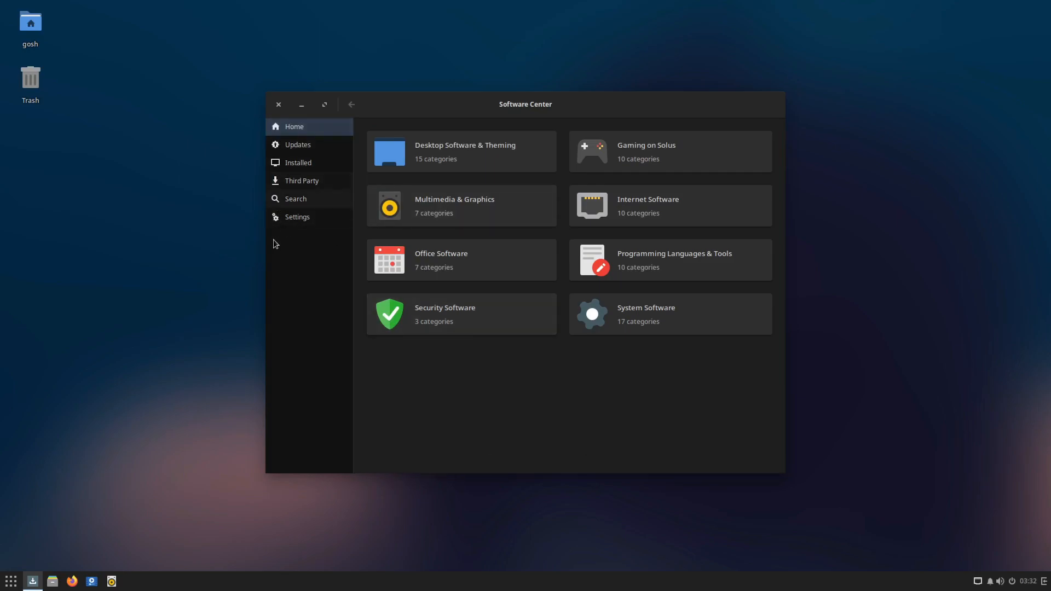
pyautogui.click(297, 217)
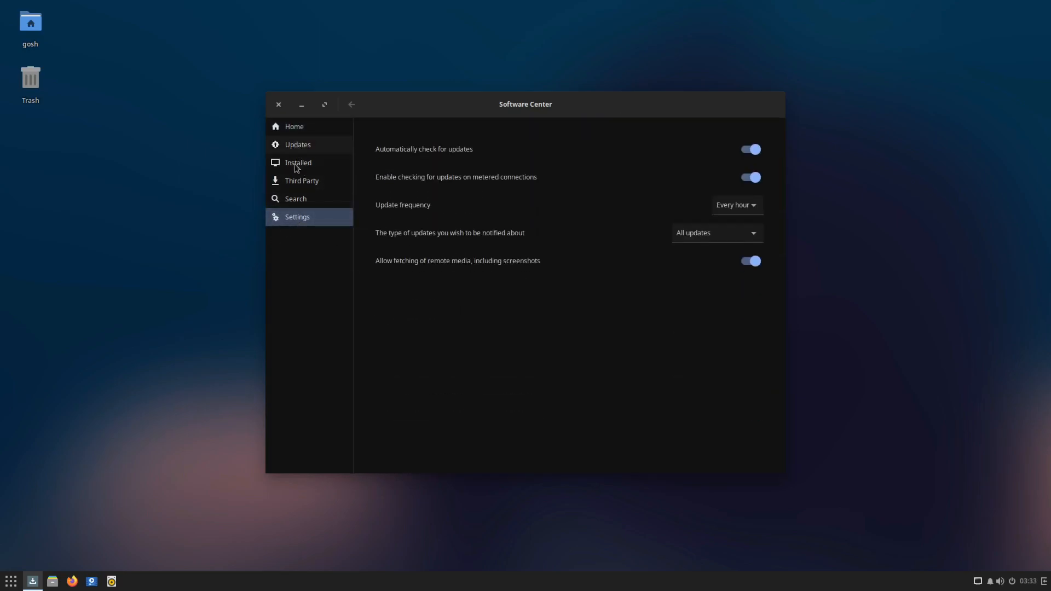
pyautogui.click(297, 162)
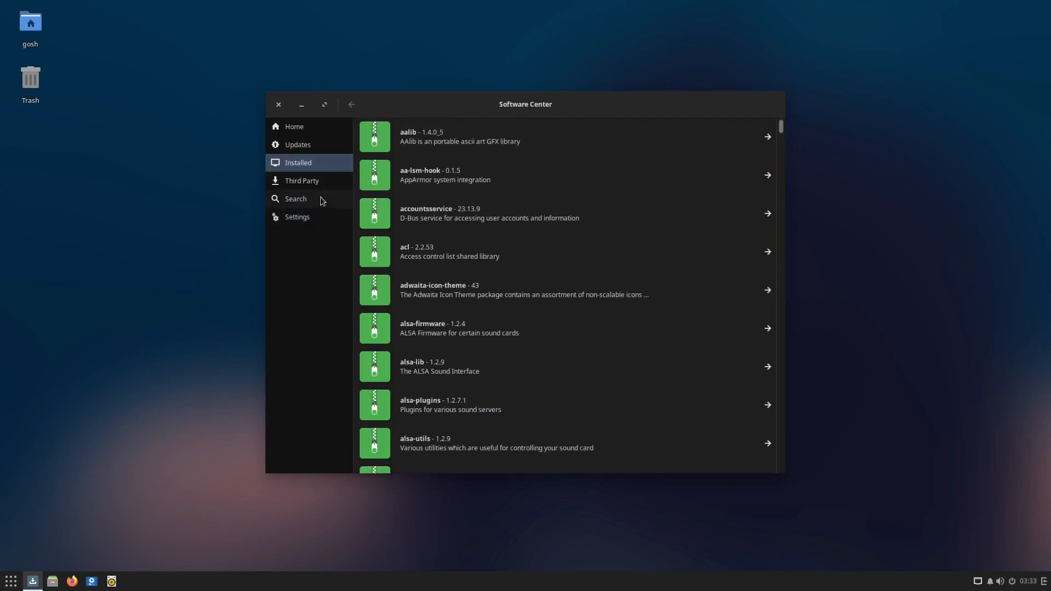
pyautogui.click(302, 180)
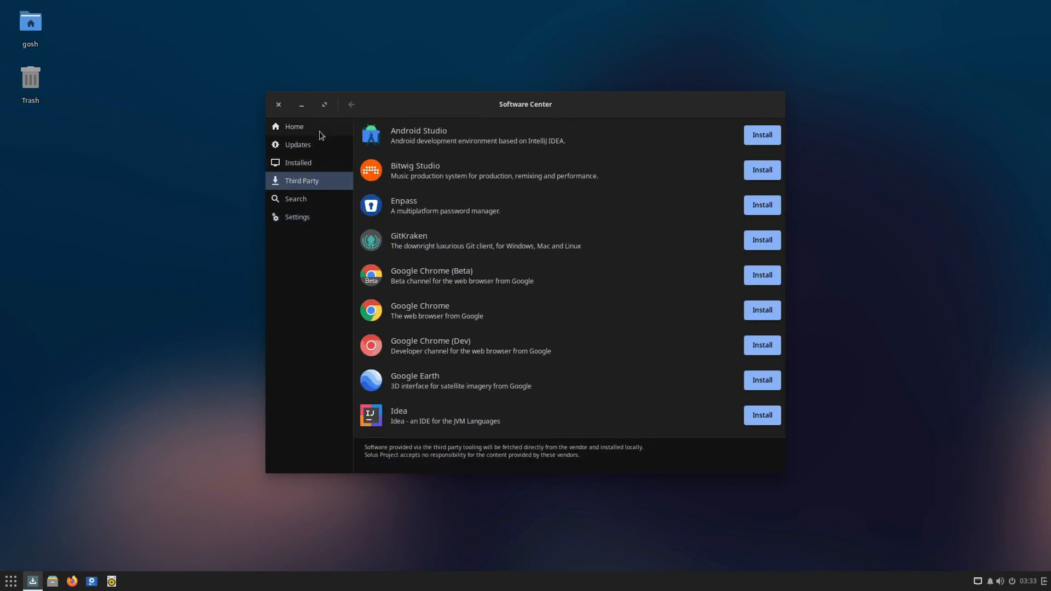
pyautogui.click(293, 126)
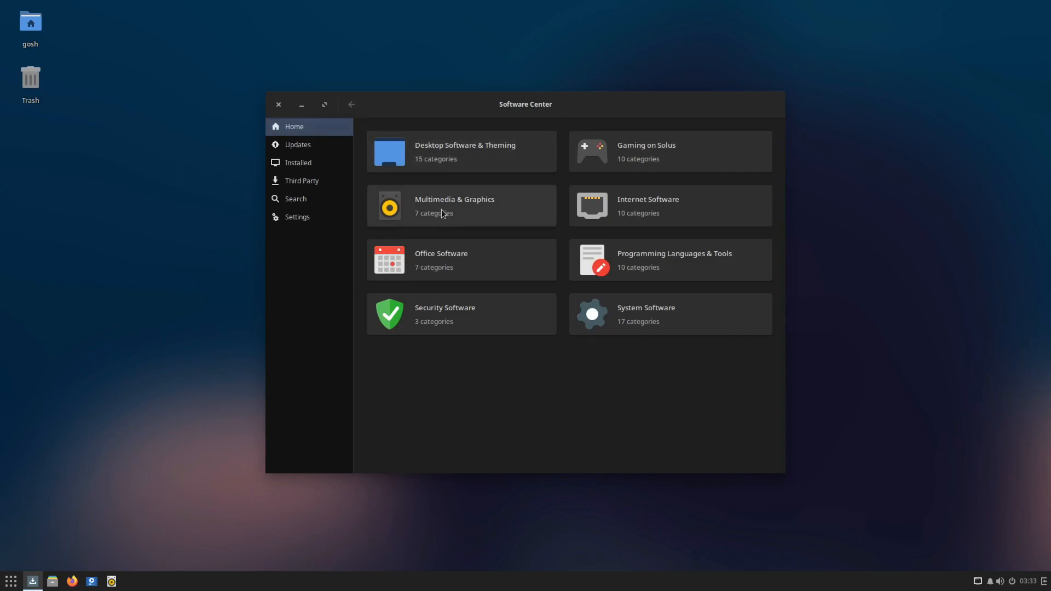
# - Browse the Multimedia & Graphics audio listings down to Strawberry Music Player
pyautogui.click(461, 205)
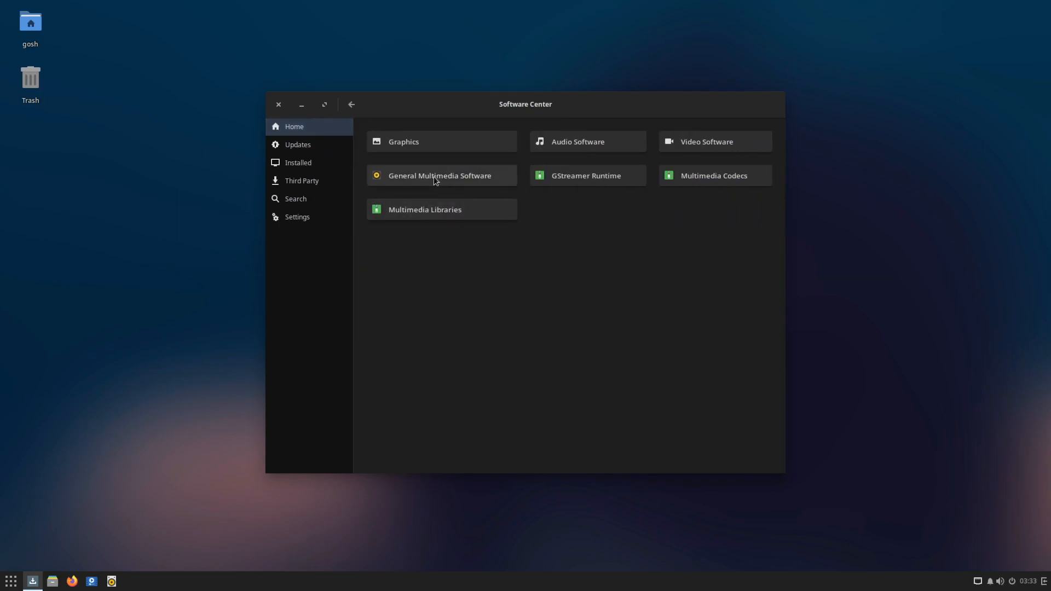
pyautogui.click(439, 175)
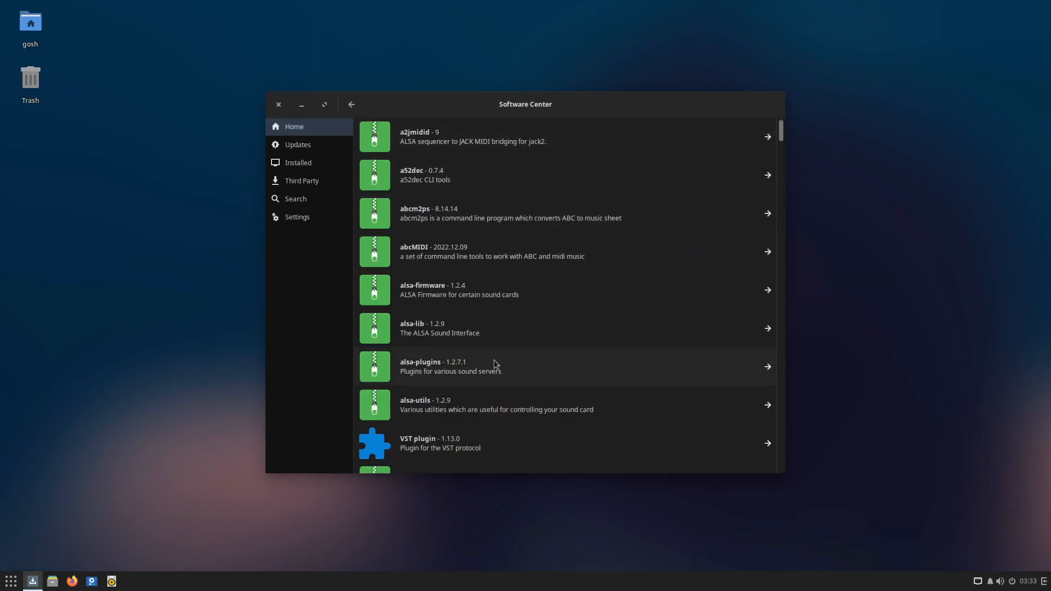
pyautogui.scroll(-3)
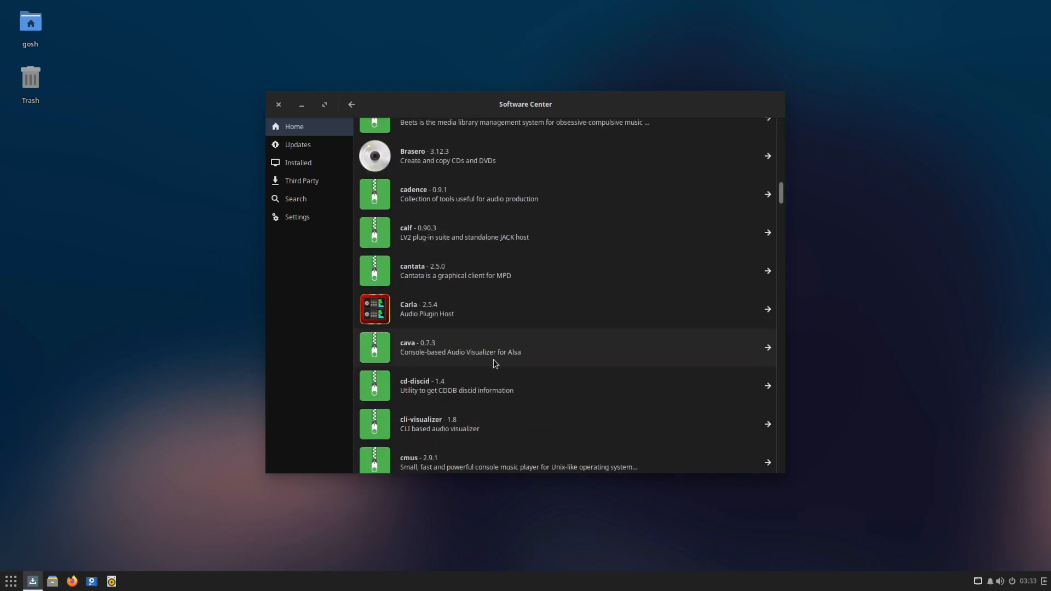
pyautogui.scroll(-3)
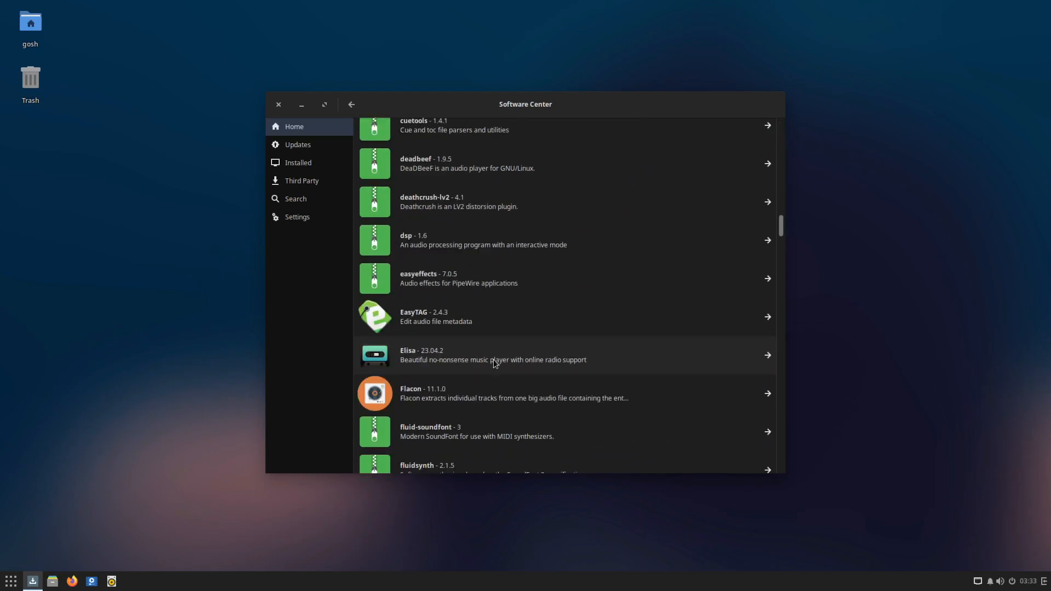
pyautogui.scroll(-3)
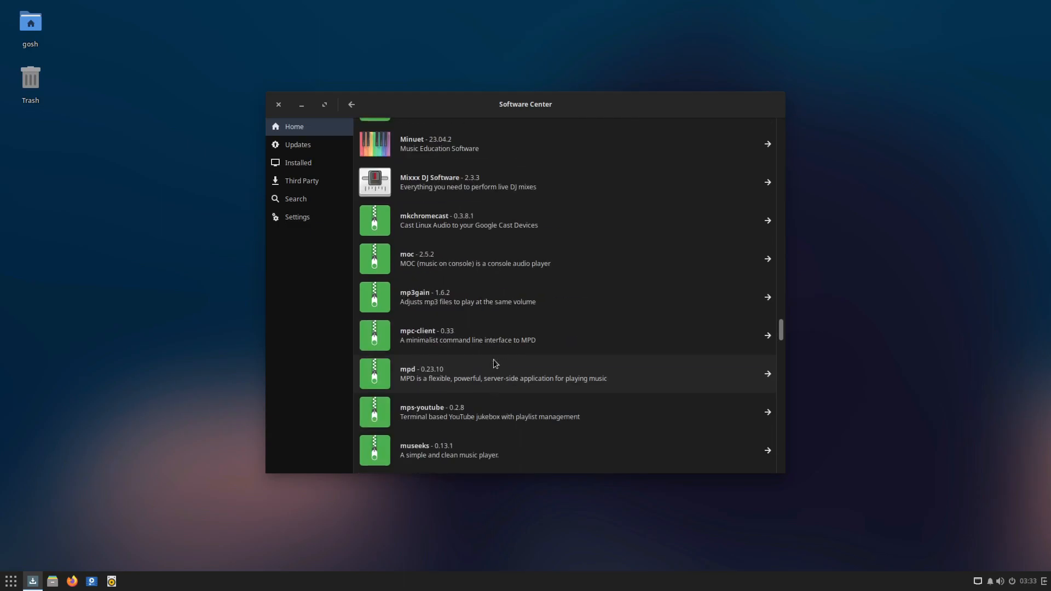
pyautogui.scroll(-3)
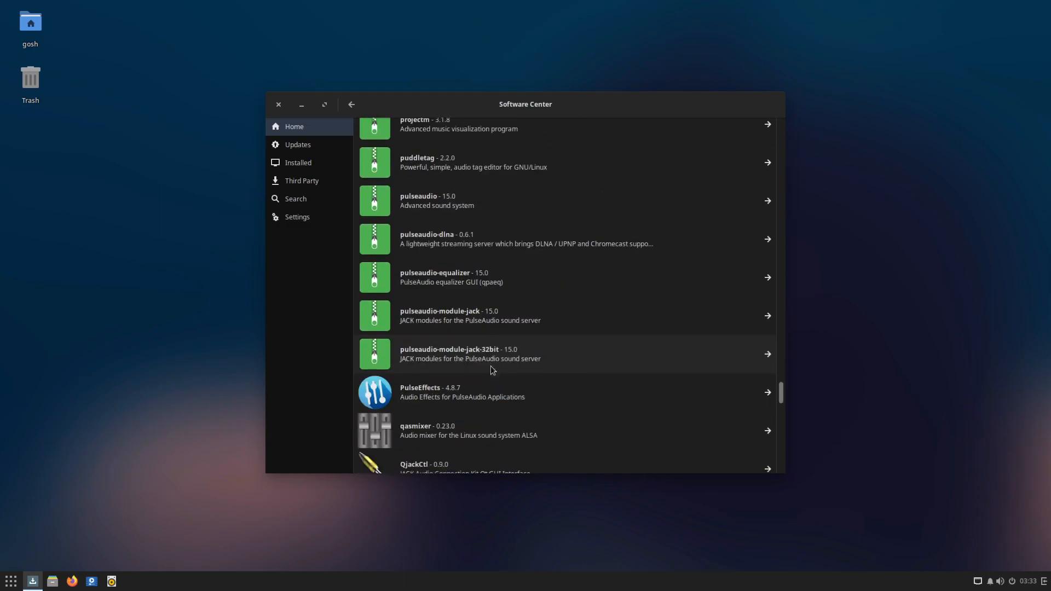
pyautogui.scroll(-3)
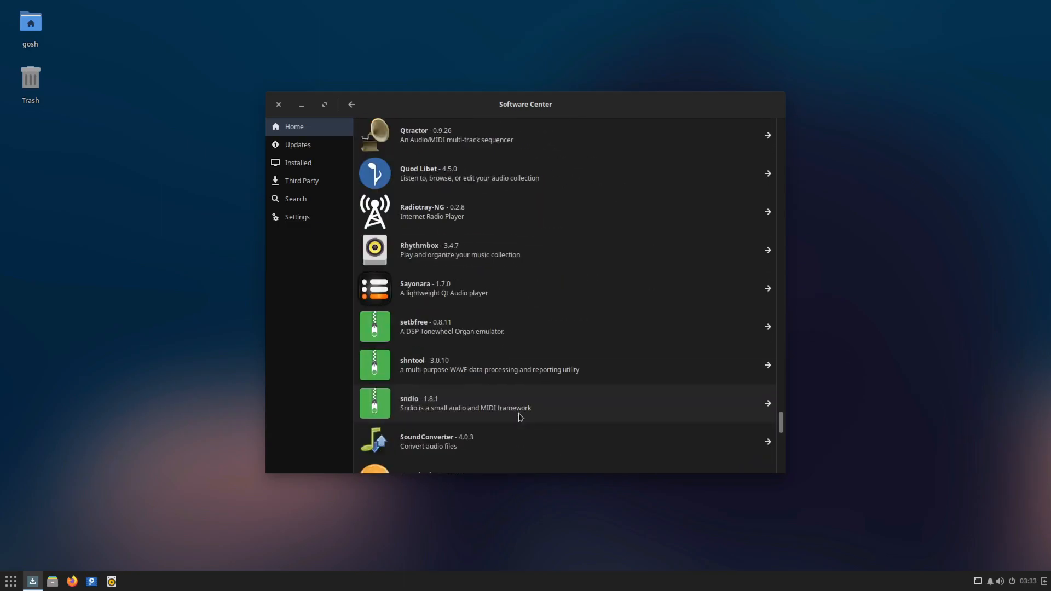
pyautogui.scroll(-3)
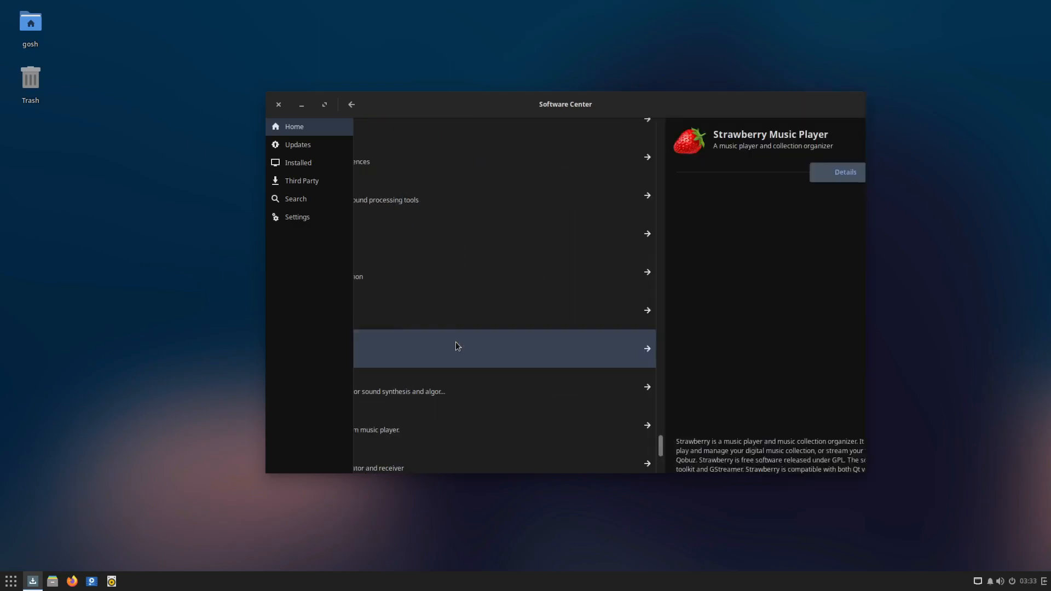
# - Install Strawberry Music Player and its dependencies, authenticating with the administrator password
pyautogui.click(845, 171)
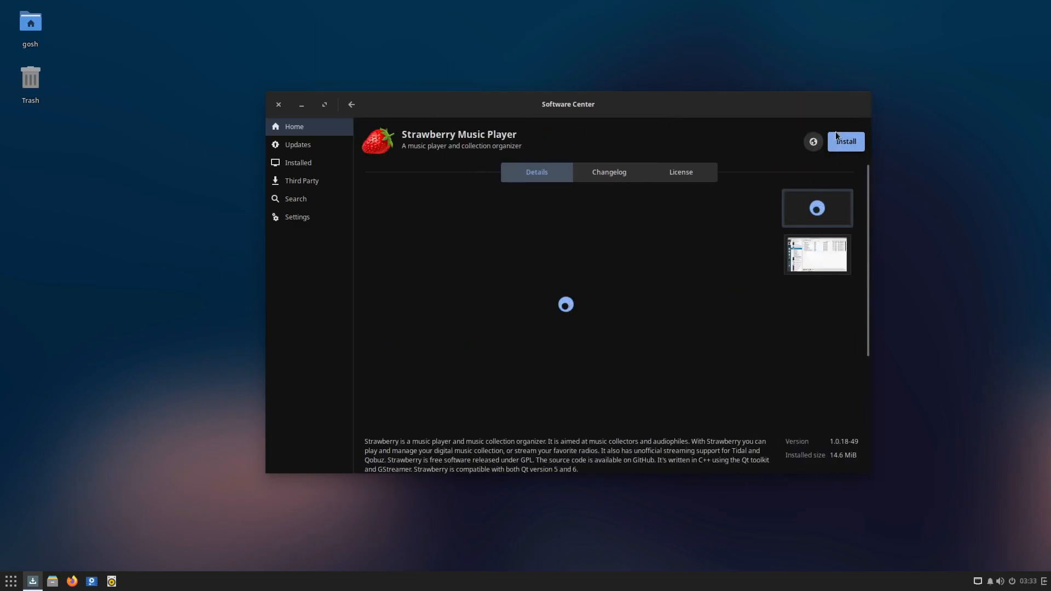
pyautogui.click(845, 141)
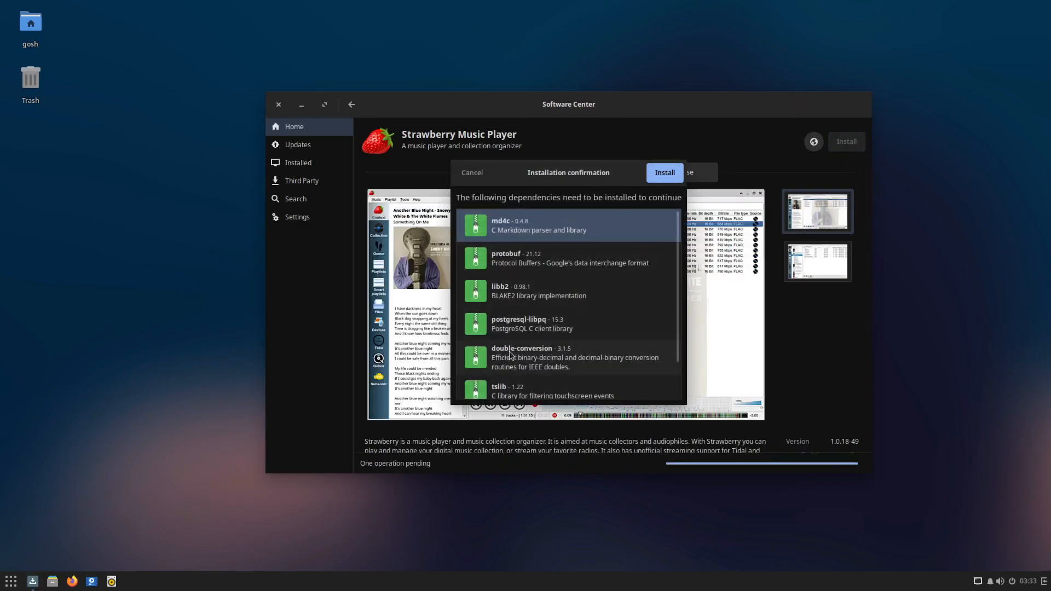
pyautogui.click(663, 172)
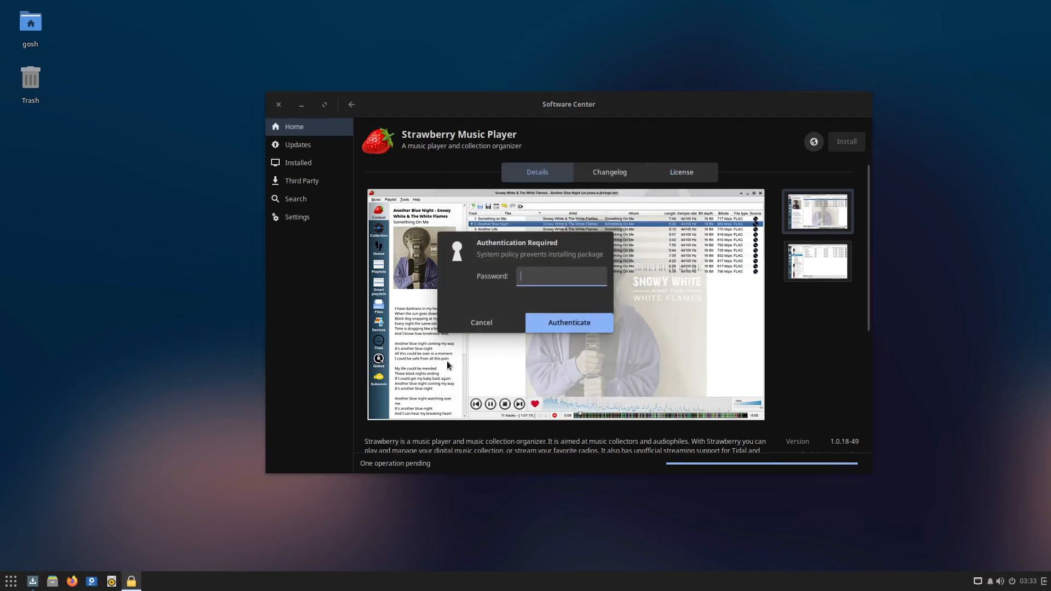
pyautogui.write('••')
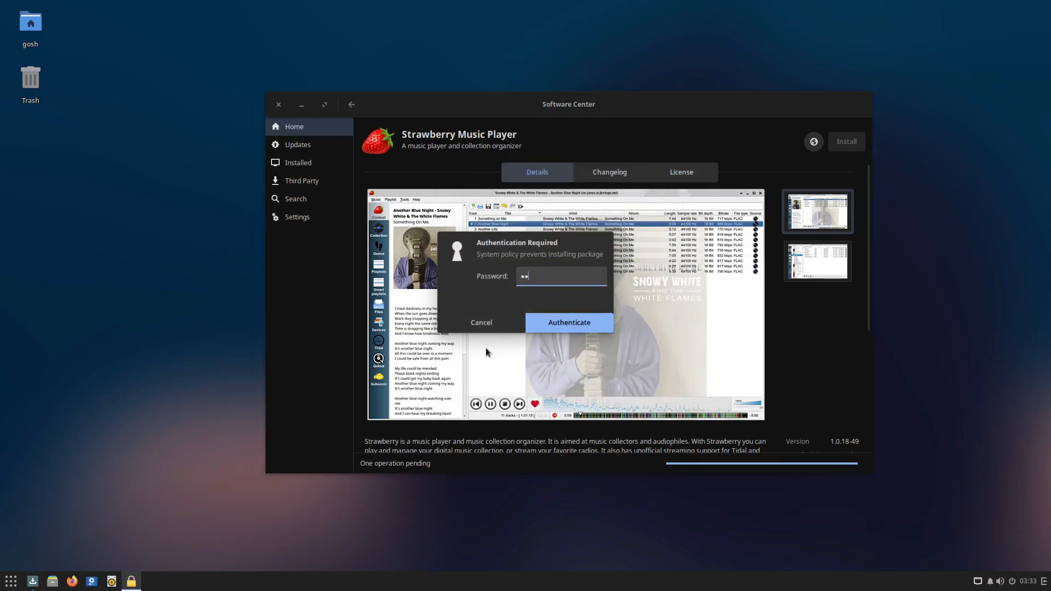
pyautogui.click(568, 322)
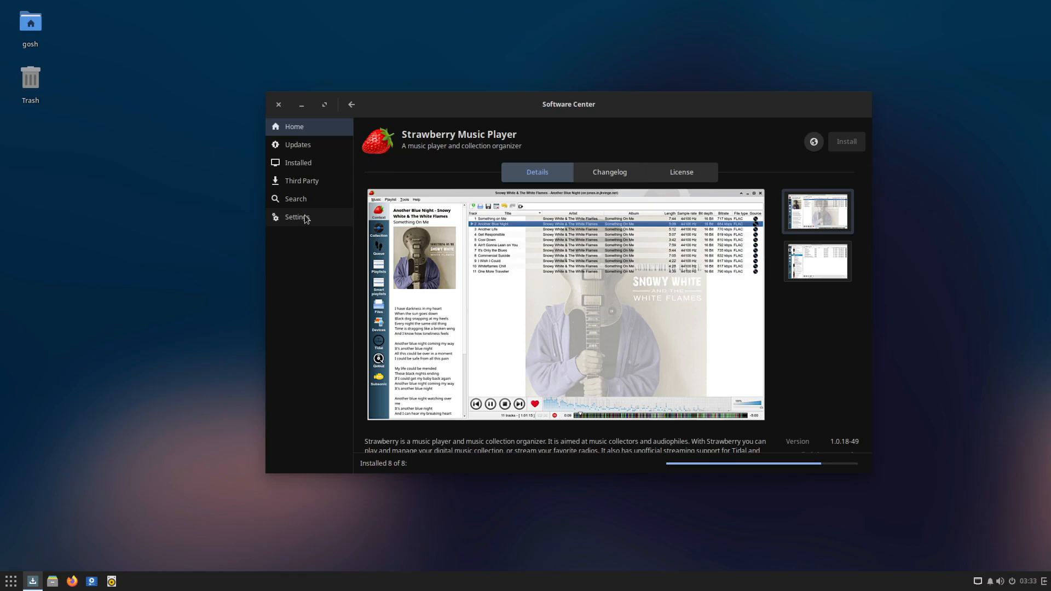
# - Browse Software Center's update, search and installed packages pages, then open the Budgie Menu
pyautogui.click(297, 217)
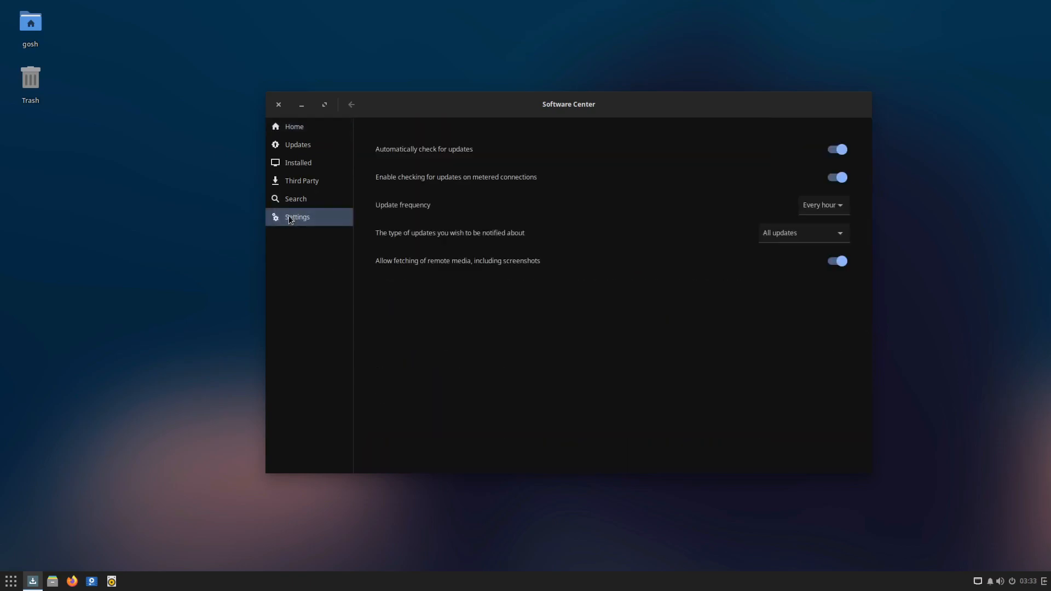
pyautogui.moveTo(313, 200)
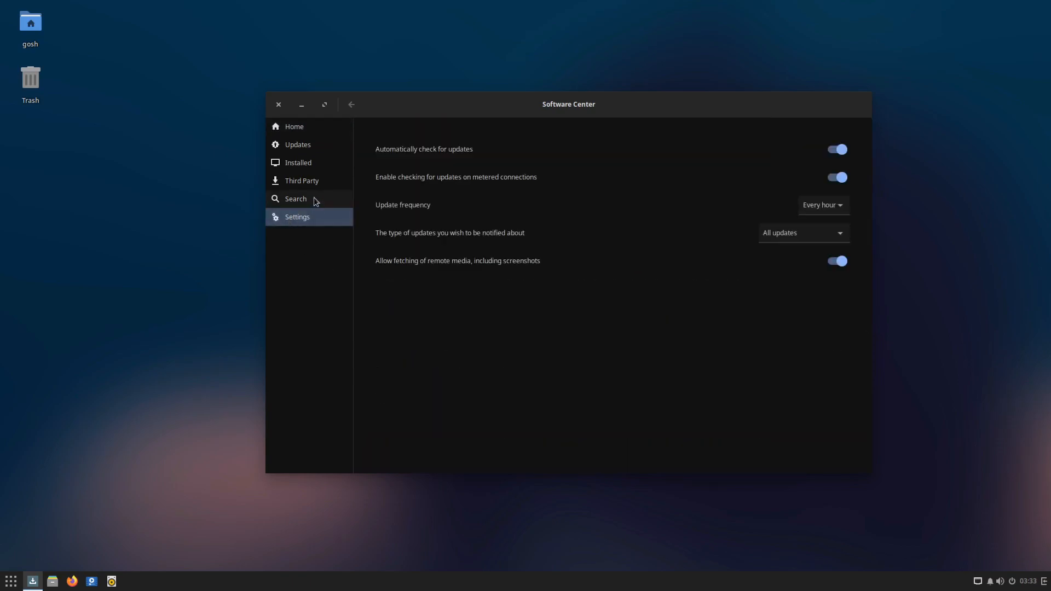
pyautogui.click(301, 180)
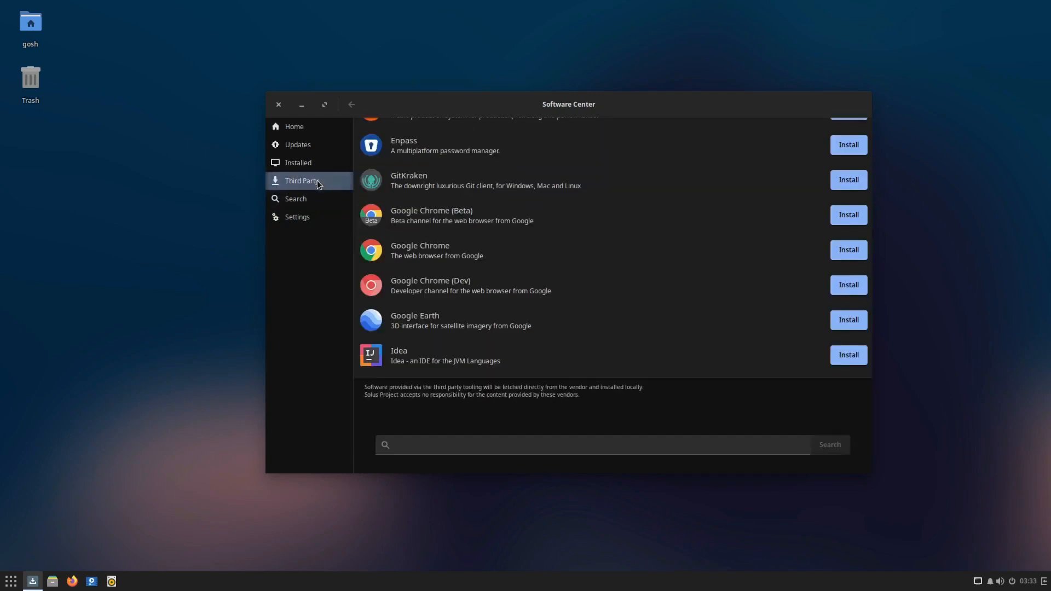
pyautogui.scroll(3)
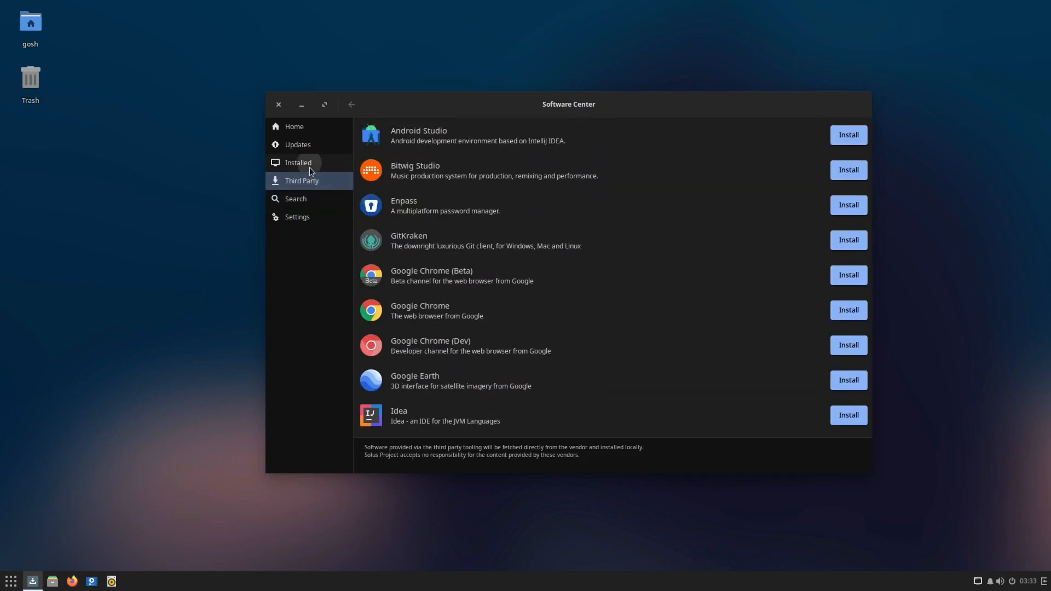
pyautogui.click(298, 162)
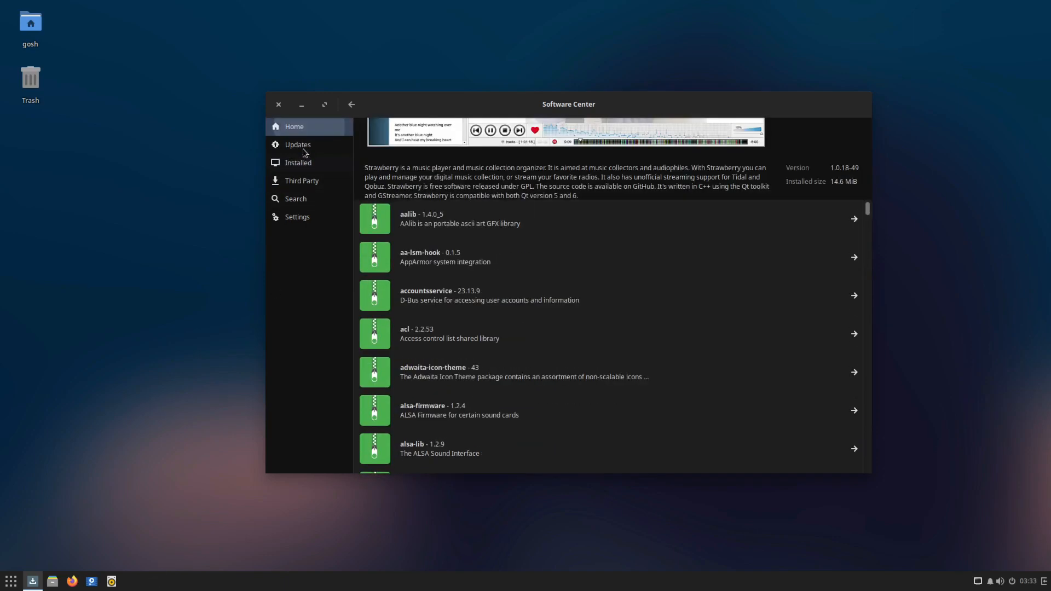
pyautogui.click(298, 162)
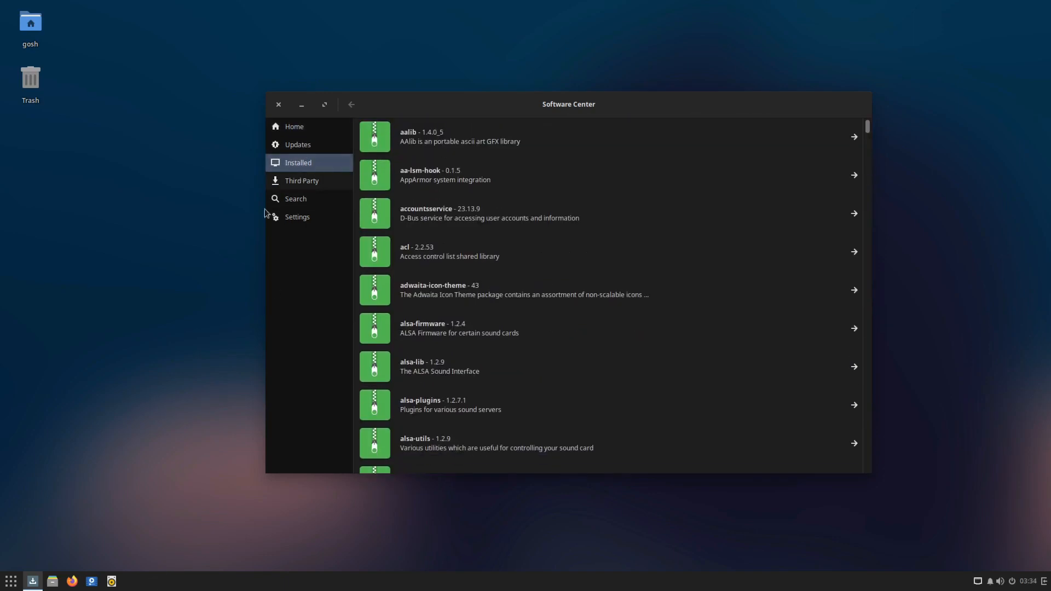
pyautogui.click(10, 581)
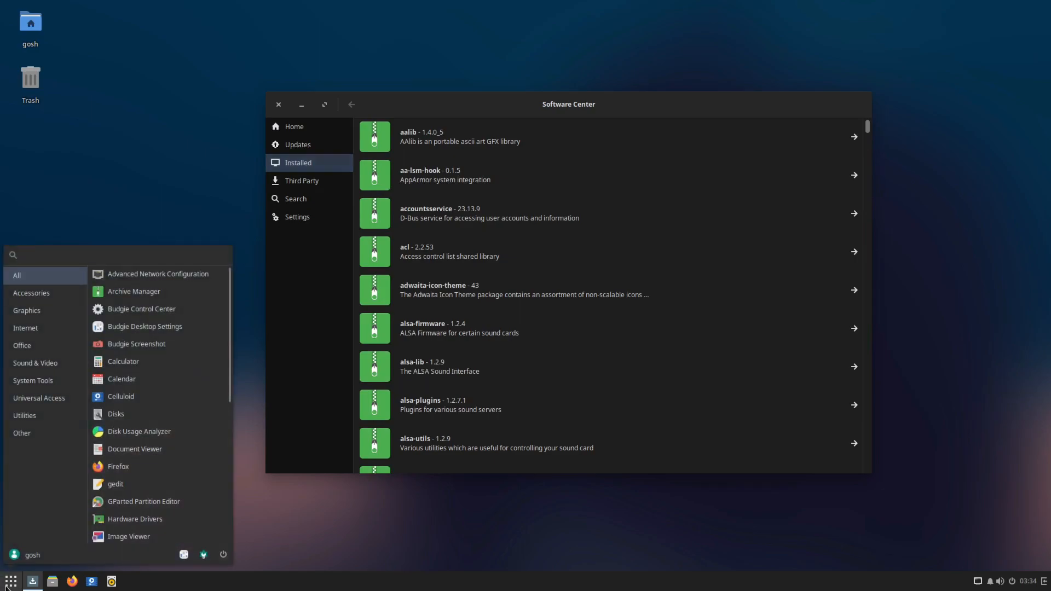
# - Launch Strawberry Music Player from the Budgie Menu
pyautogui.click(35, 362)
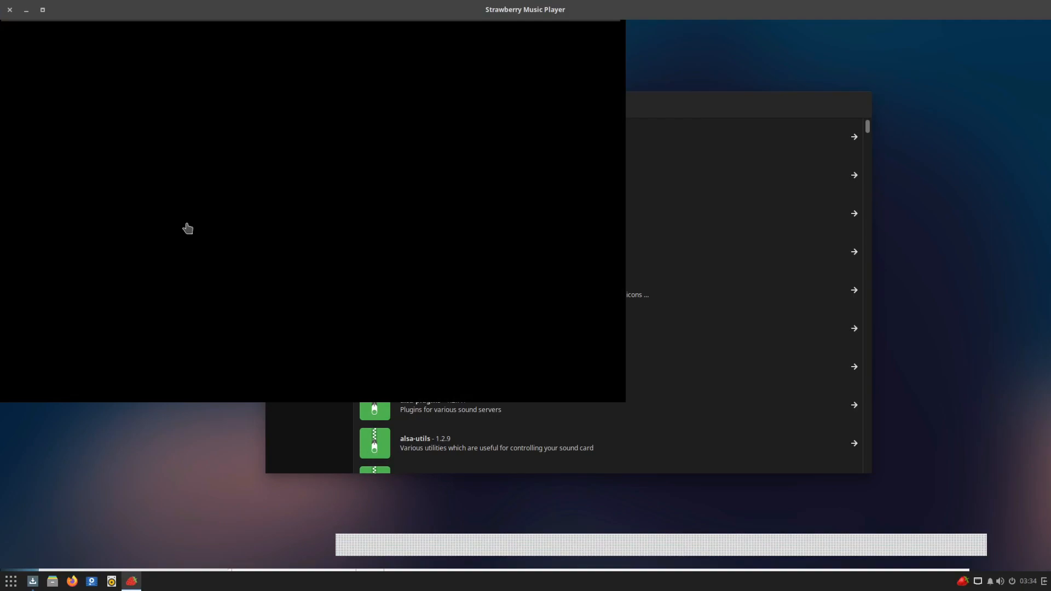
pyautogui.moveTo(188, 221)
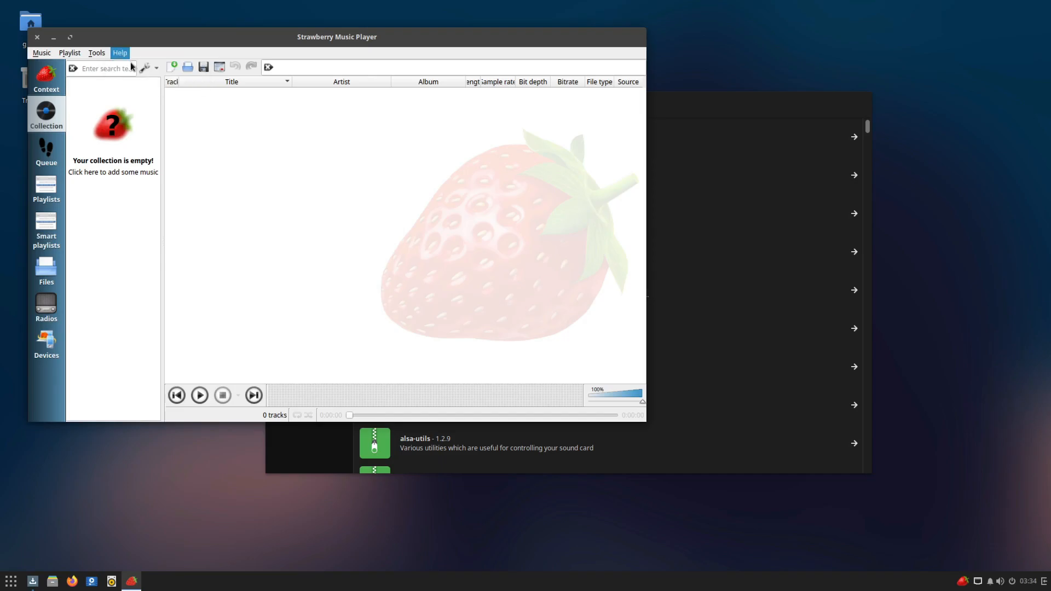
pyautogui.moveTo(44, 33)
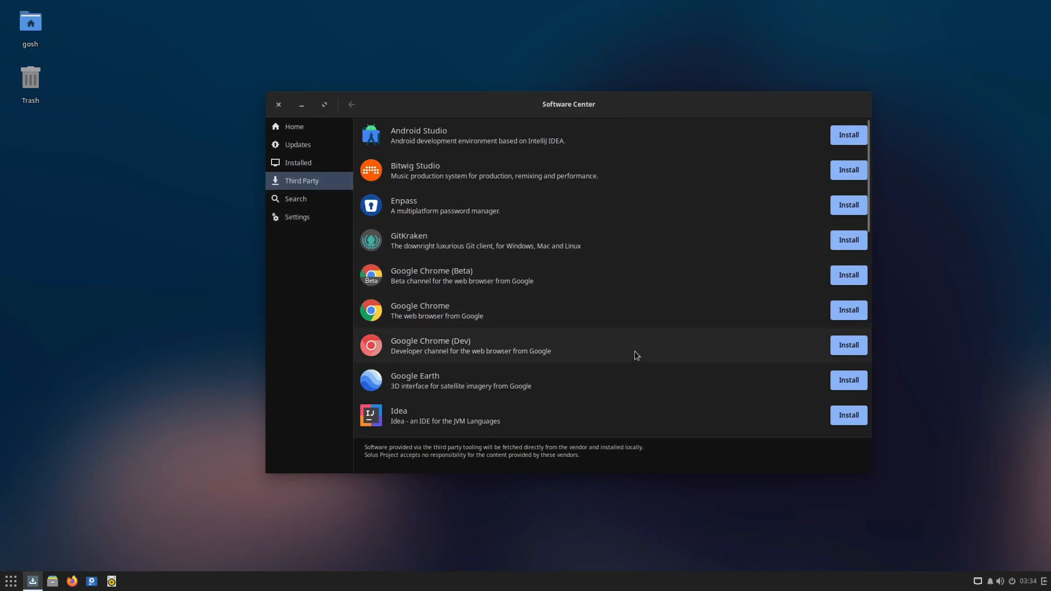
pyautogui.moveTo(468, 176)
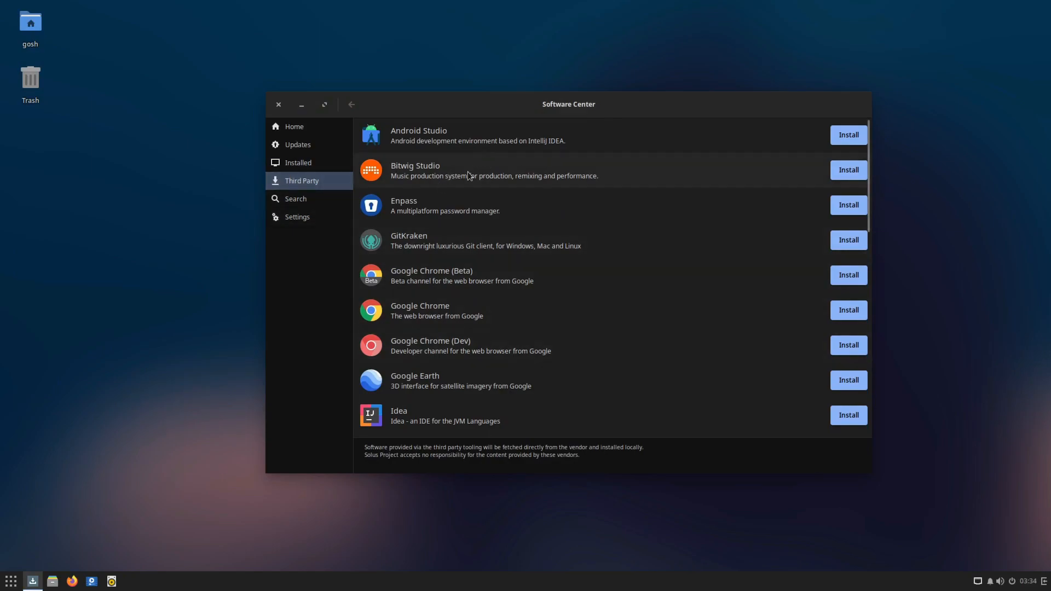
pyautogui.scroll(-3)
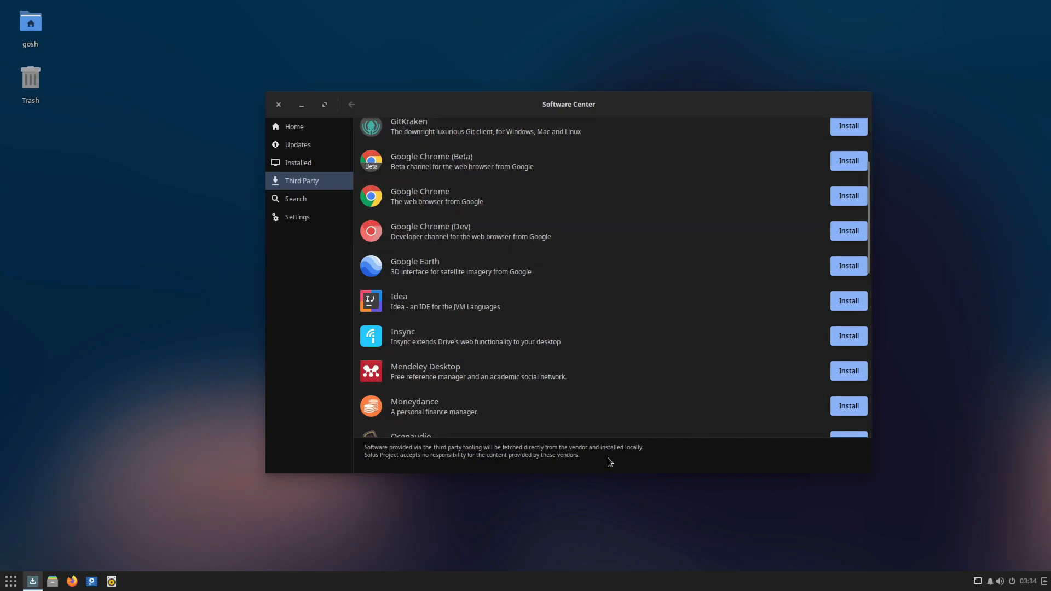
pyautogui.scroll(-3)
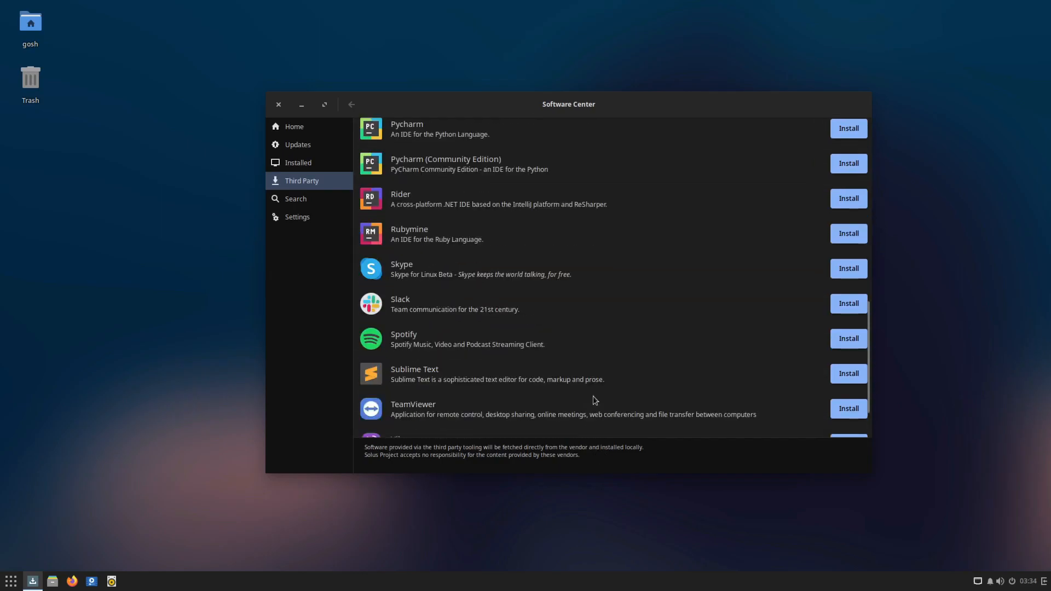
pyautogui.scroll(-3)
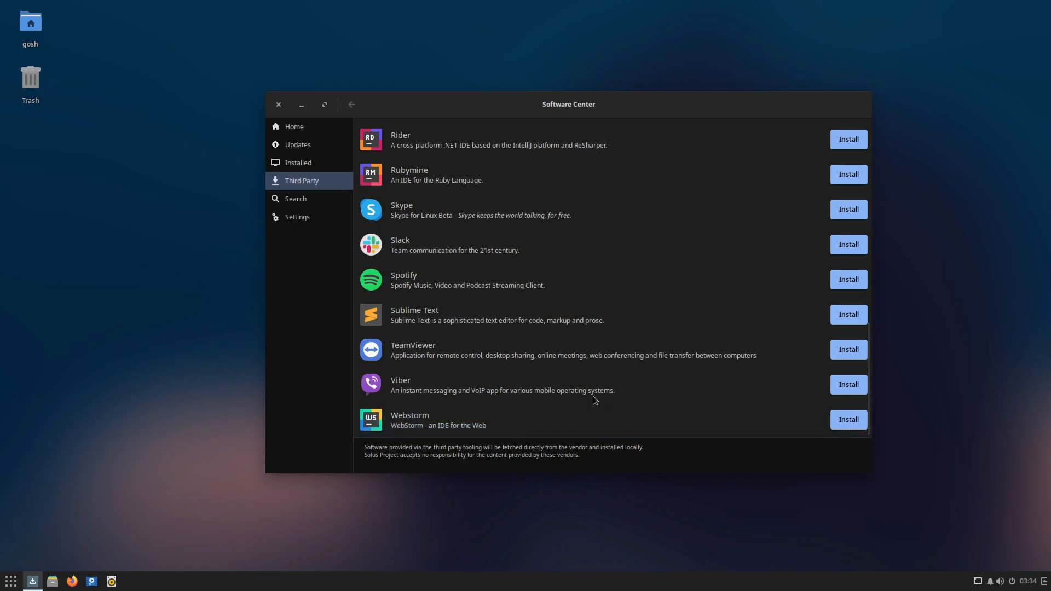
pyautogui.moveTo(424, 350)
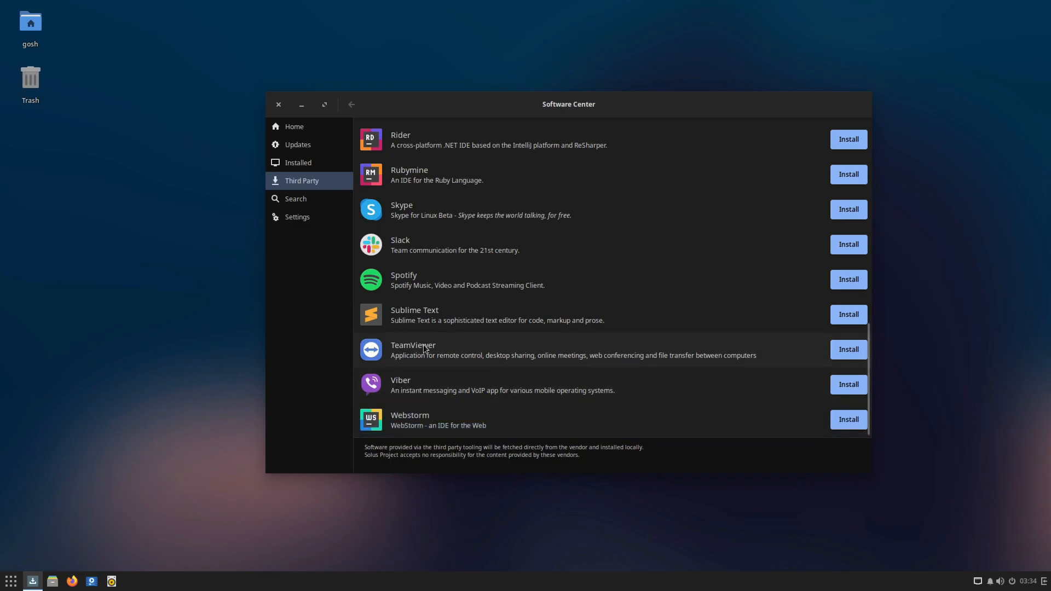
pyautogui.scroll(3)
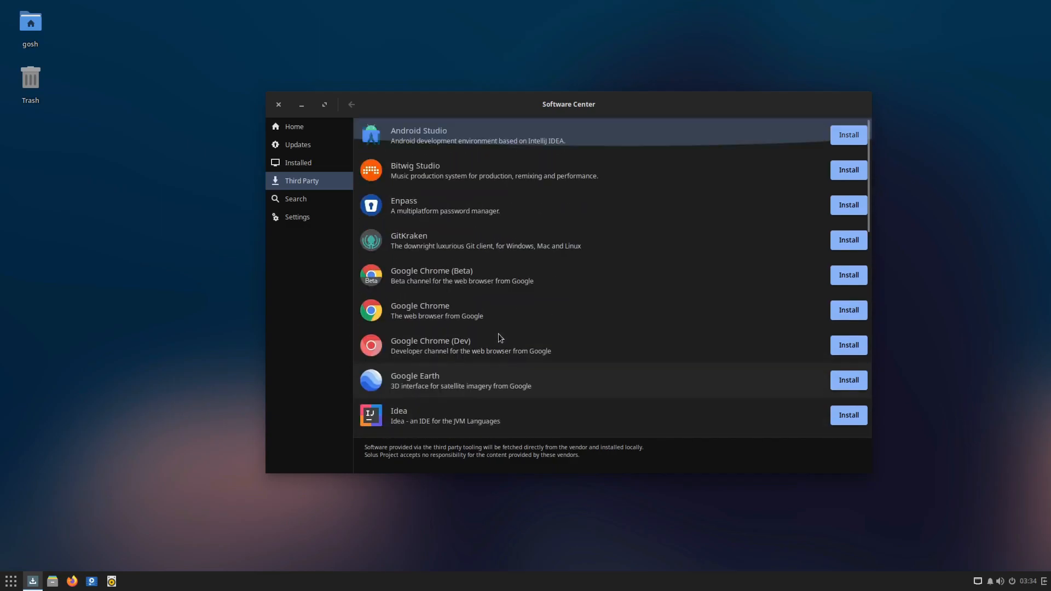
pyautogui.moveTo(553, 290)
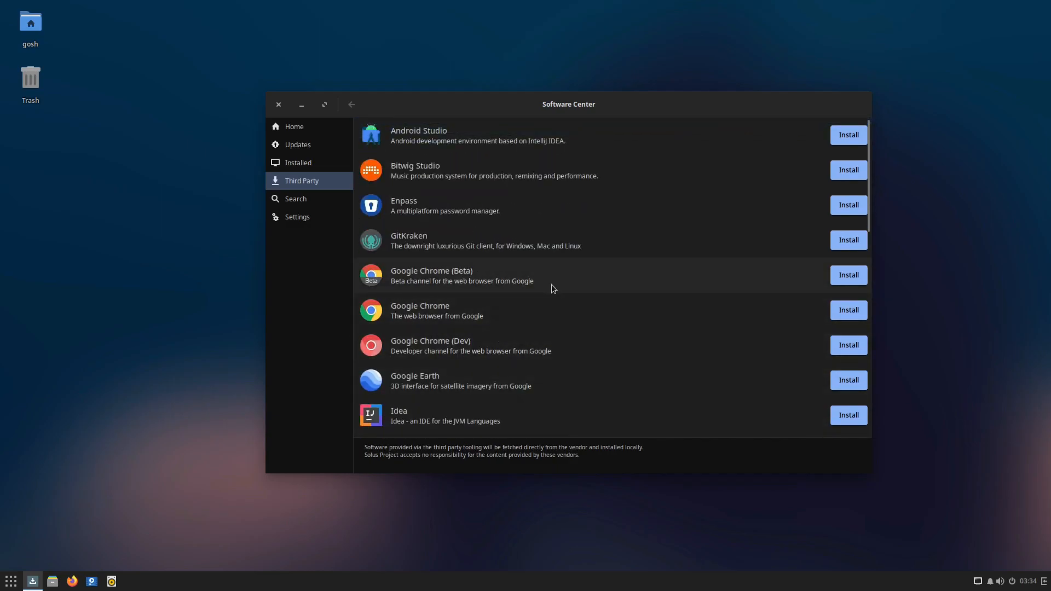
pyautogui.moveTo(488, 344)
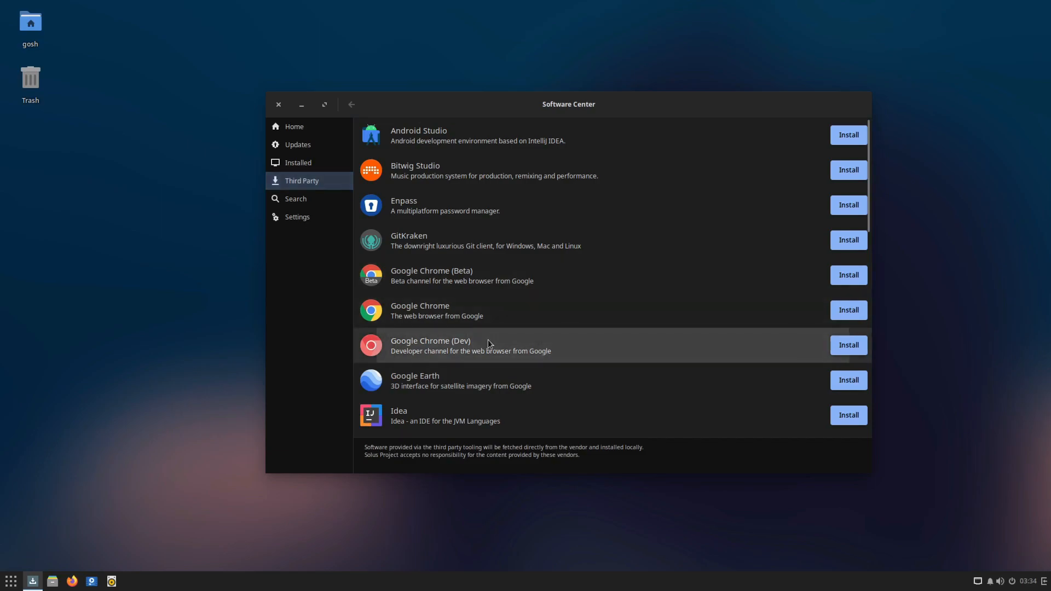
# - Install Google Chrome (Dev), authenticate with the password, then reopen the Budgie Menu
pyautogui.click(847, 345)
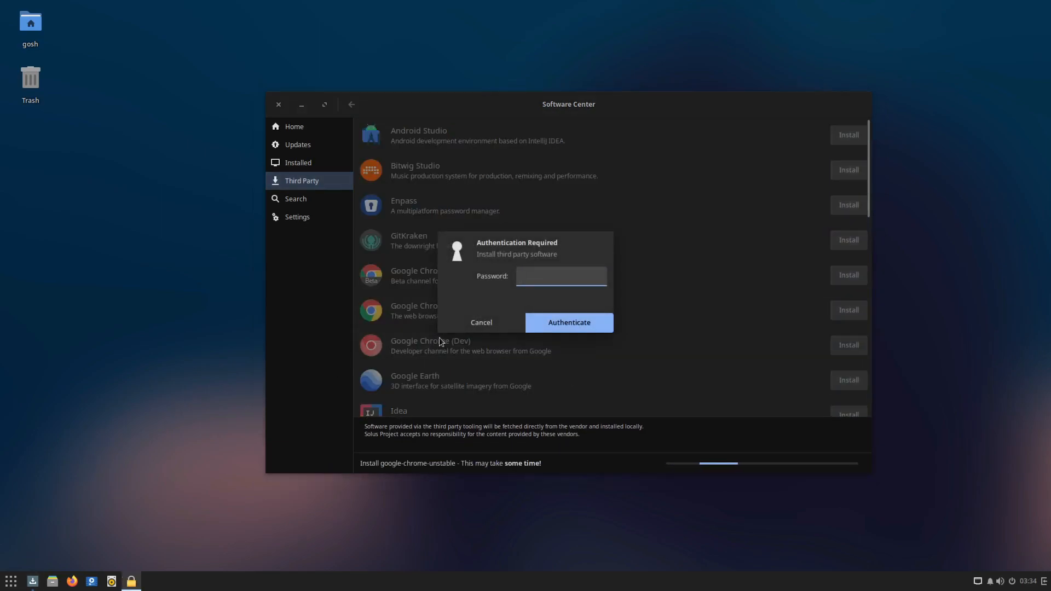
pyautogui.write('password')
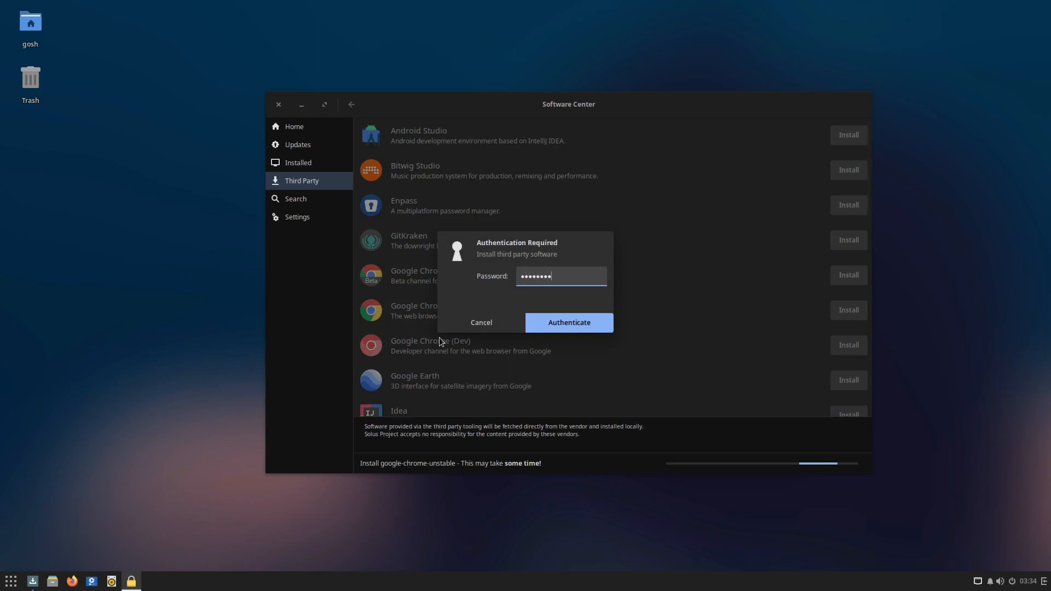
pyautogui.click(567, 323)
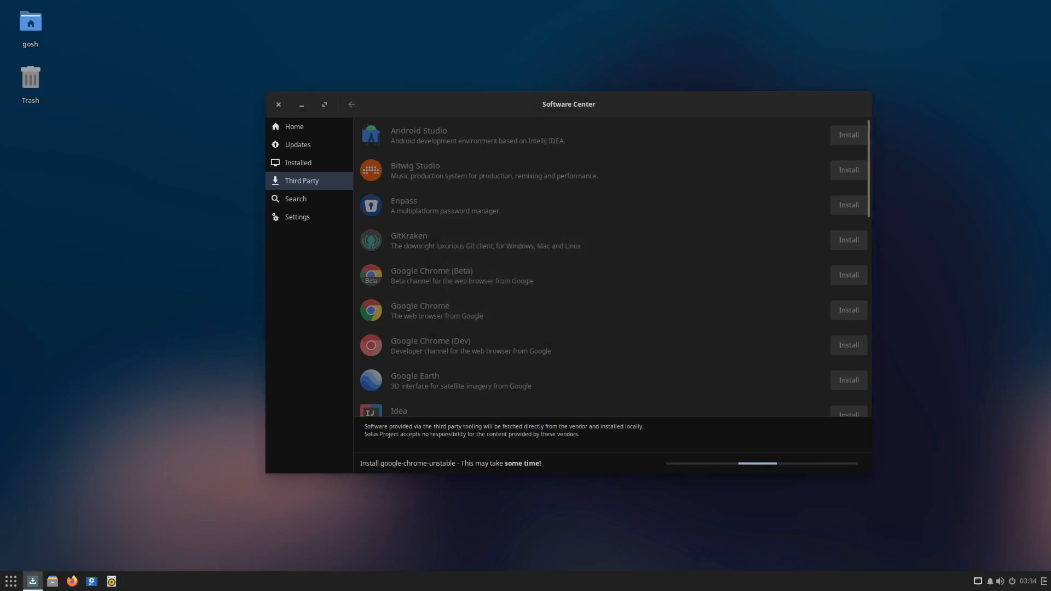
pyautogui.click(10, 581)
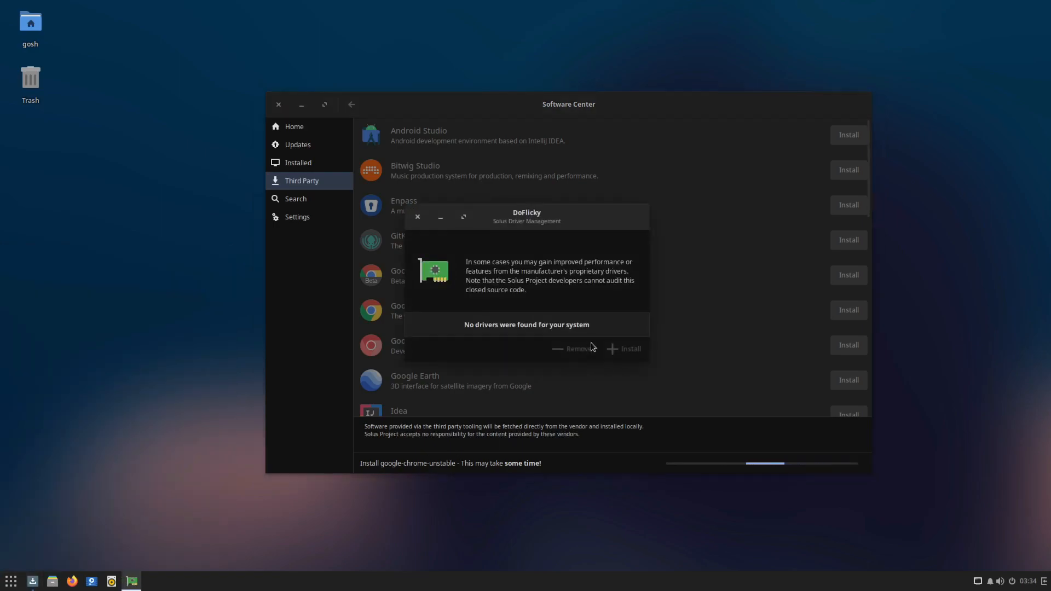
pyautogui.click(10, 580)
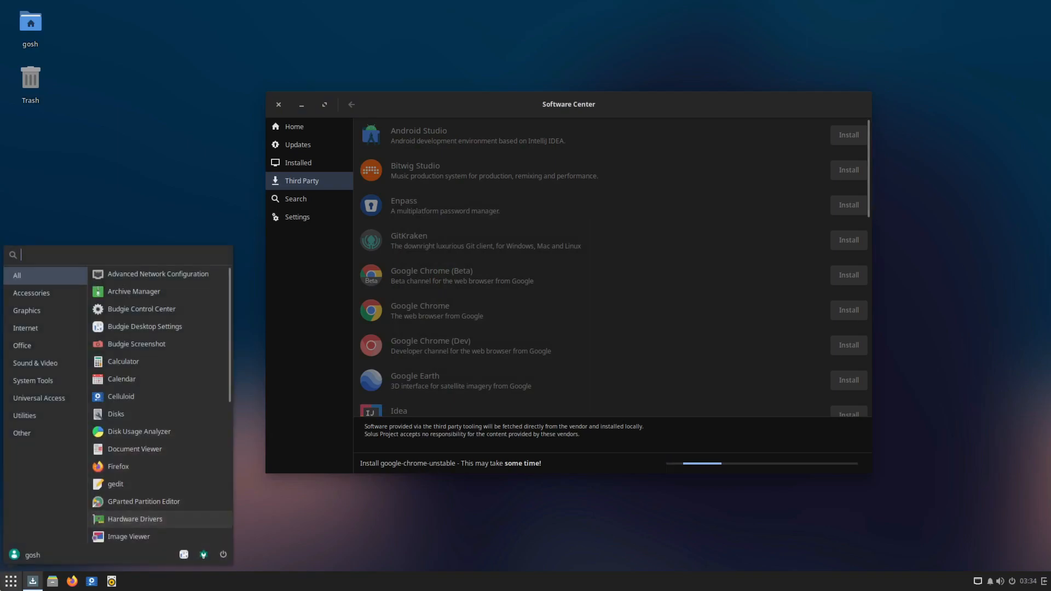
pyautogui.write('ter')
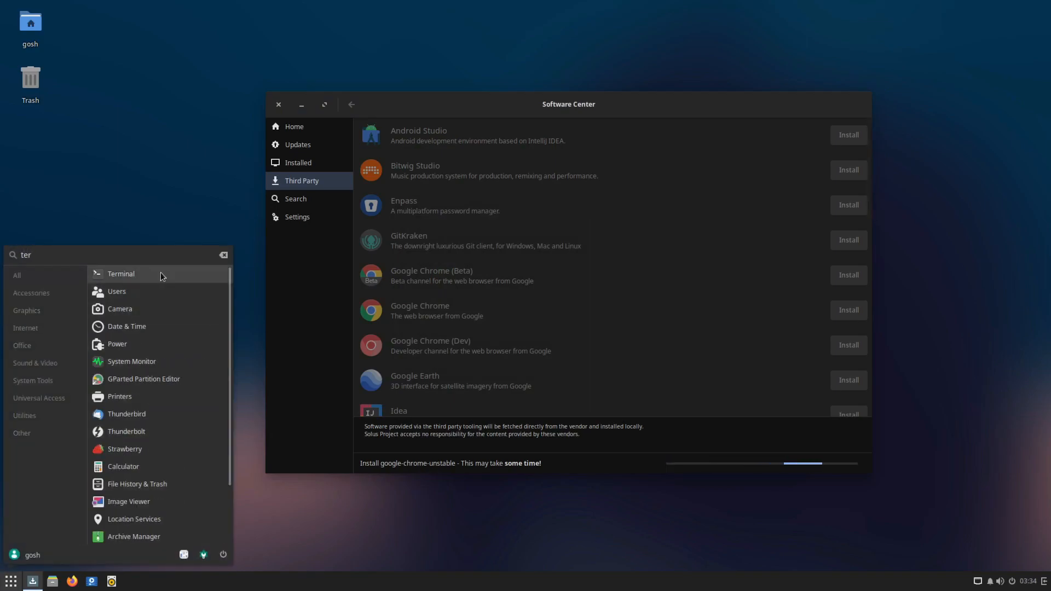
pyautogui.click(120, 274)
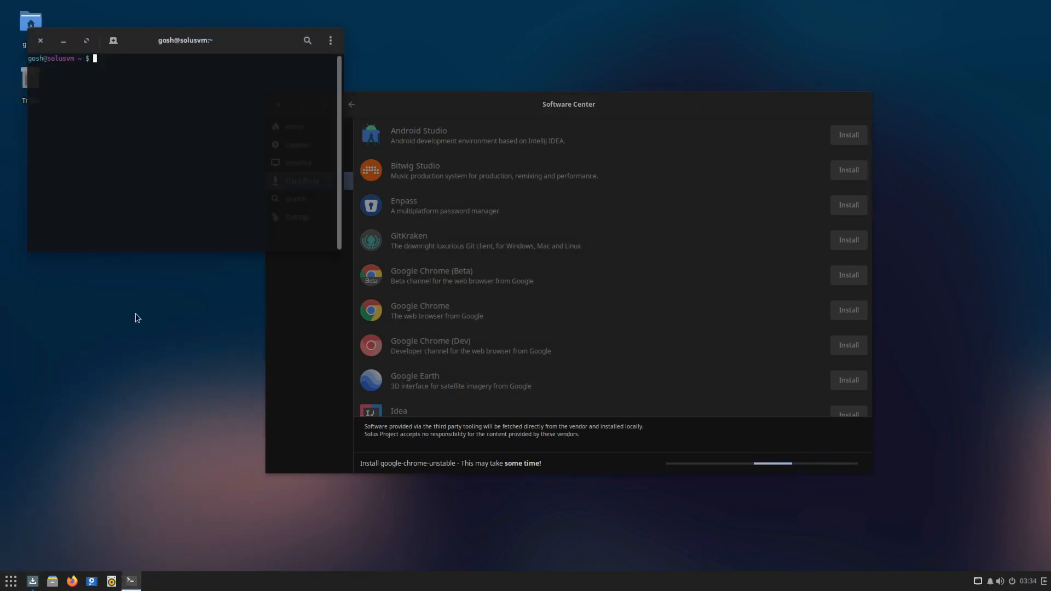
pyautogui.rightClick(389, 322)
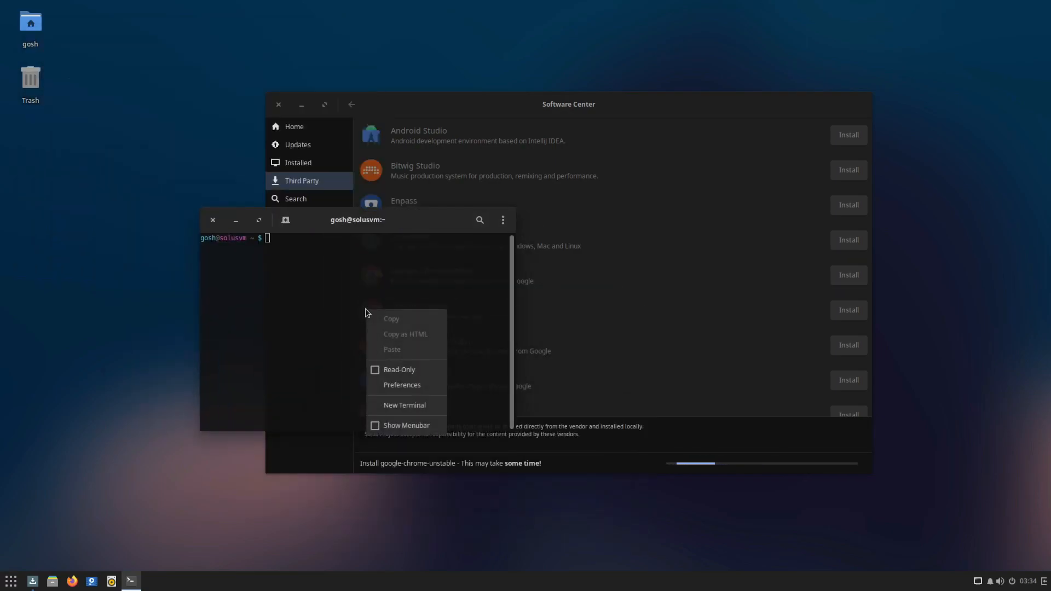
pyautogui.click(332, 280)
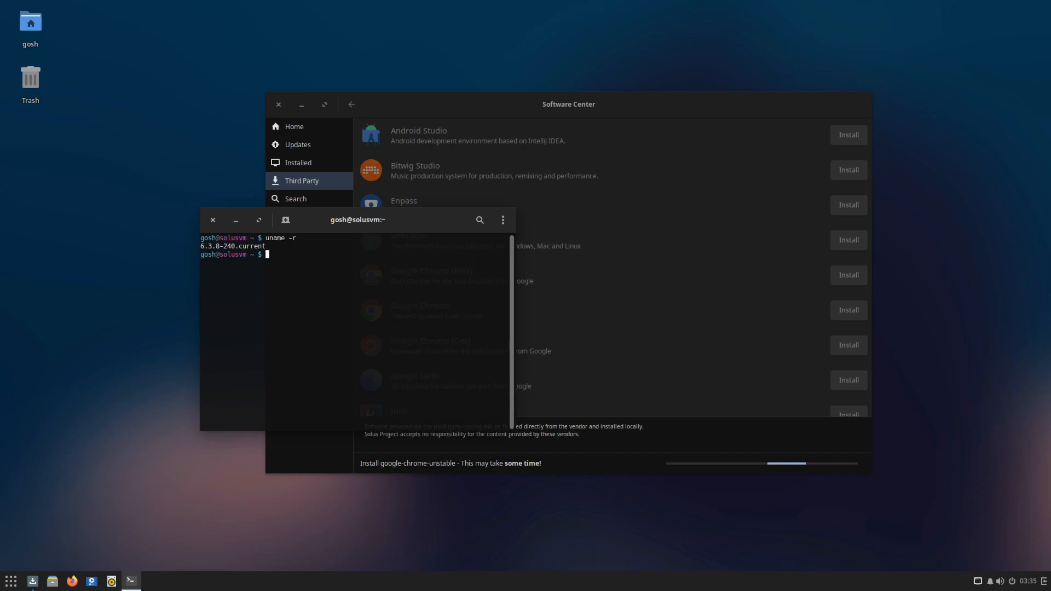
pyautogui.write('df -h')
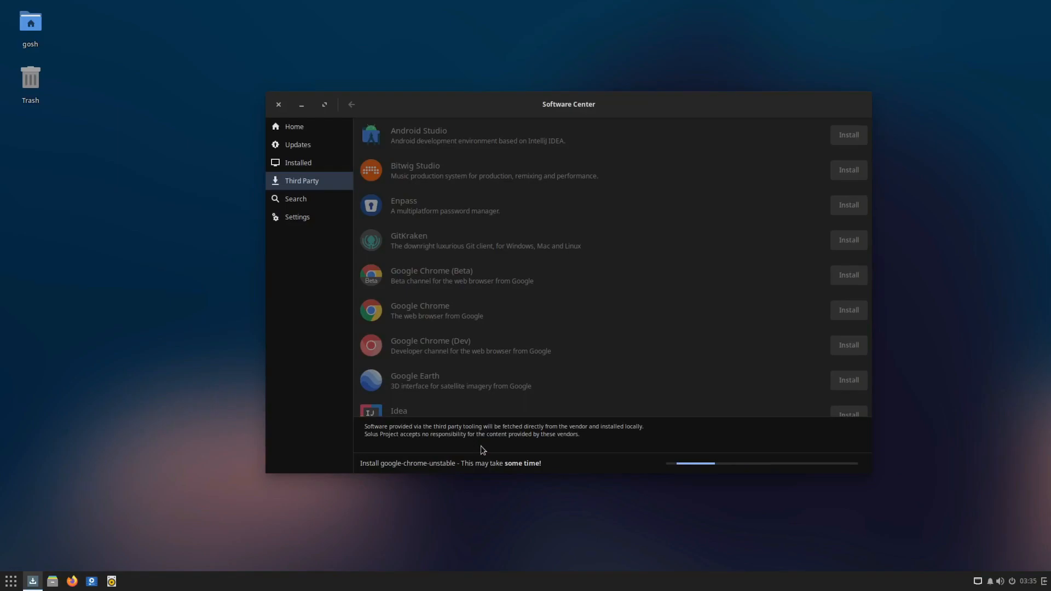
# - Open System Monitor via a 'monito' search, view File Systems and Resources, then close it
pyautogui.click(10, 582)
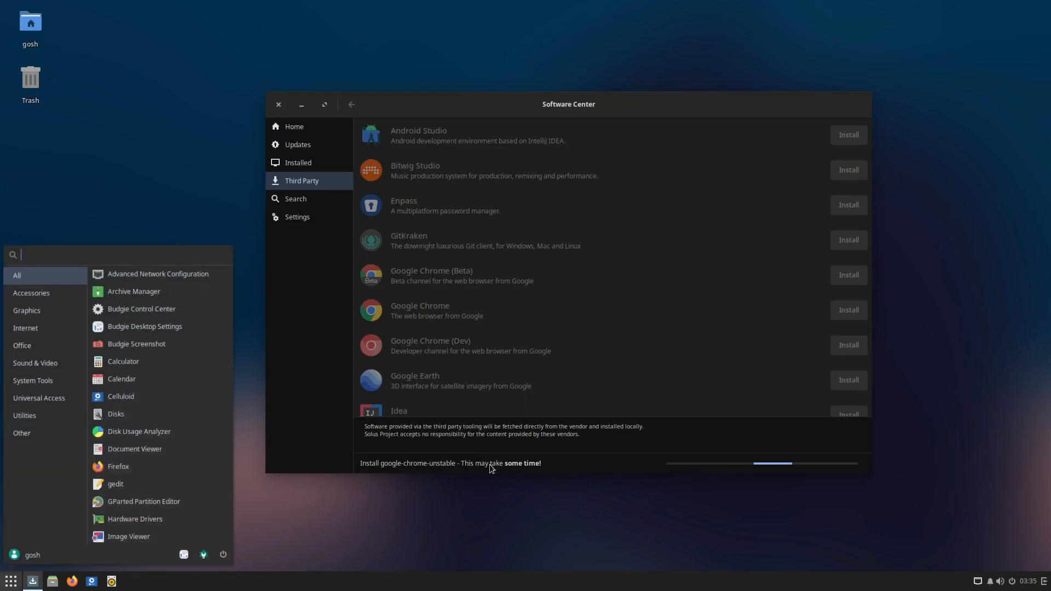
pyautogui.write('monito')
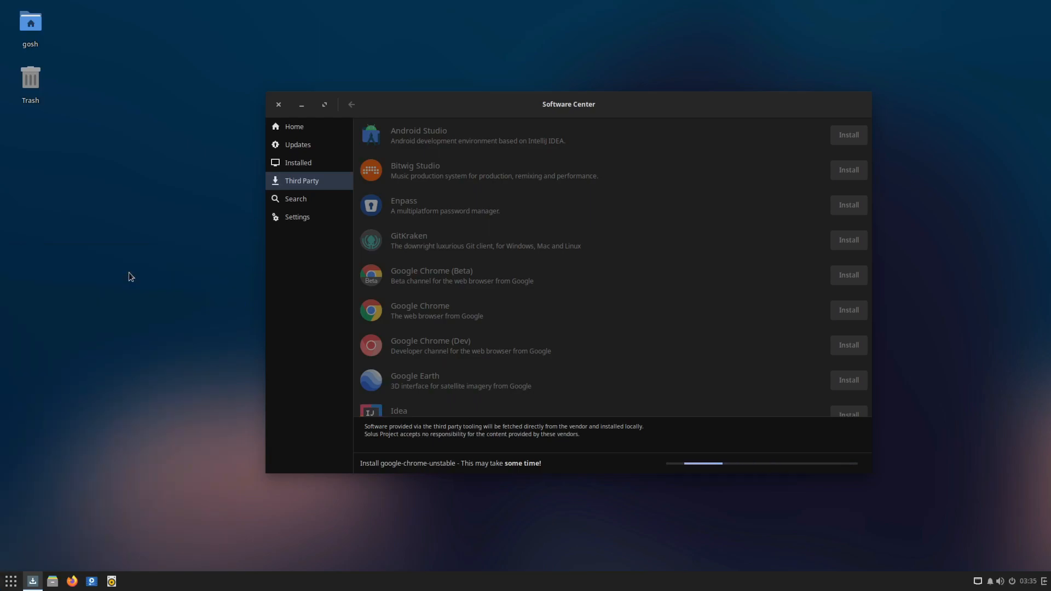
pyautogui.click(131, 580)
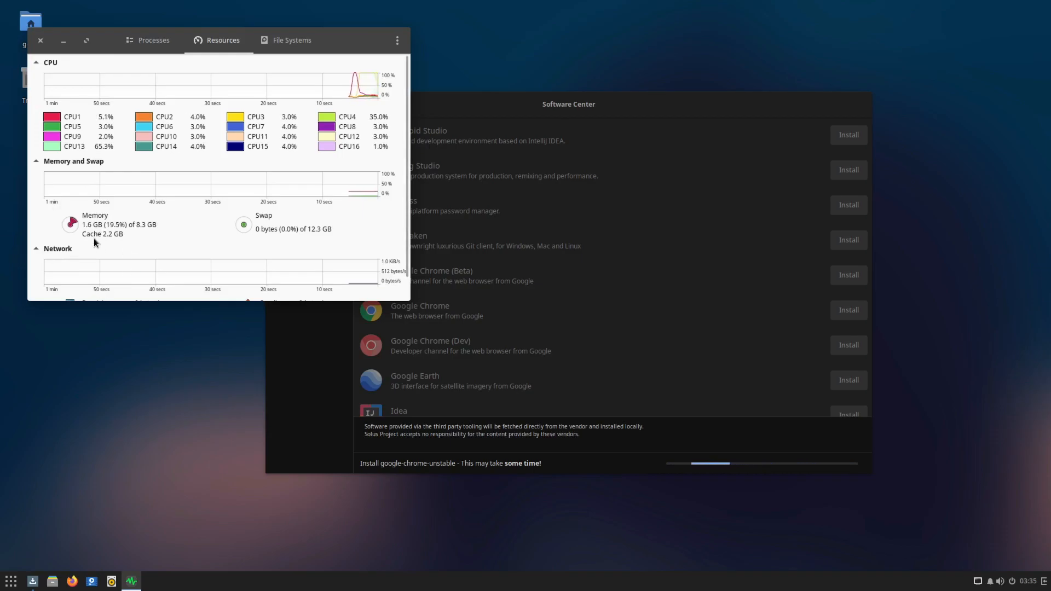
pyautogui.click(292, 40)
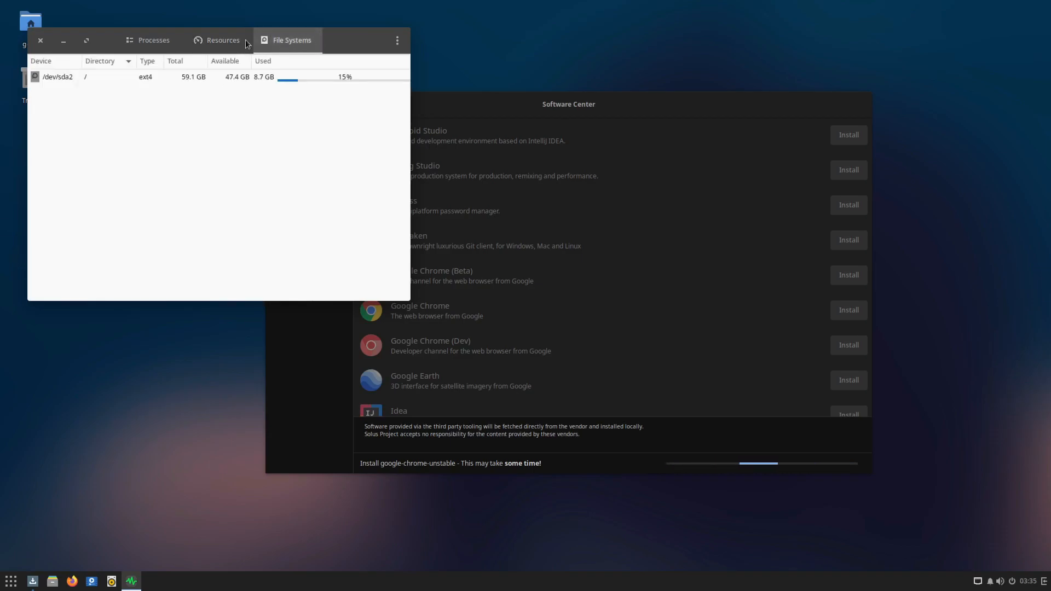
pyautogui.click(222, 39)
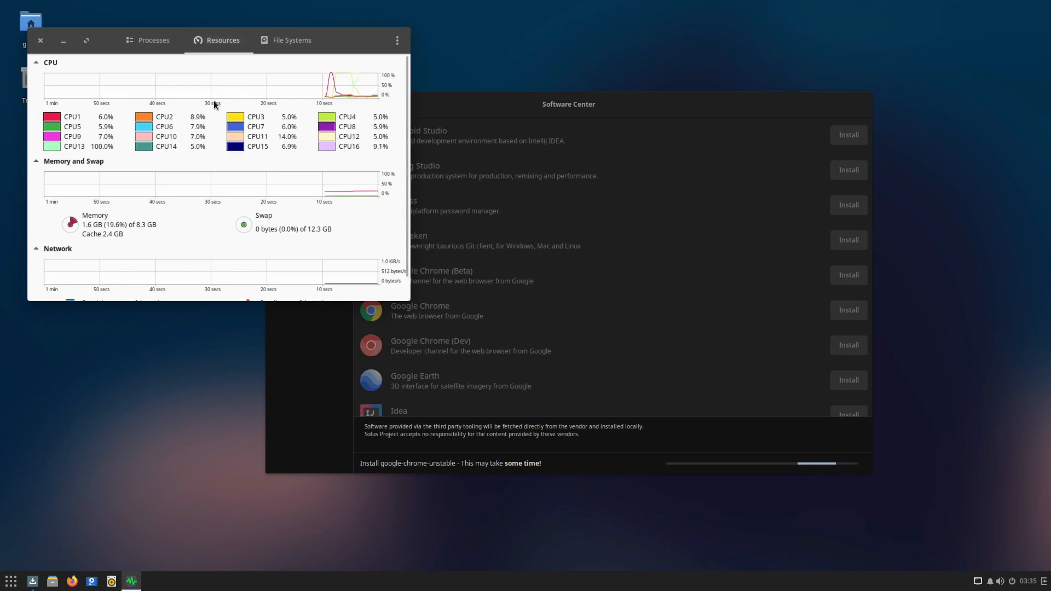
pyautogui.click(292, 40)
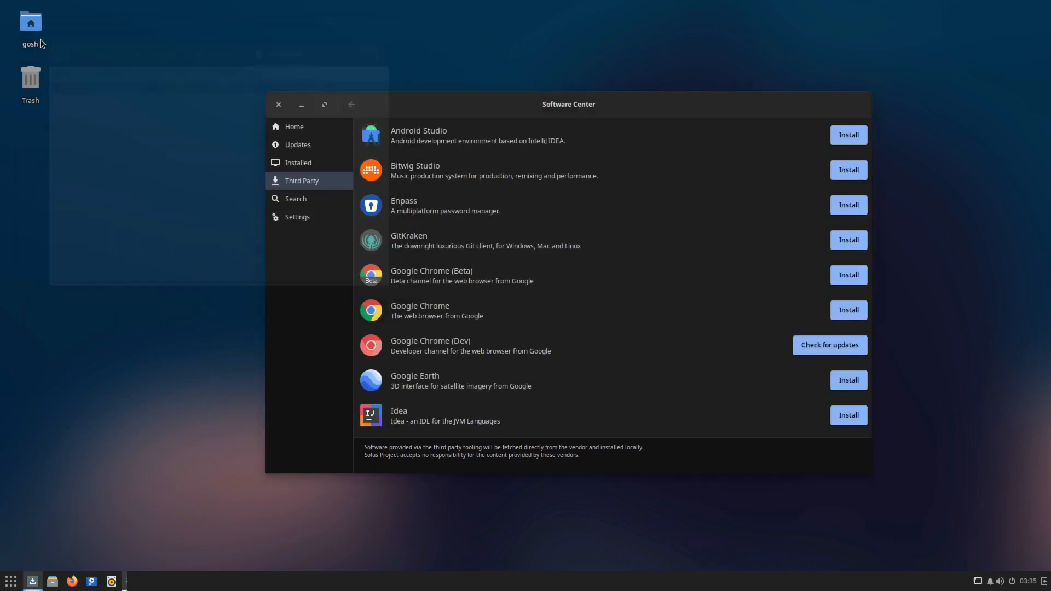
# - Launch the newly installed Google Chrome, dismiss its welcome prompt, and exit it
pyautogui.click(10, 580)
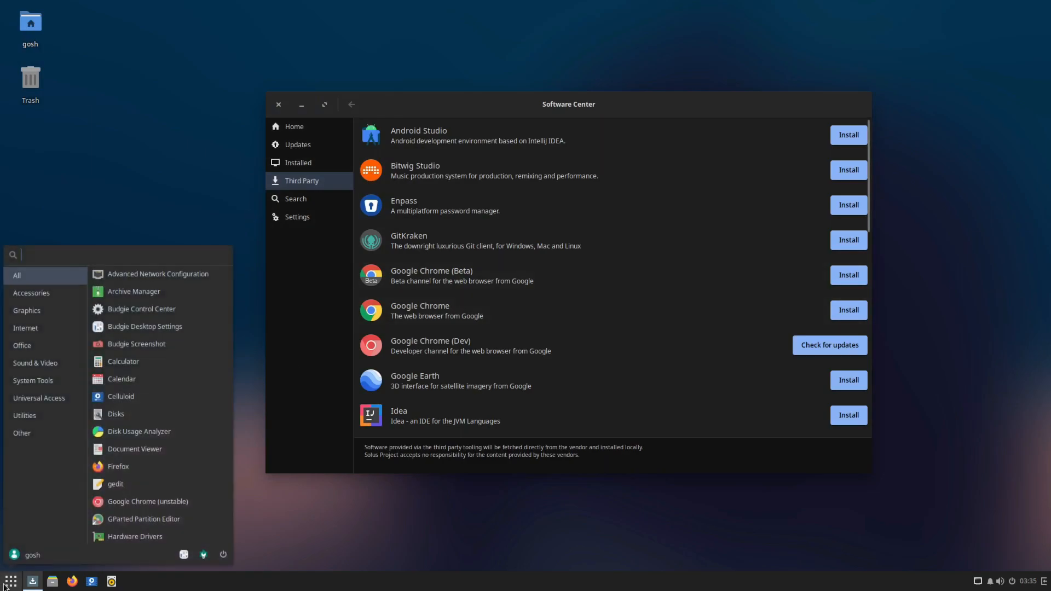
pyautogui.click(26, 328)
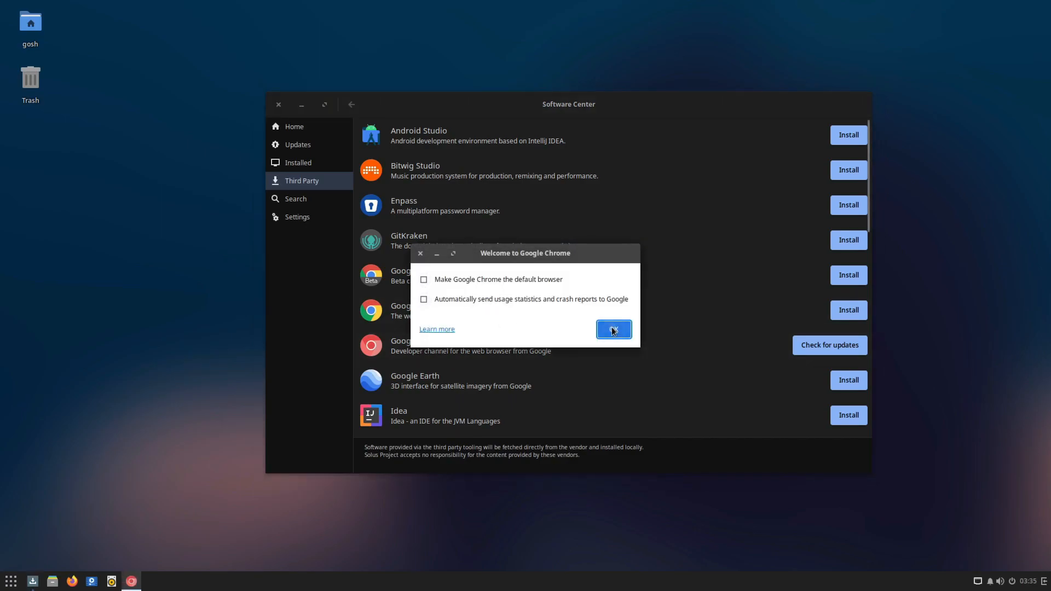
pyautogui.click(612, 330)
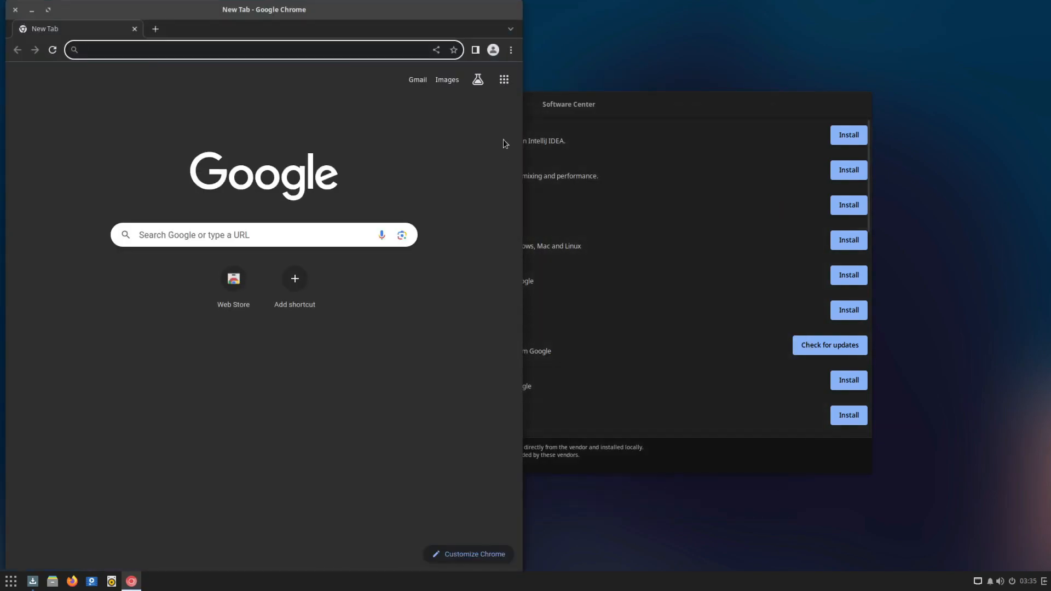
pyautogui.click(511, 50)
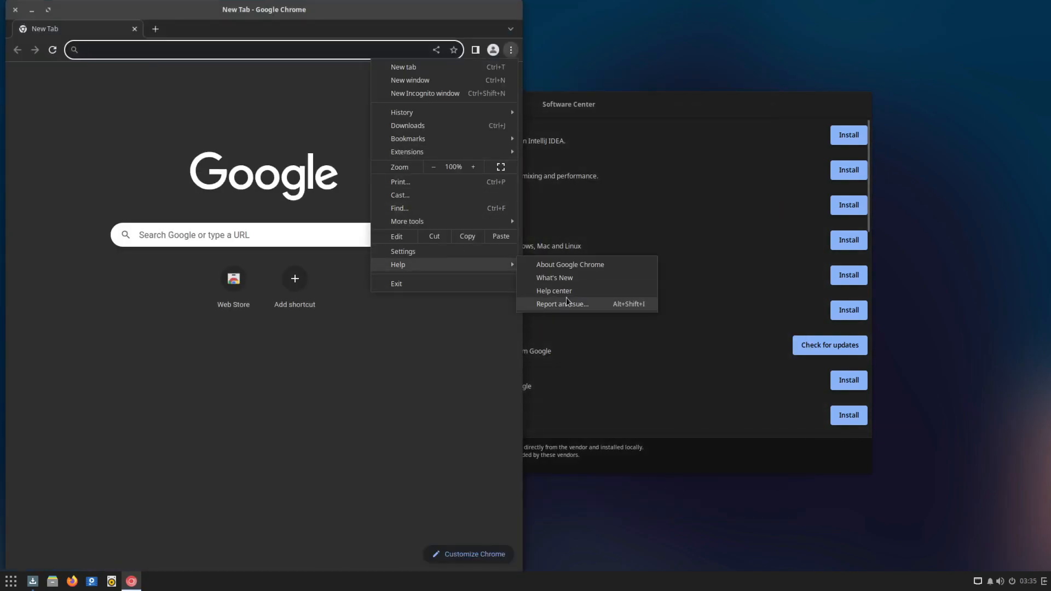
pyautogui.click(570, 264)
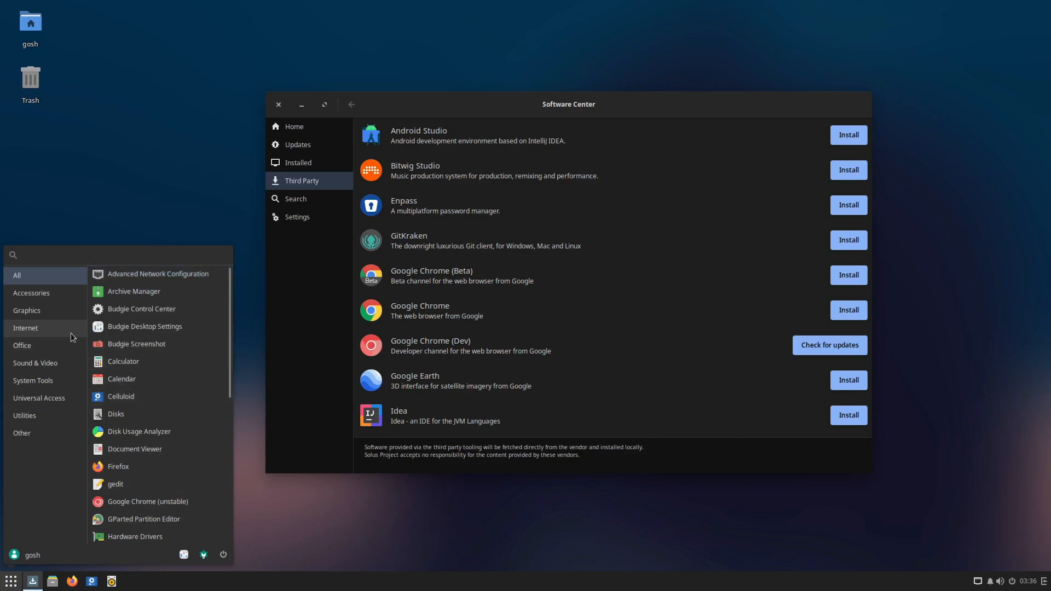
pyautogui.click(26, 328)
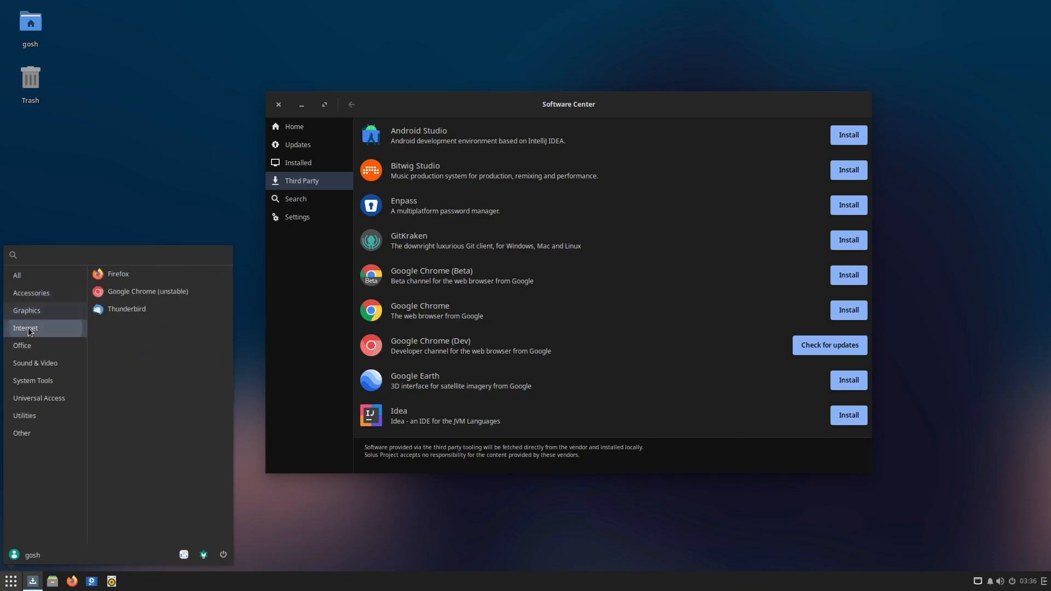
pyautogui.click(35, 362)
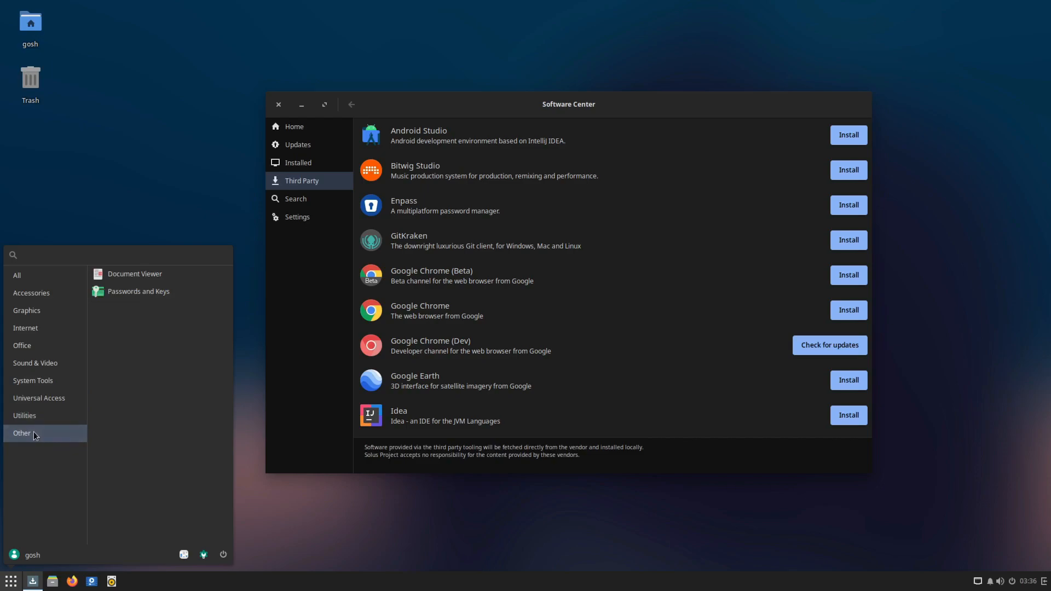
pyautogui.click(16, 274)
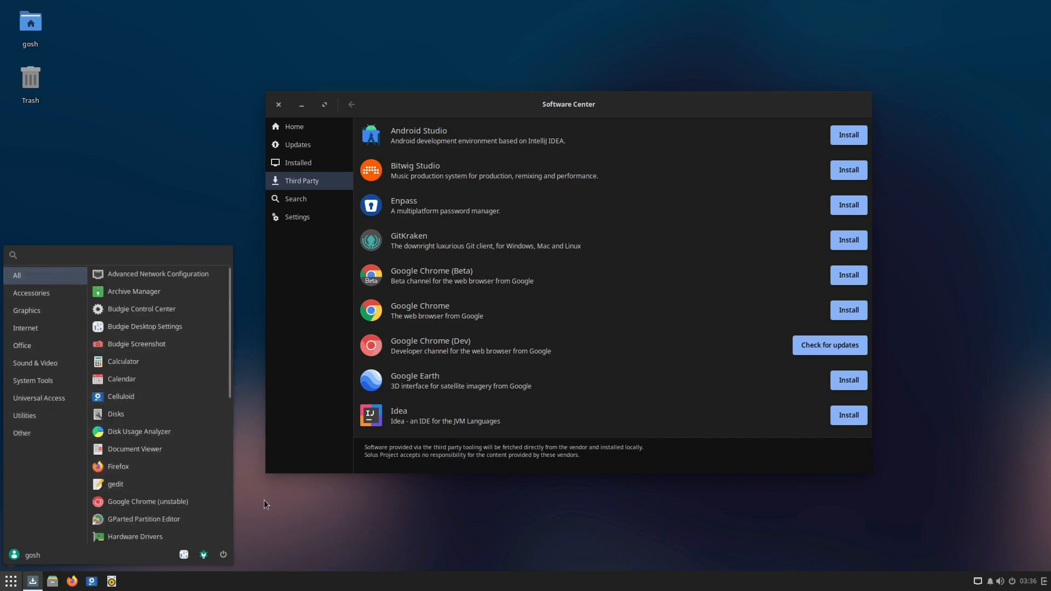
pyautogui.moveTo(253, 496)
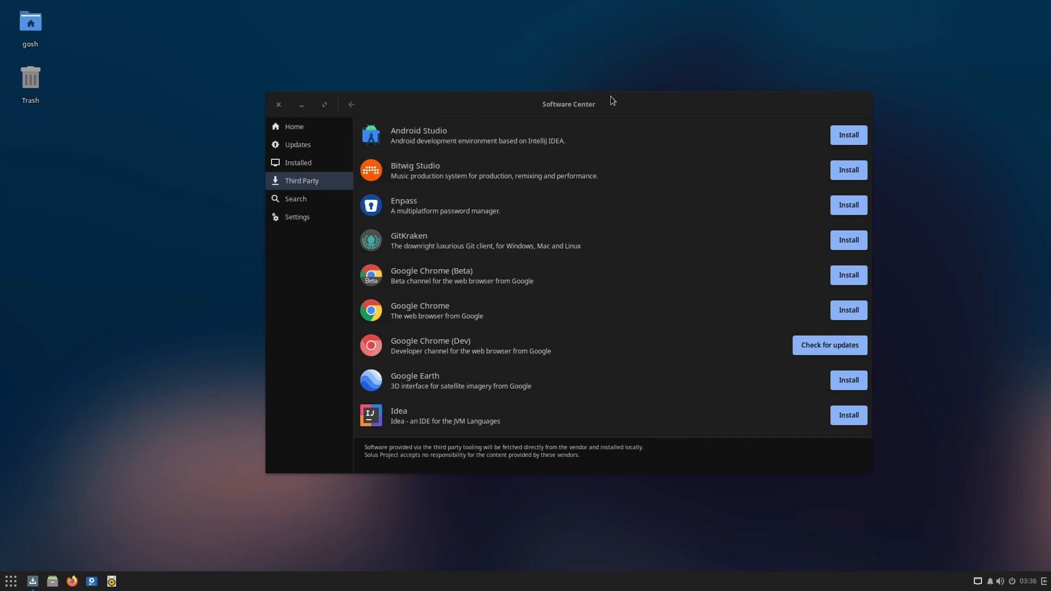
# - Search 'vlc' in Software Center and install VLC media player from its details page
pyautogui.click(297, 162)
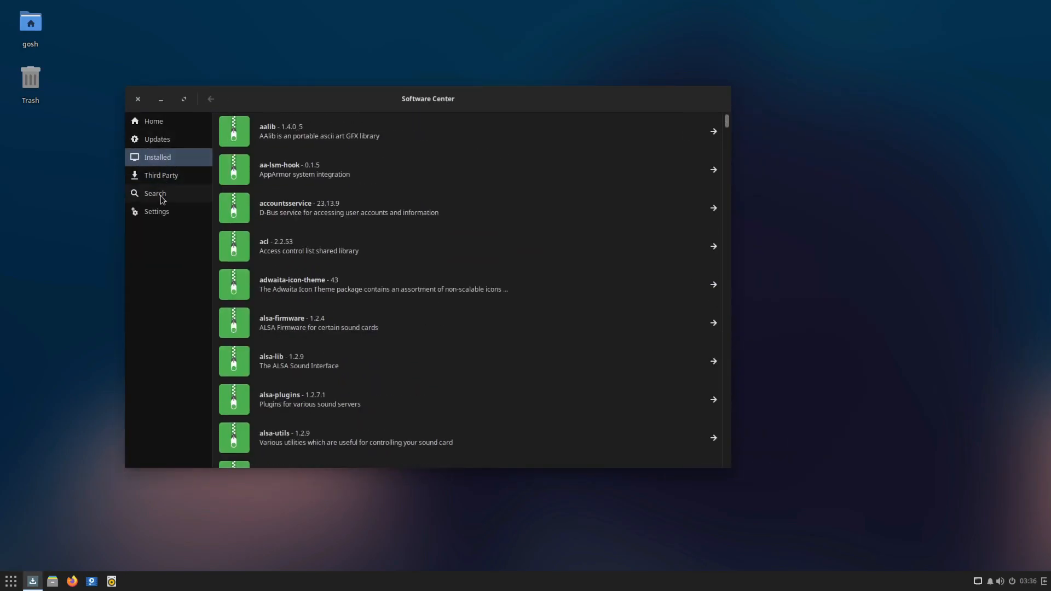
pyautogui.write('vlc')
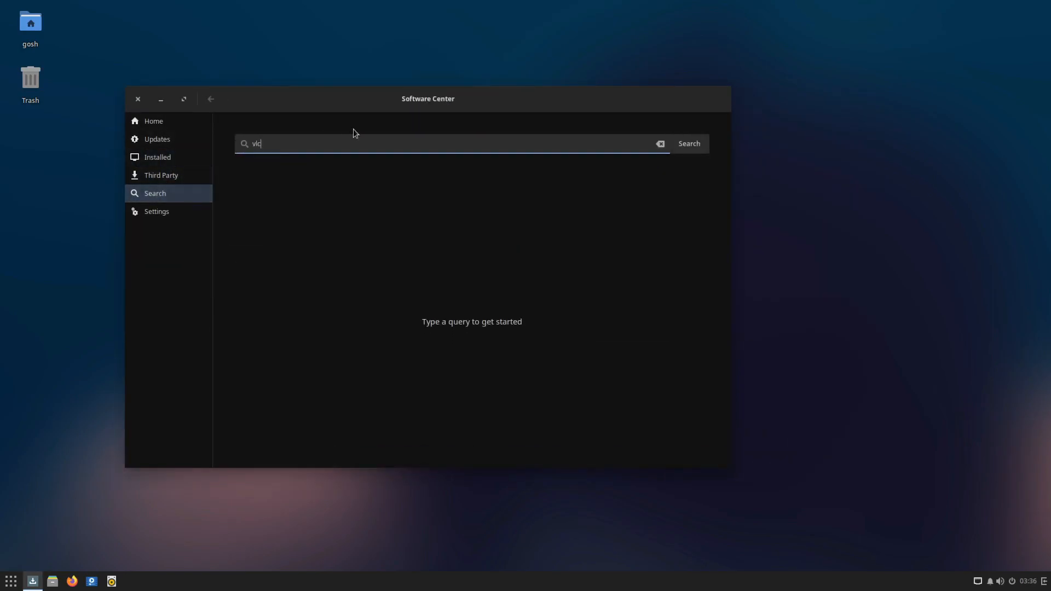
pyautogui.click(688, 143)
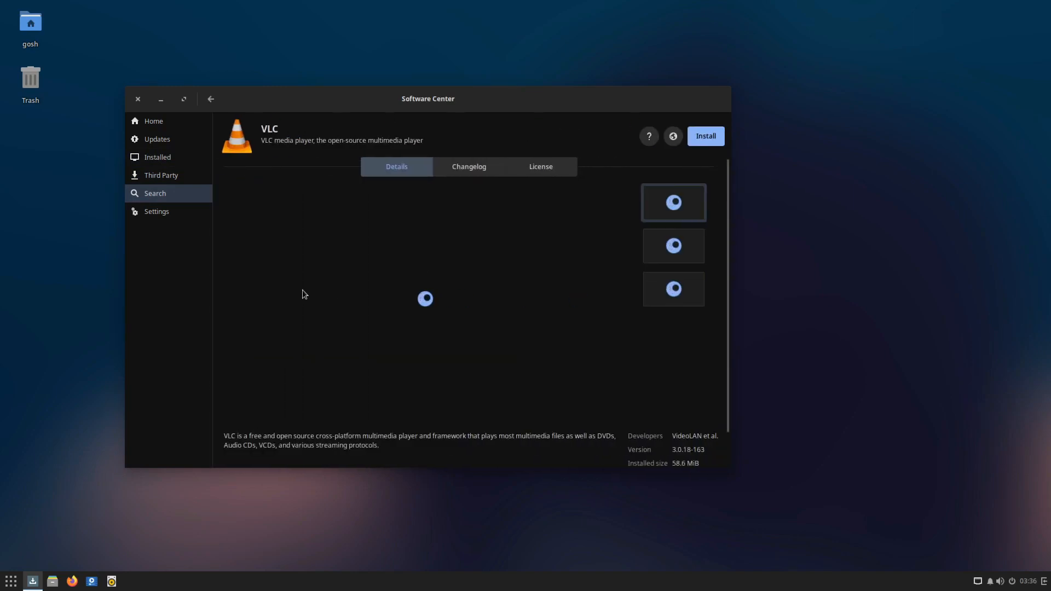
pyautogui.click(704, 136)
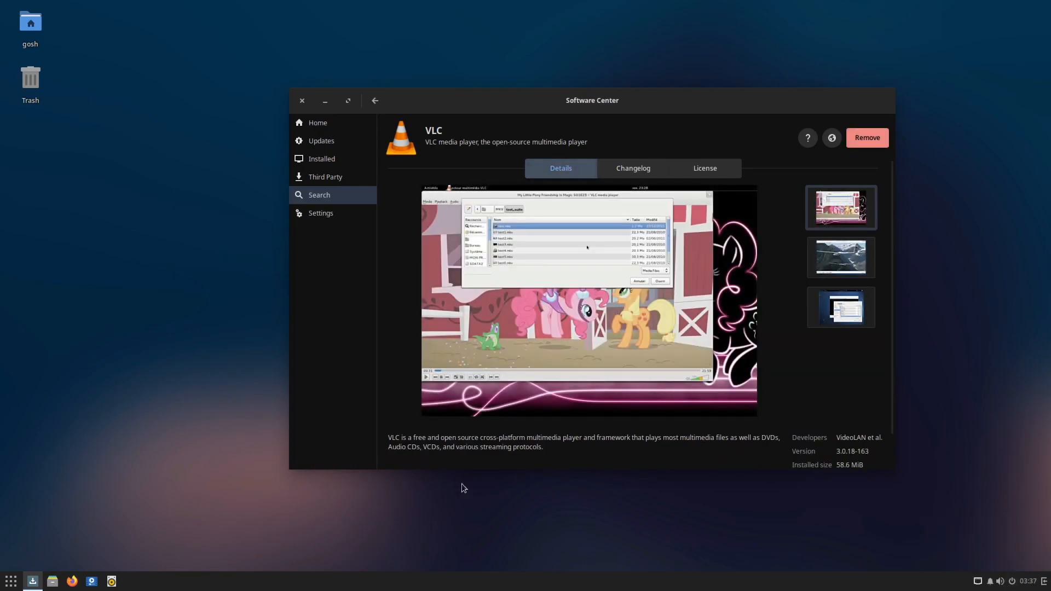
# - Launch VLC from a 'v' Budgie Menu search and accept the network access policy
pyautogui.click(10, 580)
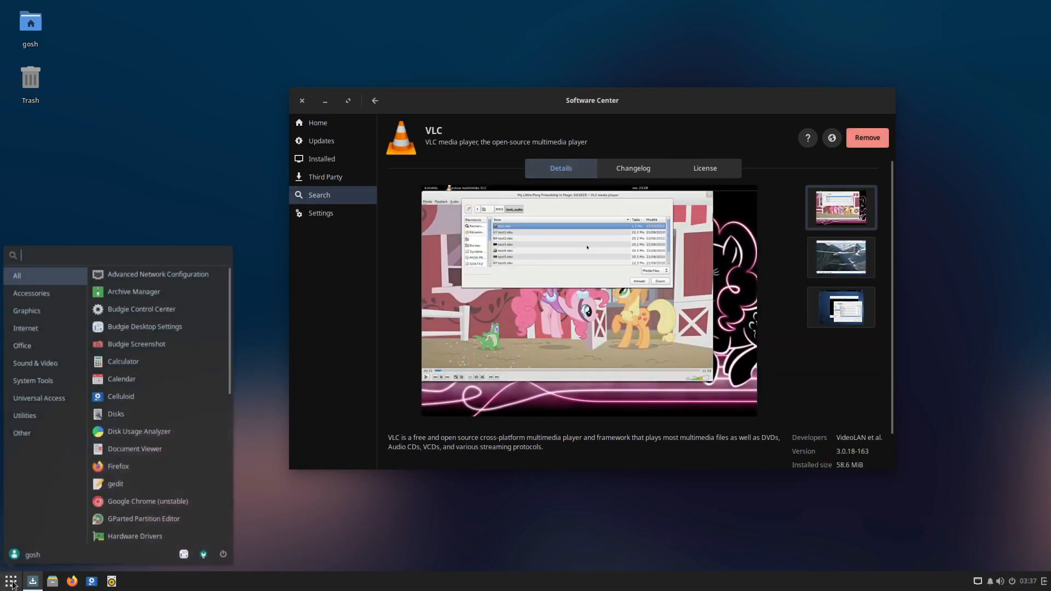
pyautogui.write('v')
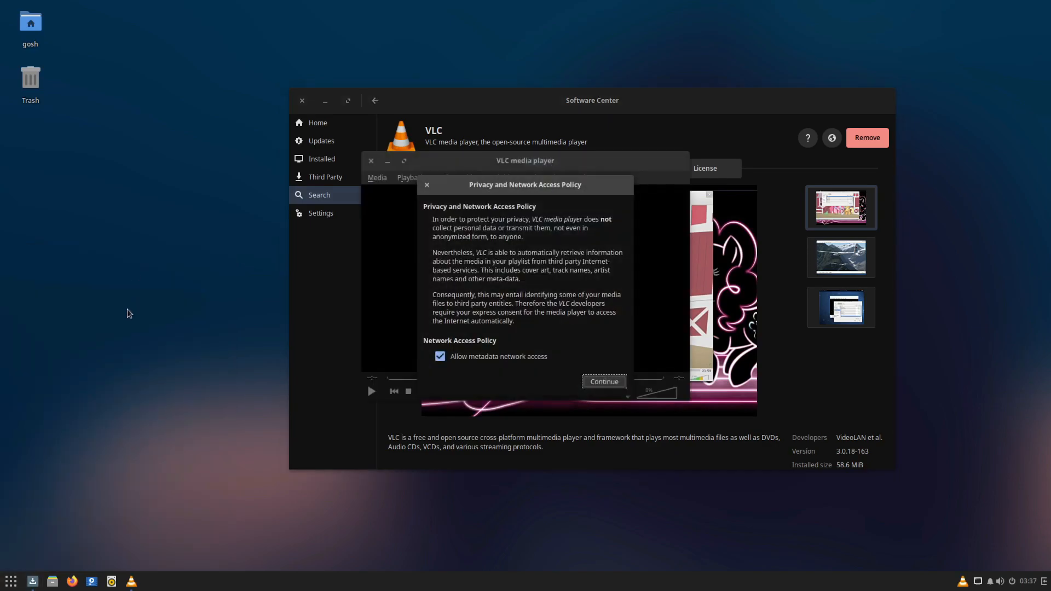
pyautogui.click(602, 381)
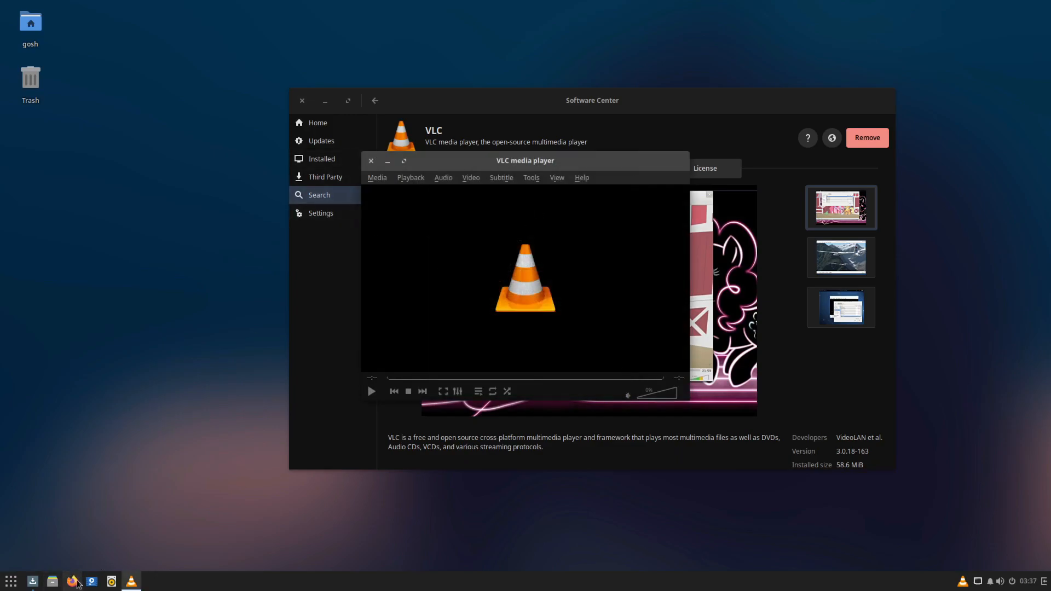
pyautogui.moveTo(535, 221)
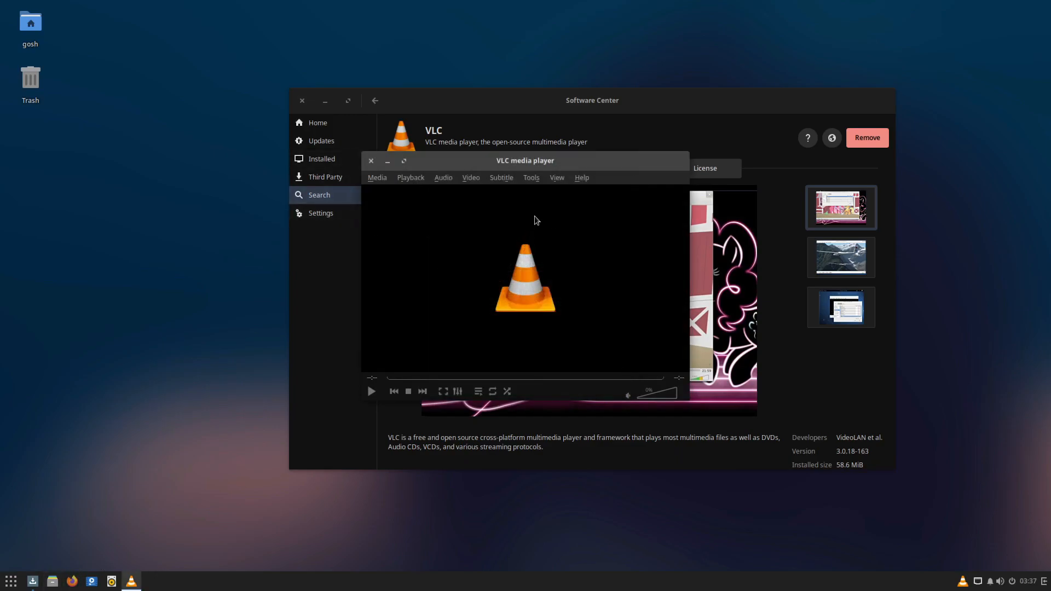
# - Launch Firefox, close the privacy notice, and skip the welcome, import and phone-sync steps
pyautogui.click(71, 580)
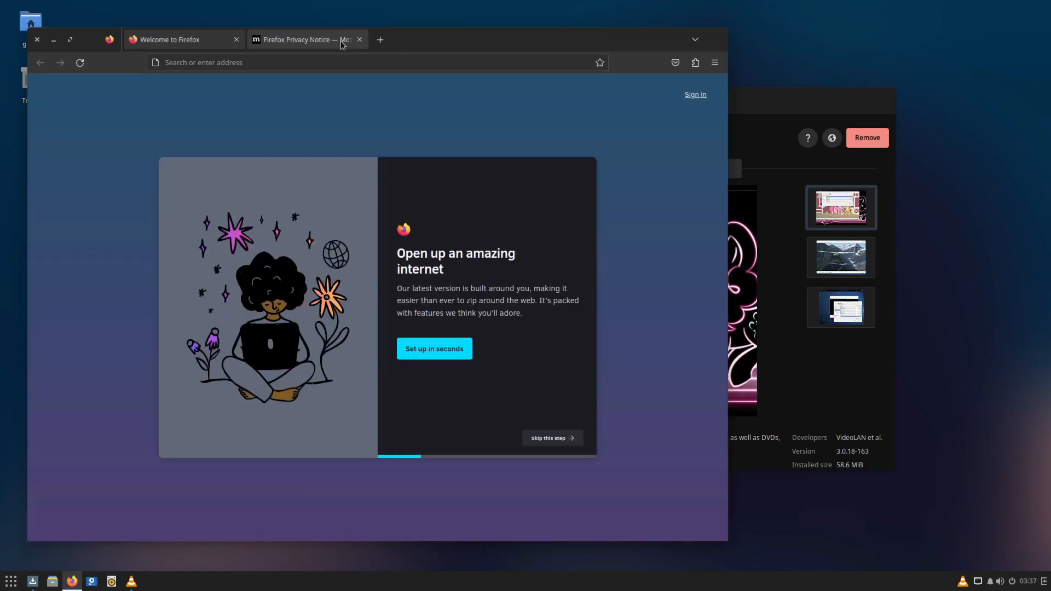
pyautogui.click(360, 39)
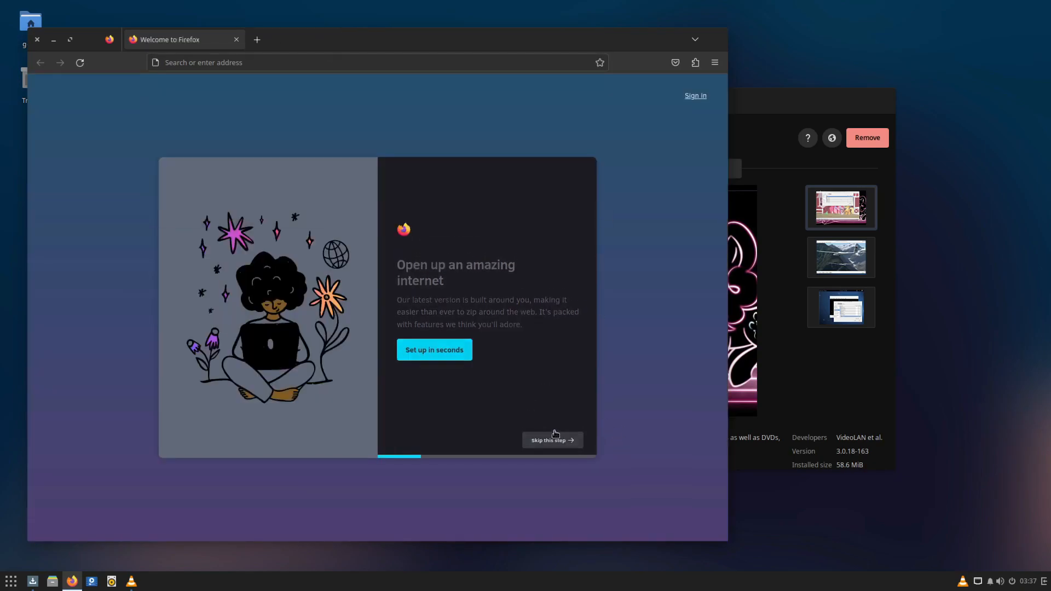
pyautogui.click(433, 349)
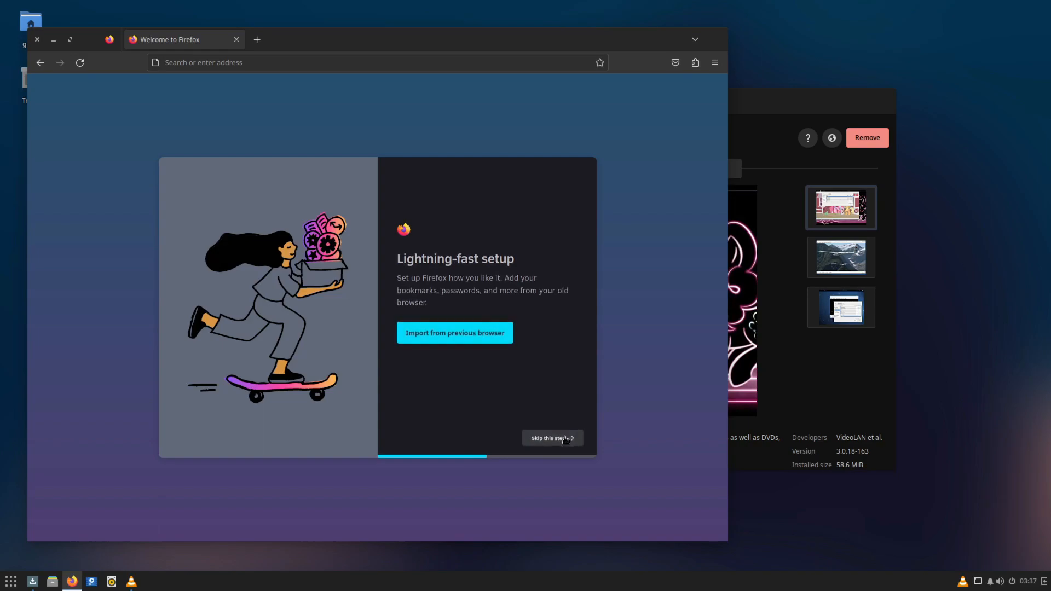
pyautogui.click(549, 438)
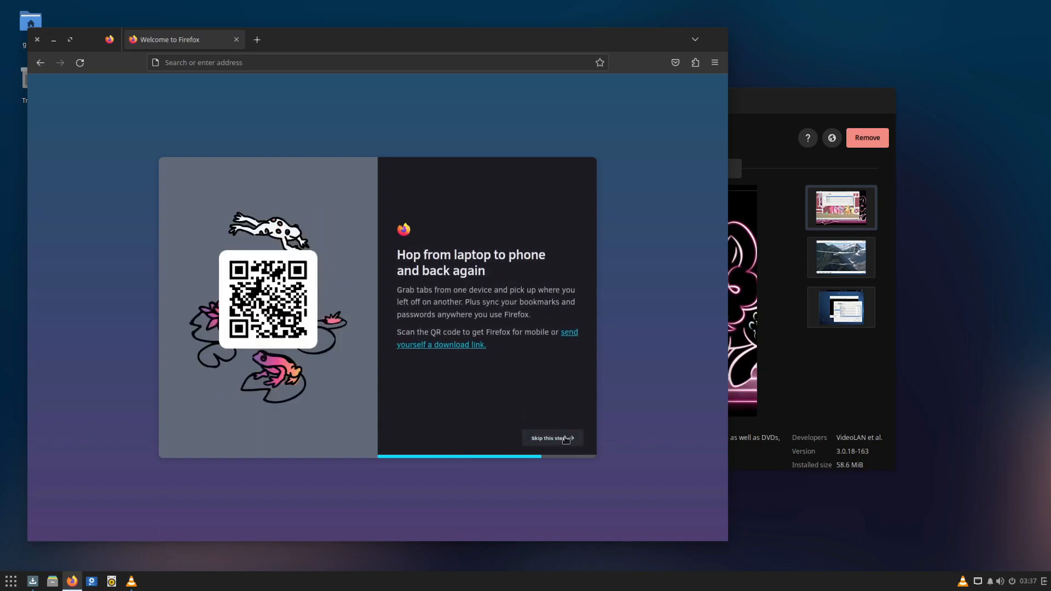
pyautogui.click(549, 438)
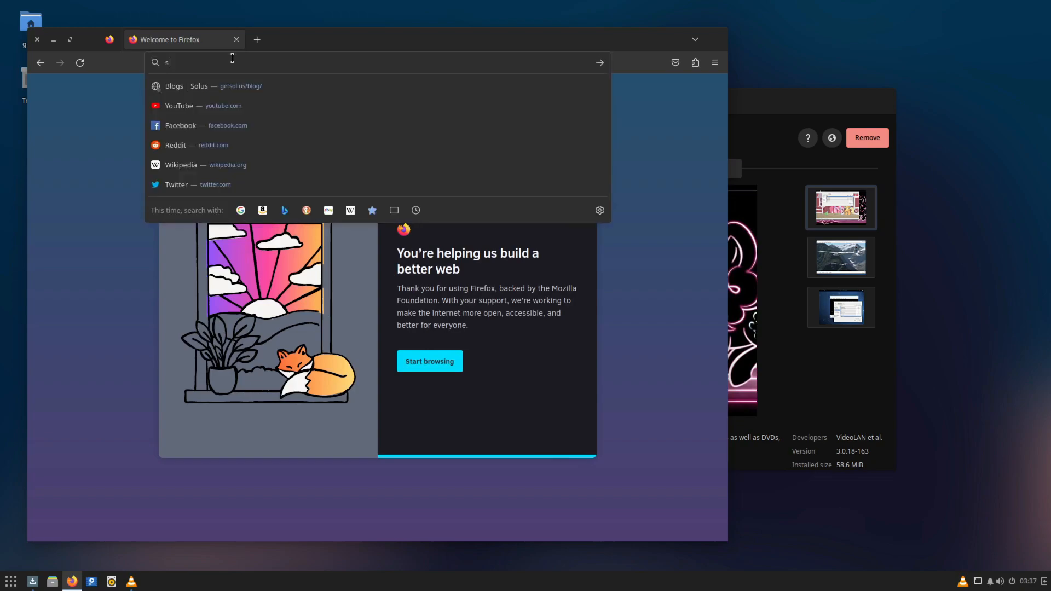
# - Search 'solus update cli' and open the FOSS Linux guide on updating Solus
pyautogui.write('olus+update+cli')
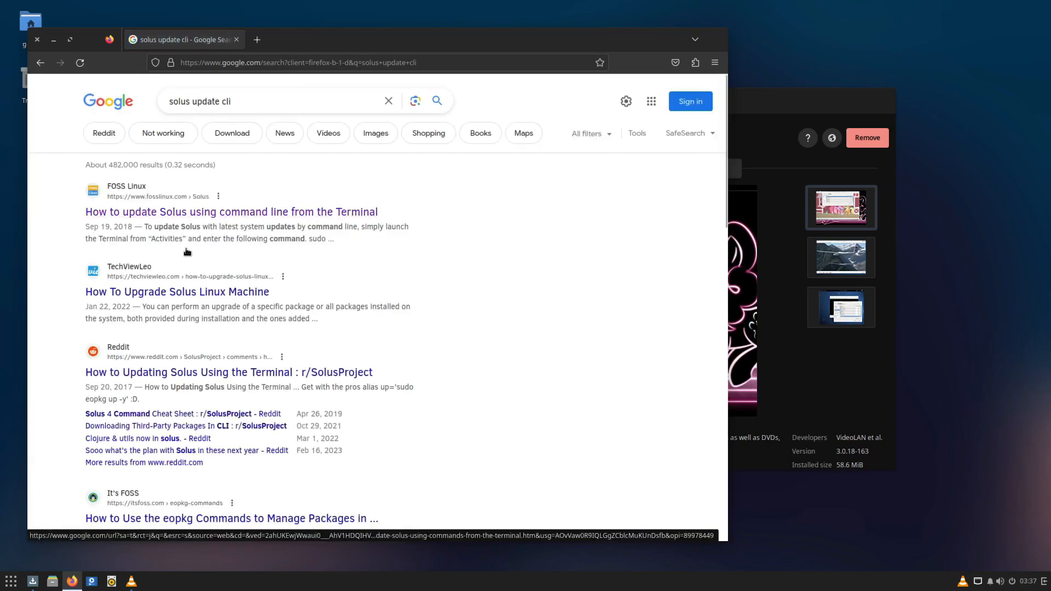
pyautogui.click(231, 212)
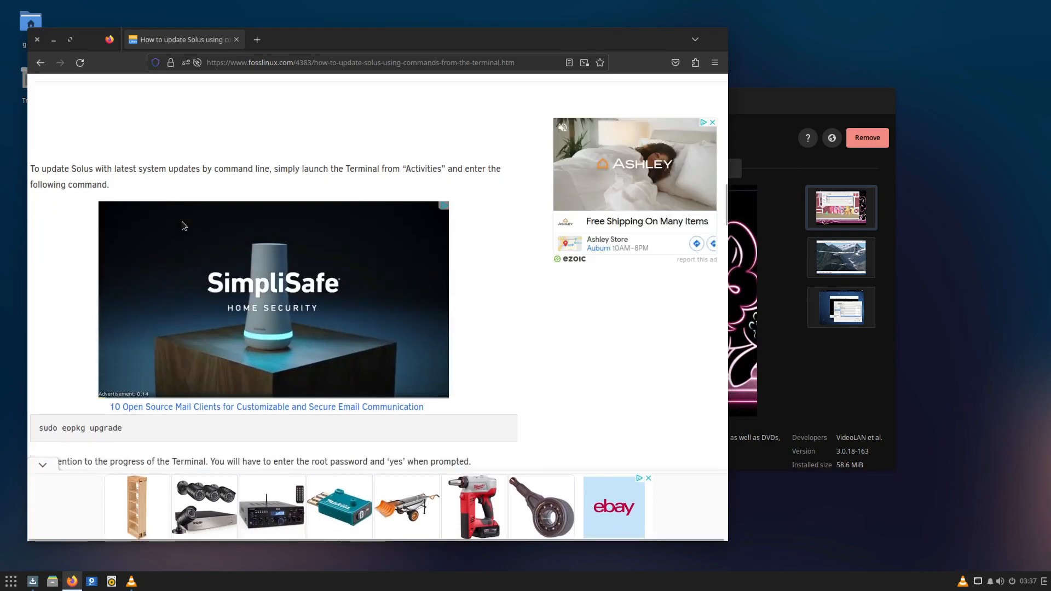
pyautogui.scroll(-3)
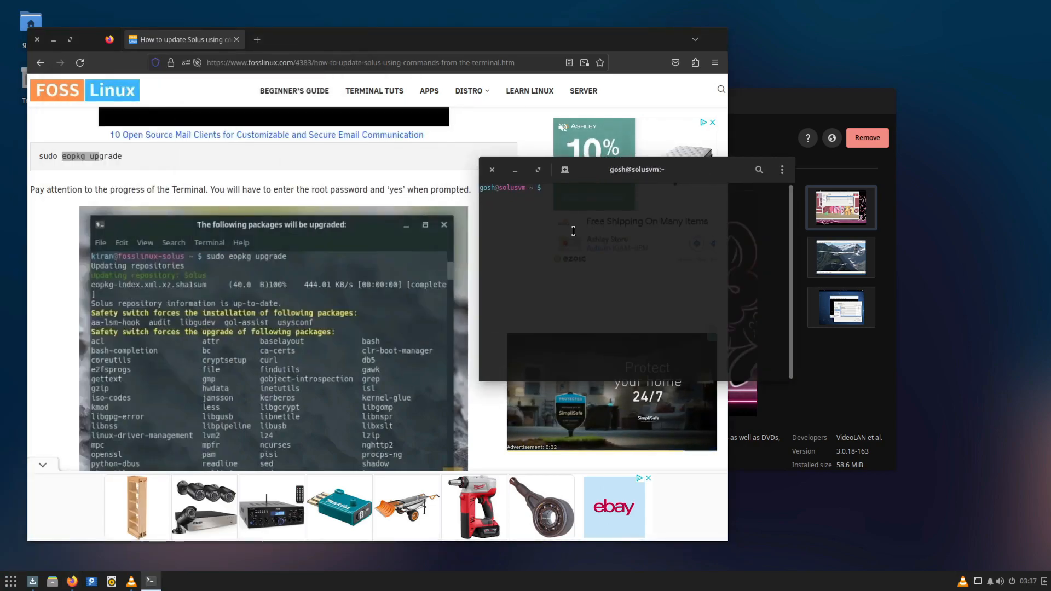
# - Run sudo eopkg upgrade, which reports the repository current, while scrolling through the article
pyautogui.write('sudo ee')
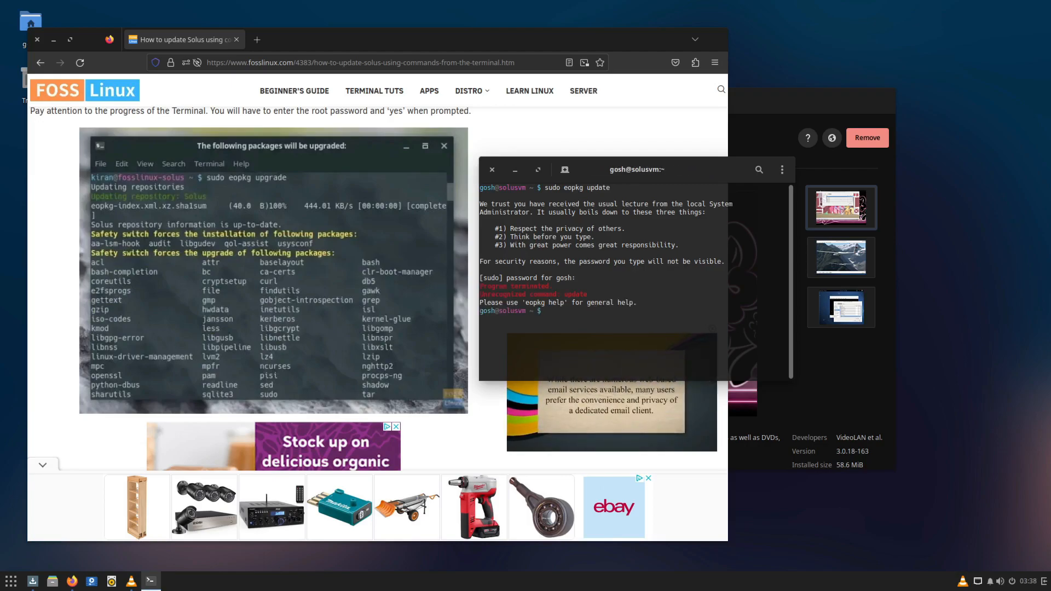
pyautogui.write('sudo eopkg upgrade')
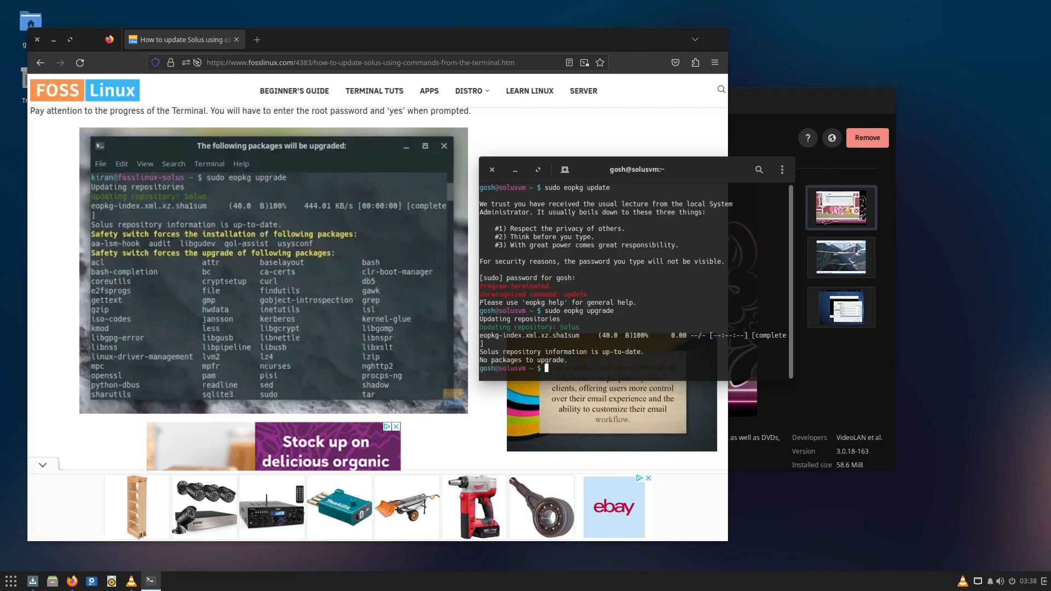
pyautogui.scroll(-3)
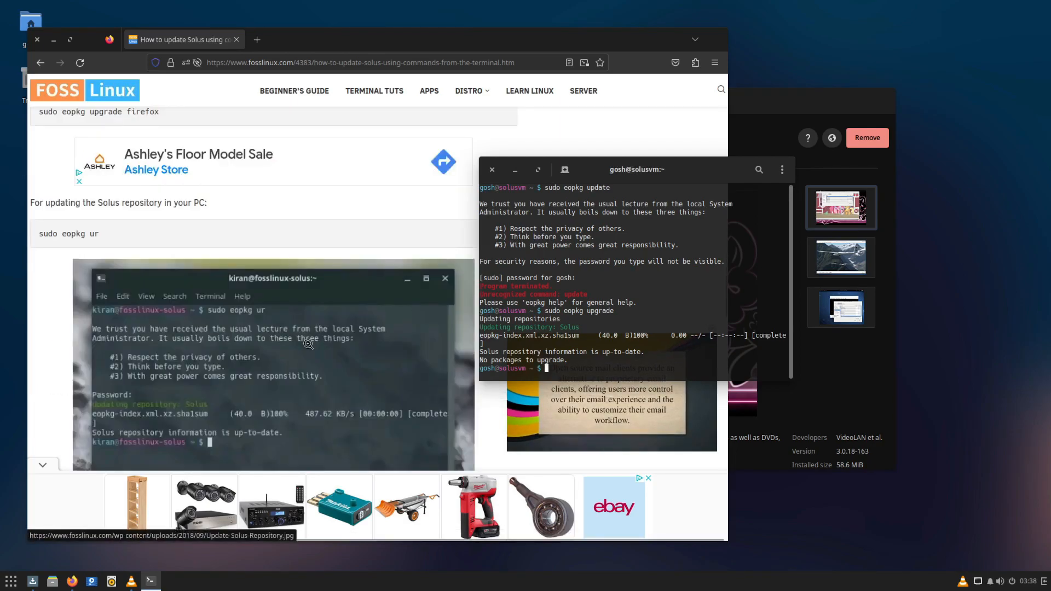
pyautogui.scroll(-3)
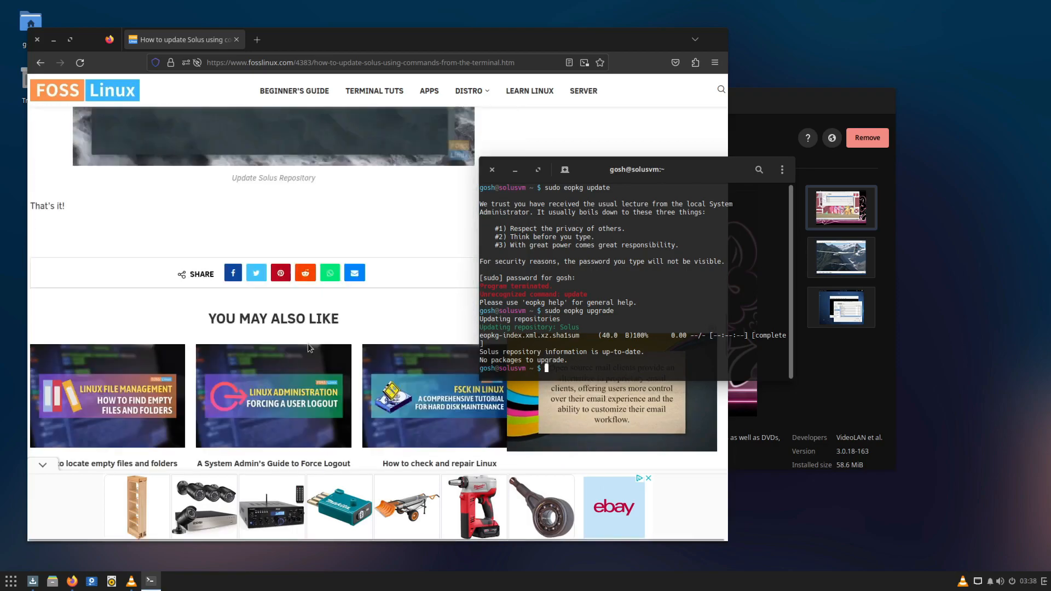
pyautogui.scroll(-3)
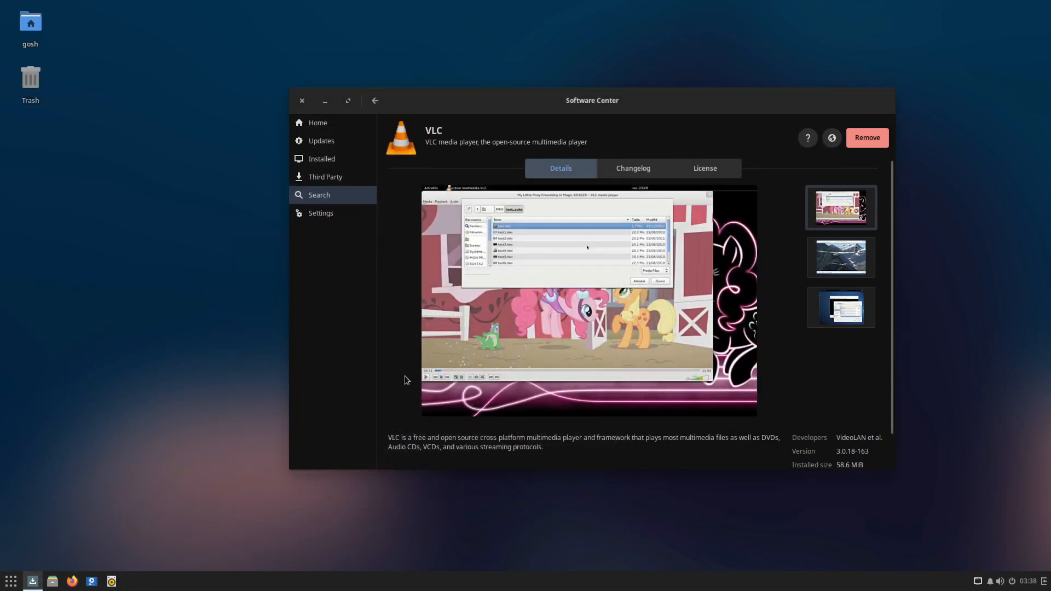
# - Look at Software Center's Settings and Third Party pages, then open Updates showing everything current
pyautogui.click(320, 212)
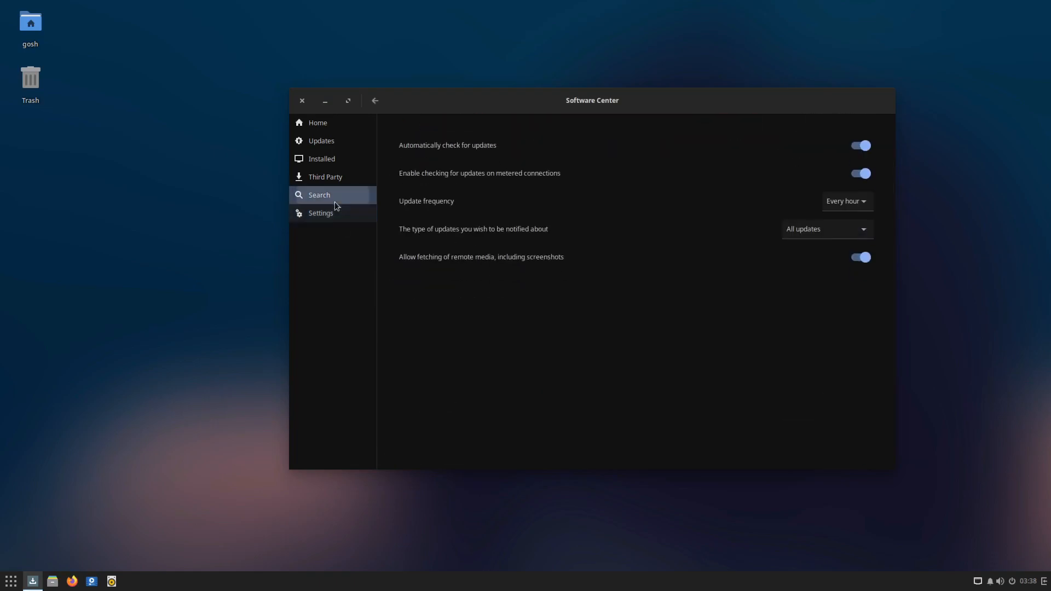
pyautogui.click(326, 176)
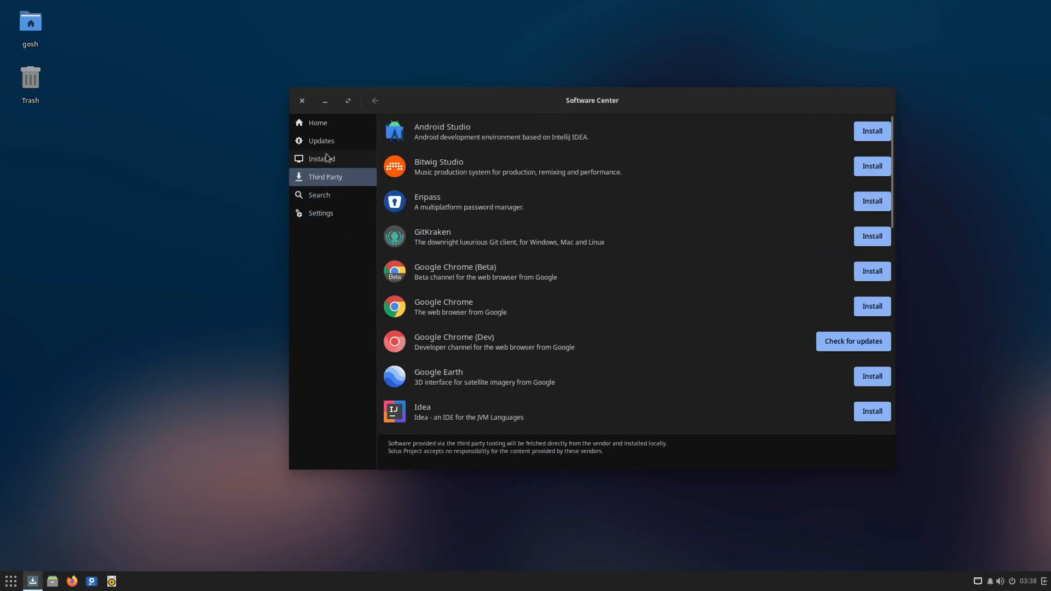
pyautogui.click(321, 141)
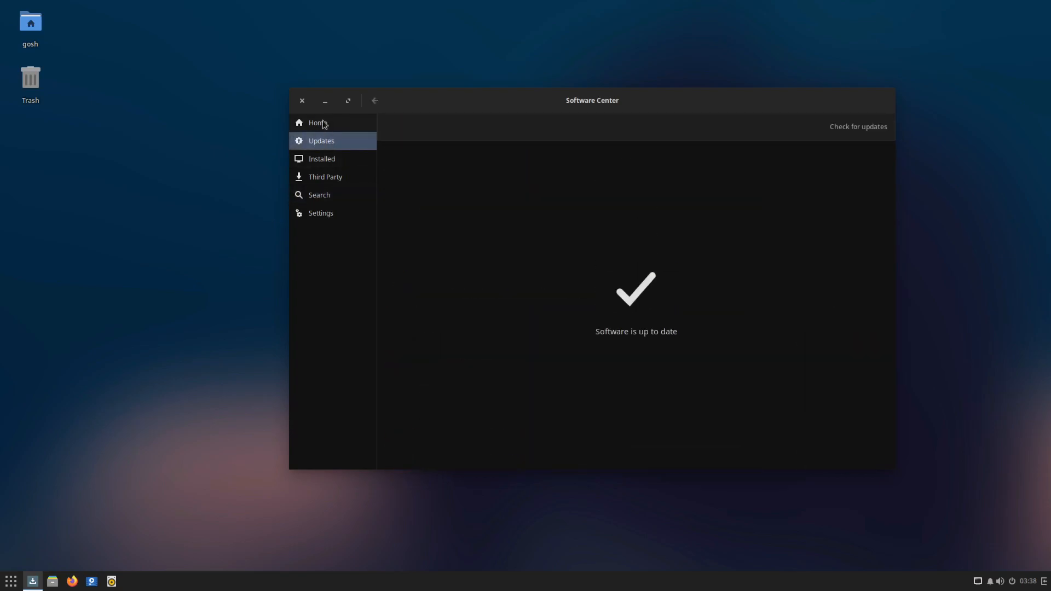